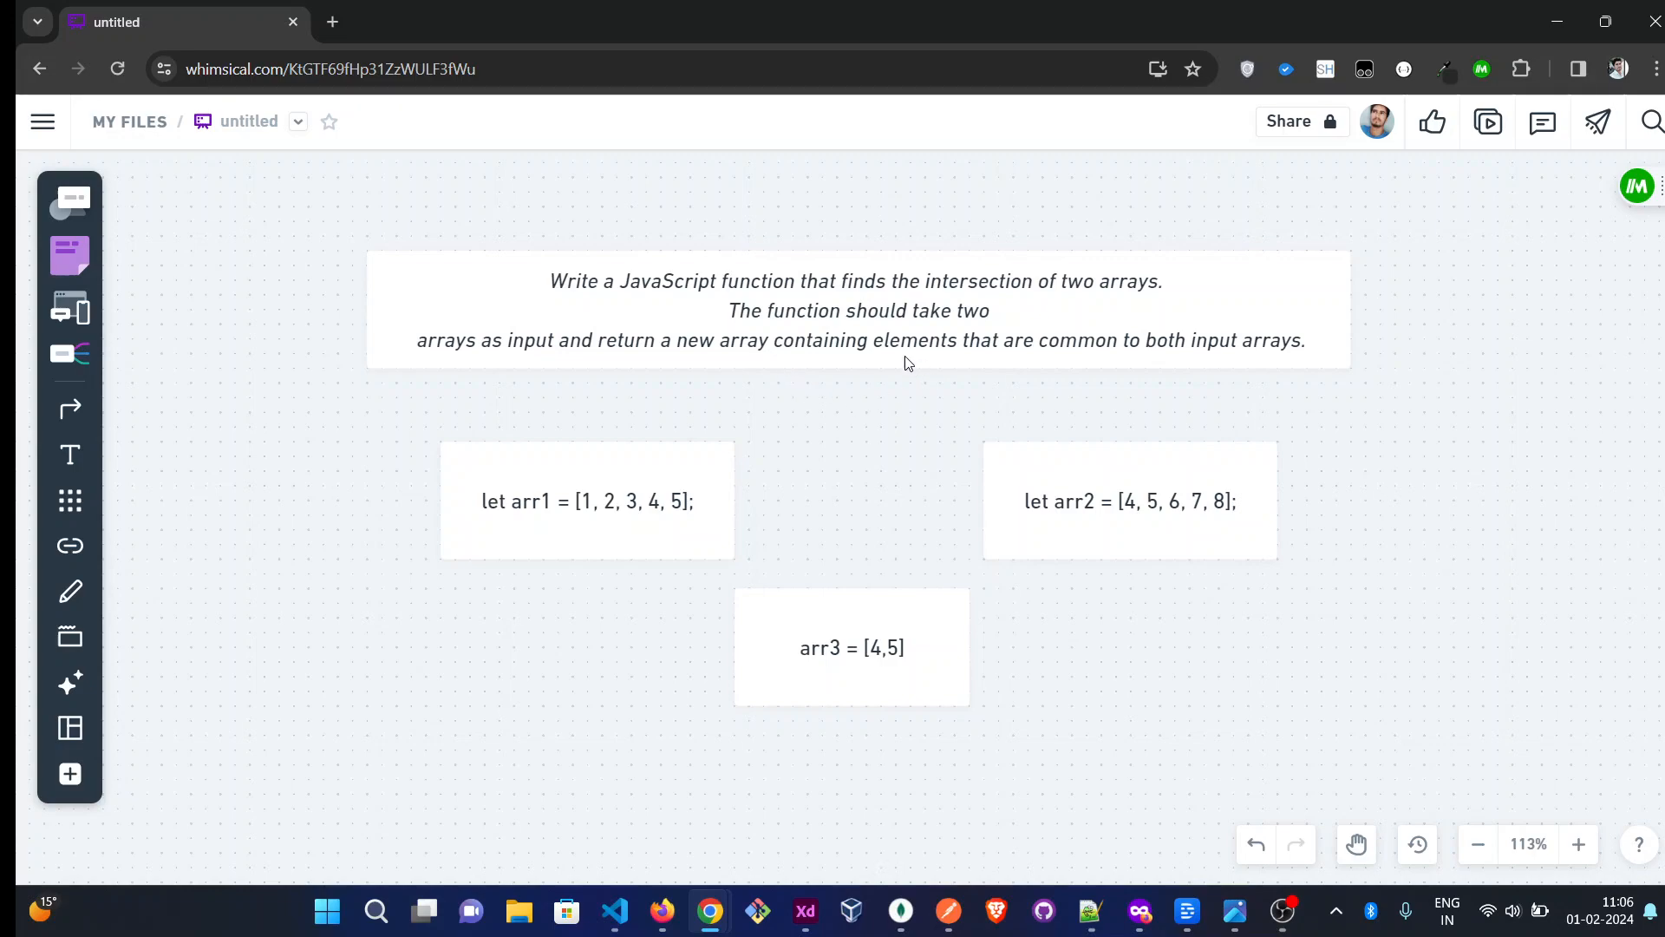
pyautogui.moveTo(627, 300)
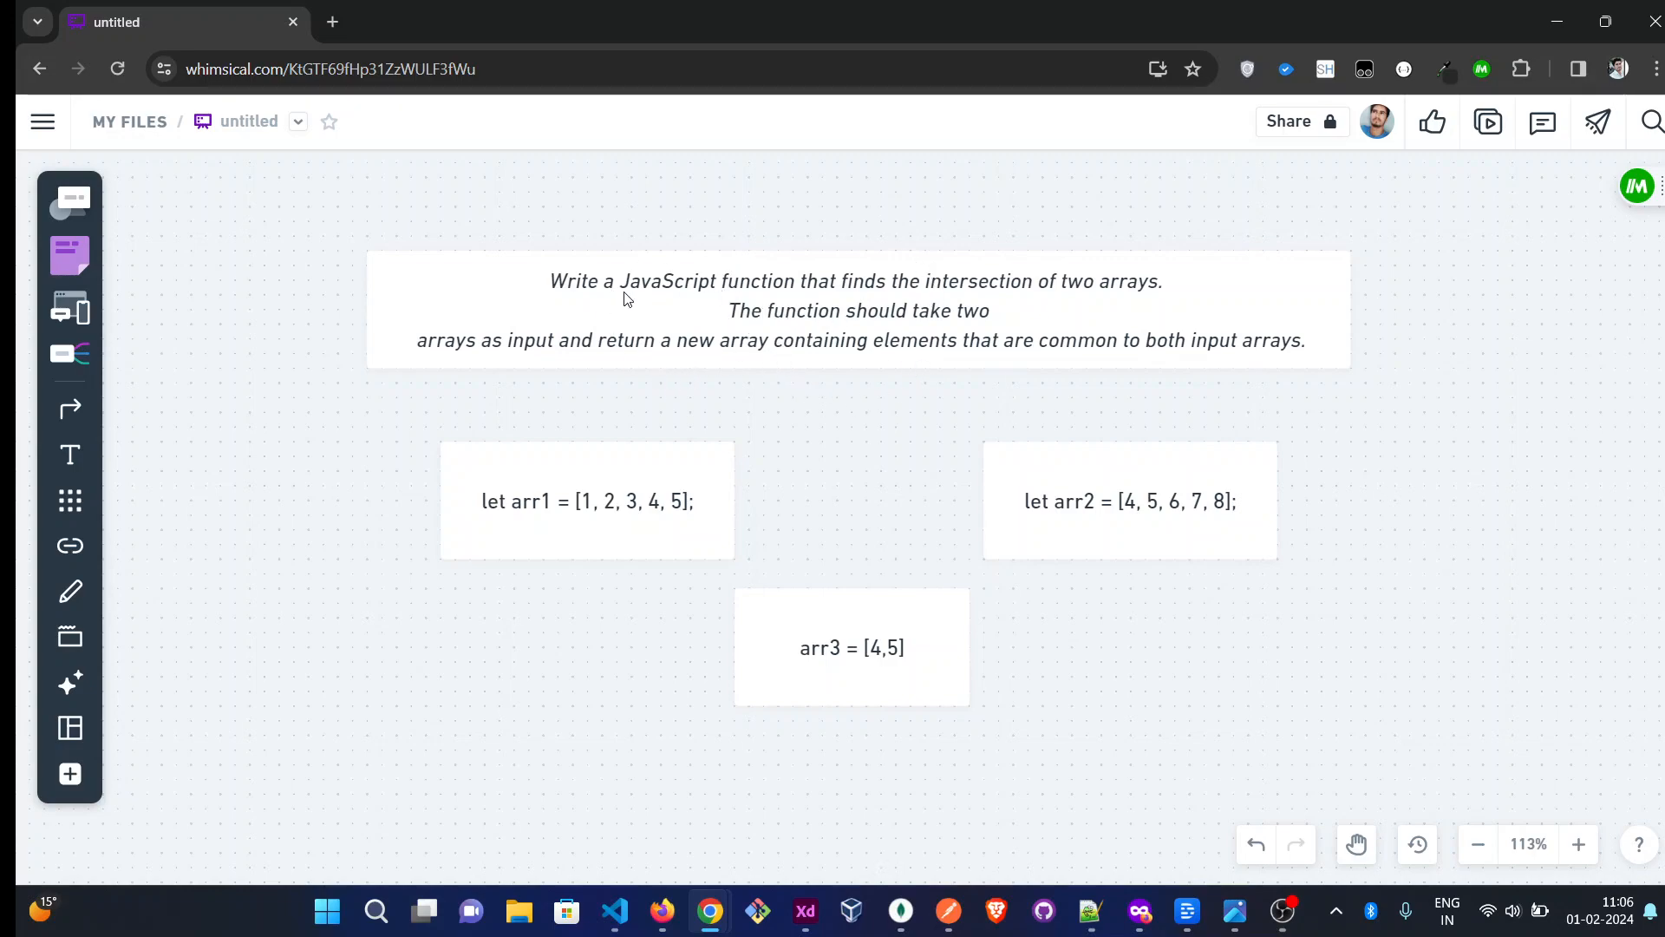
pyautogui.moveTo(563, 315)
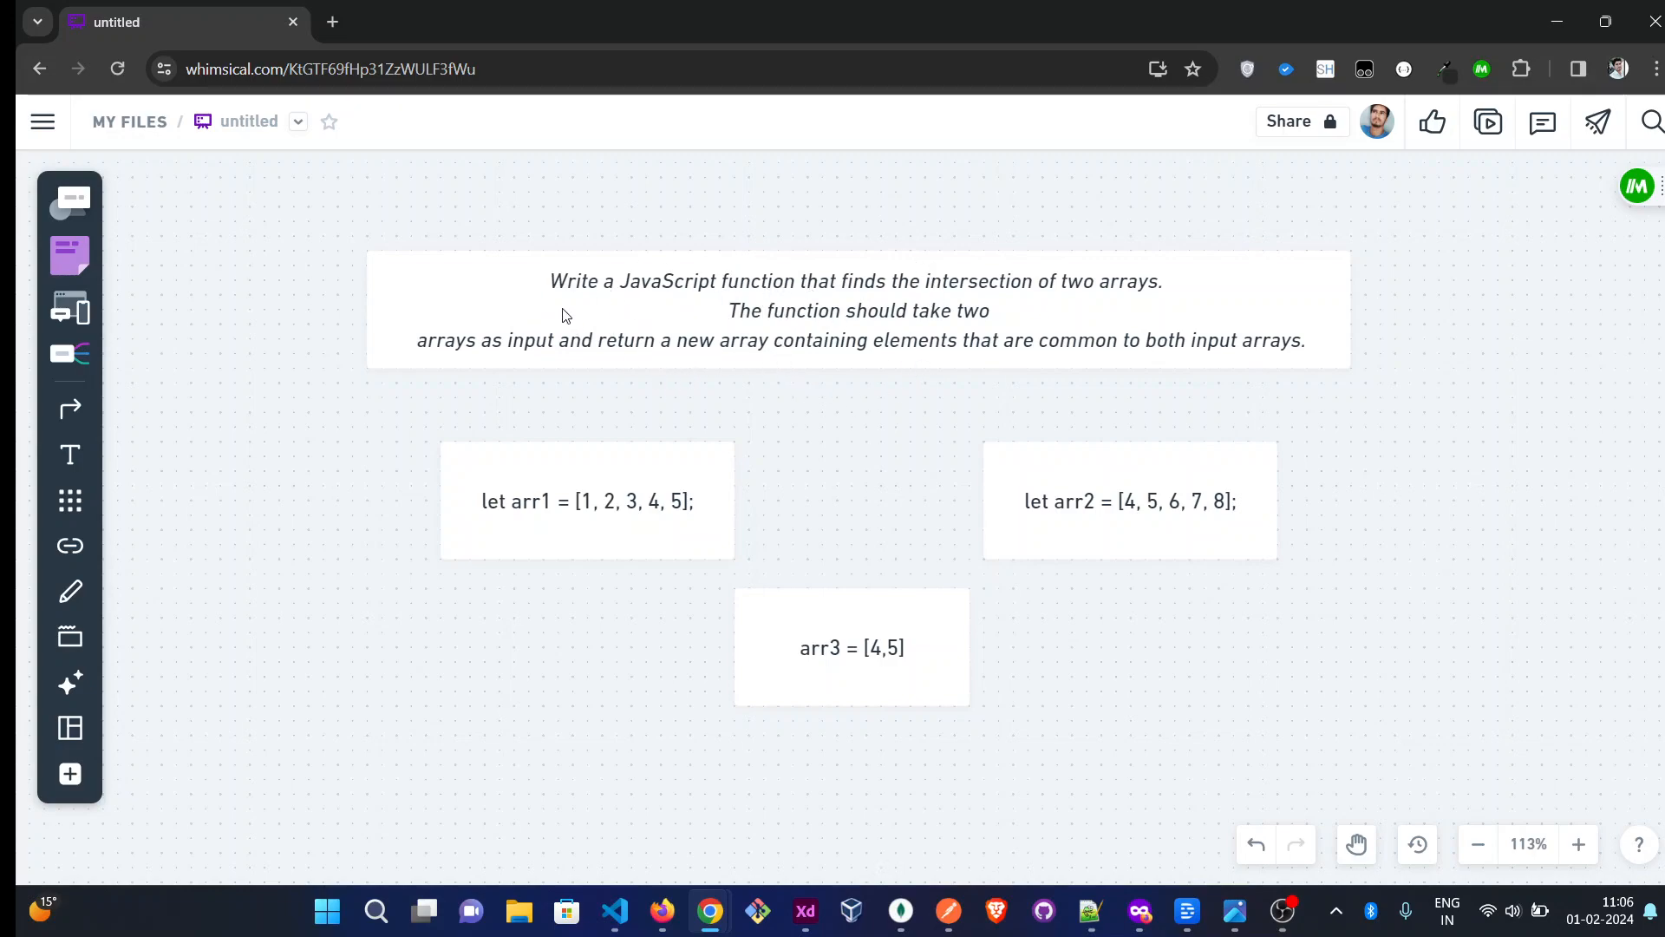
pyautogui.moveTo(929, 313)
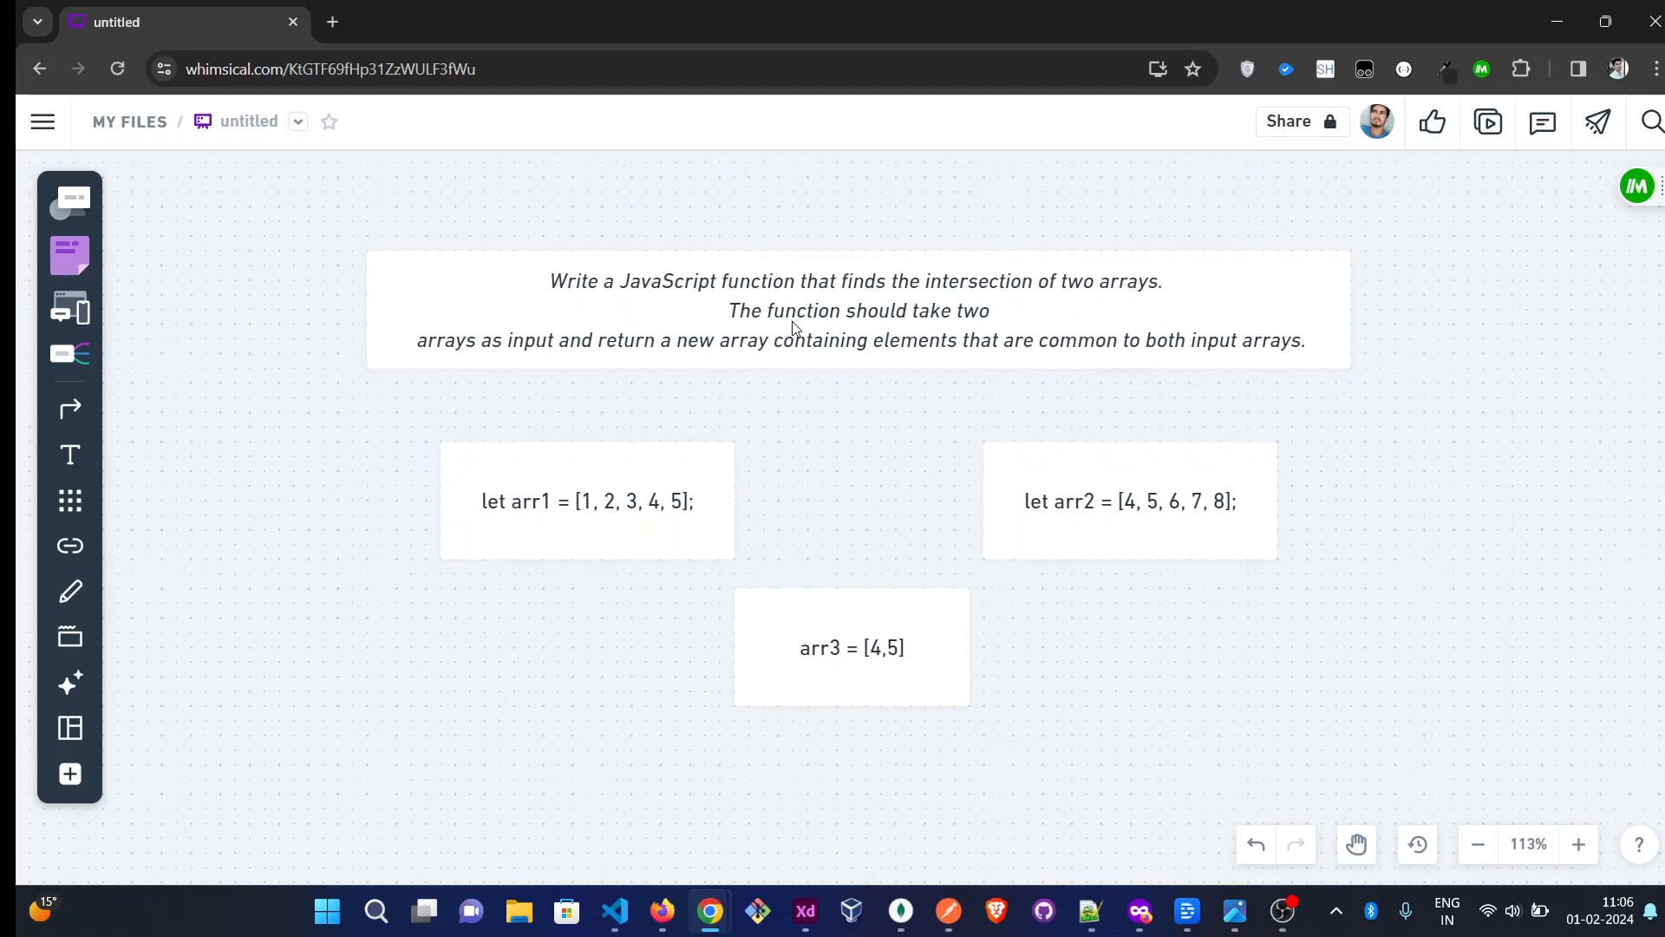
pyautogui.moveTo(533, 356)
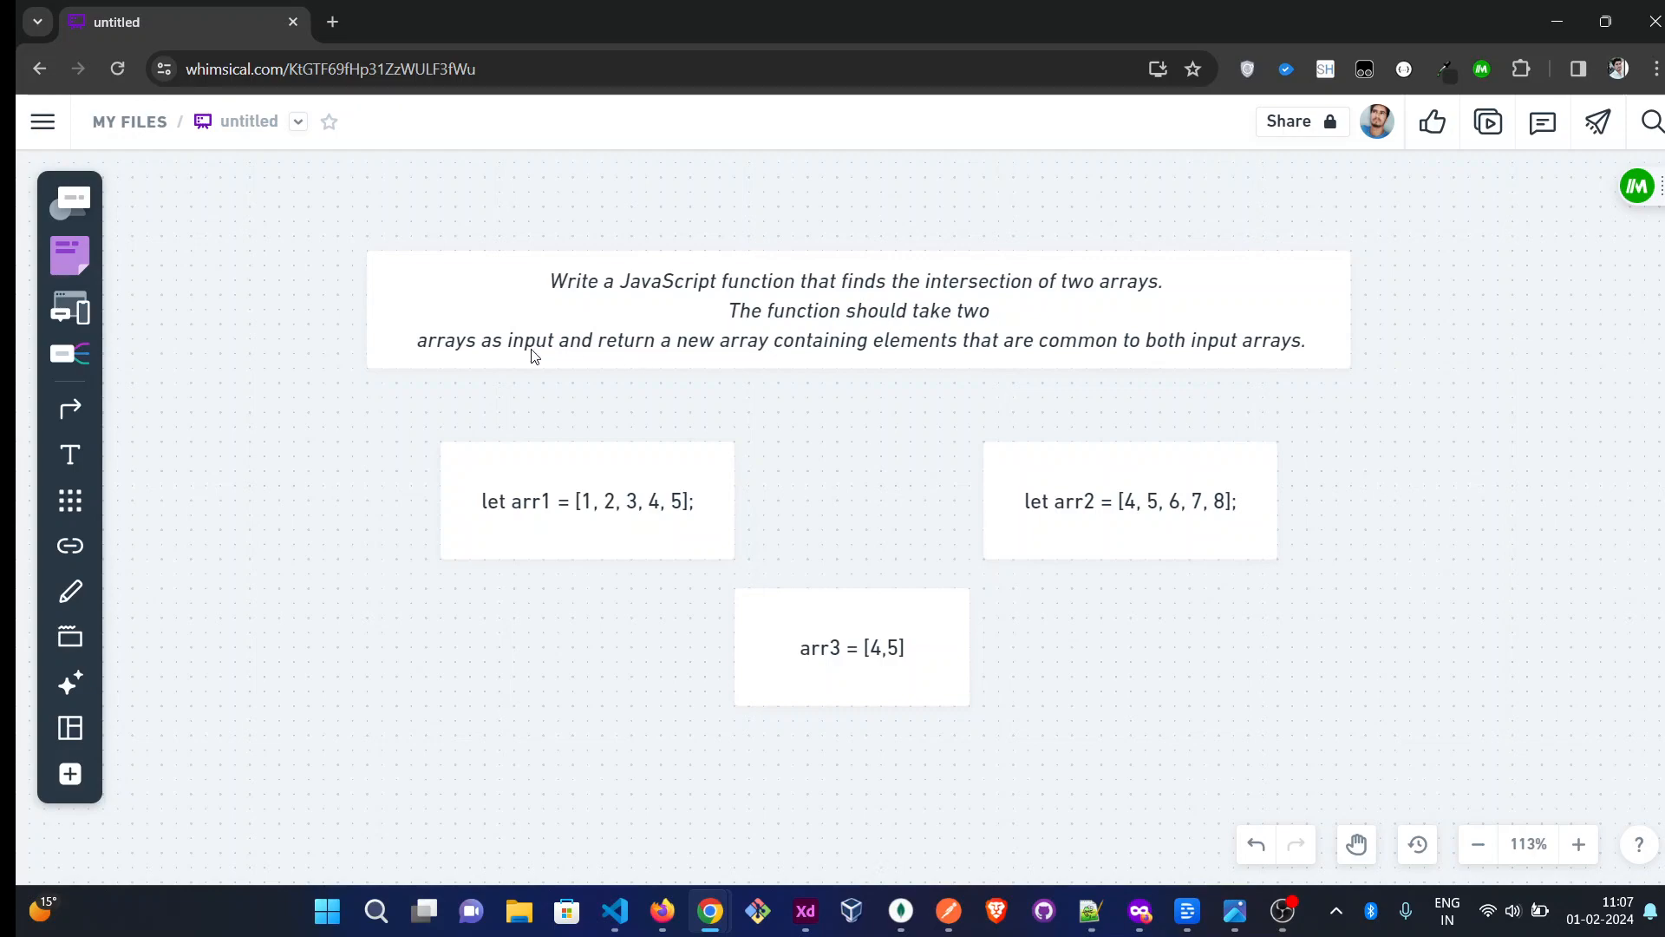
pyautogui.moveTo(639, 356)
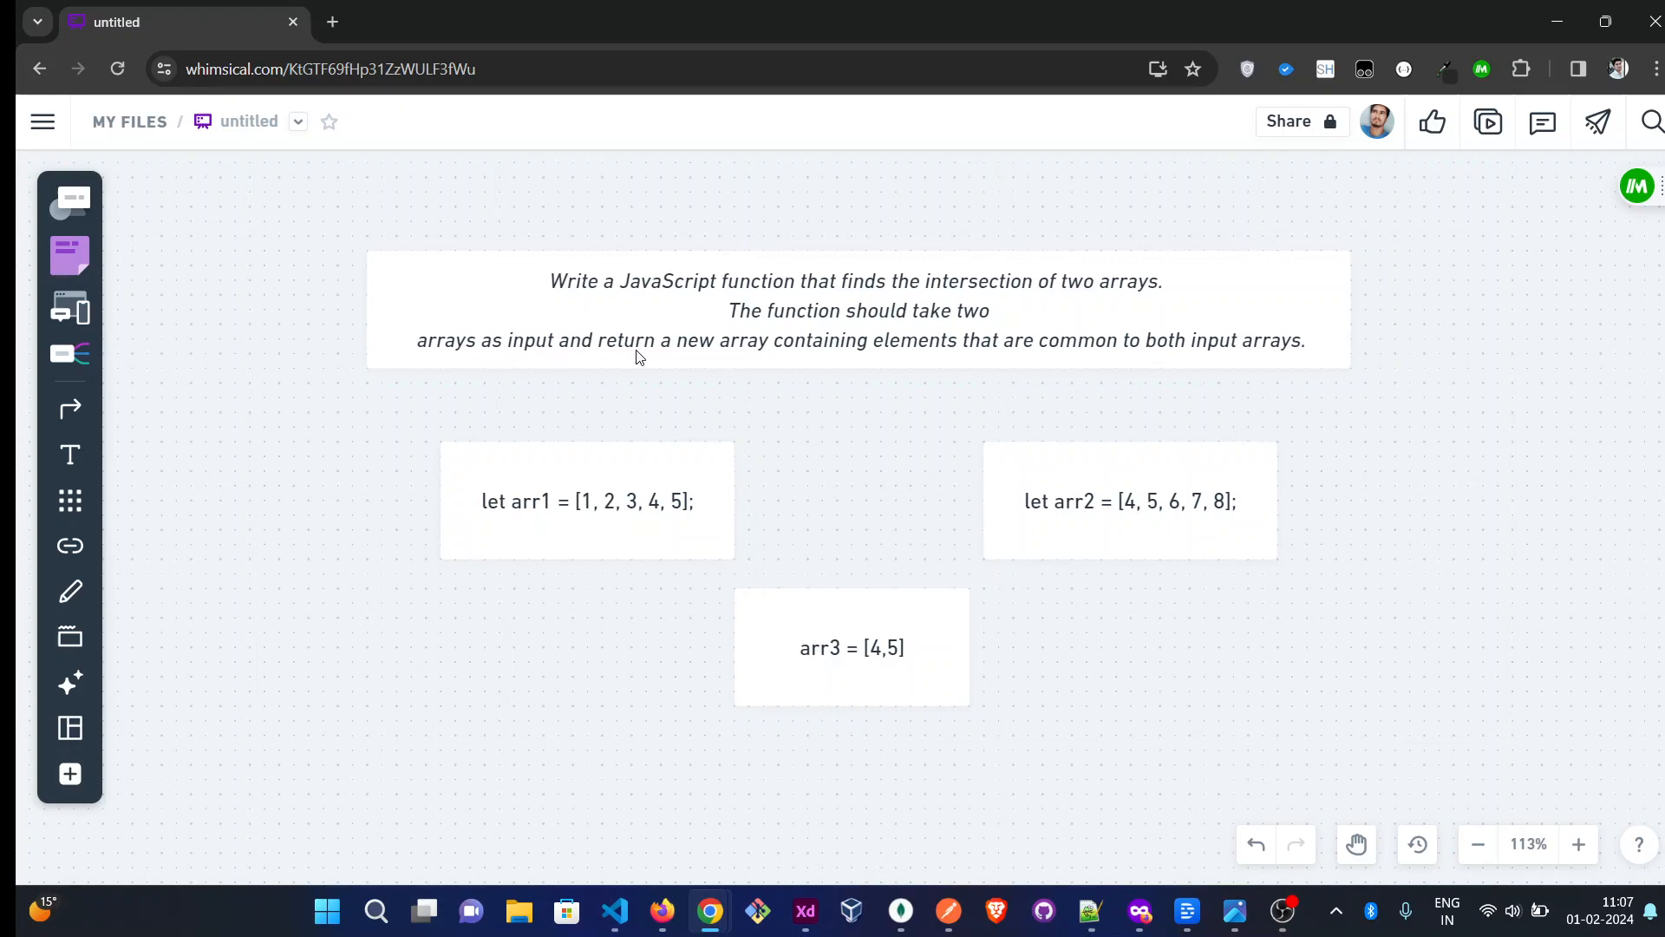
pyautogui.moveTo(866, 352)
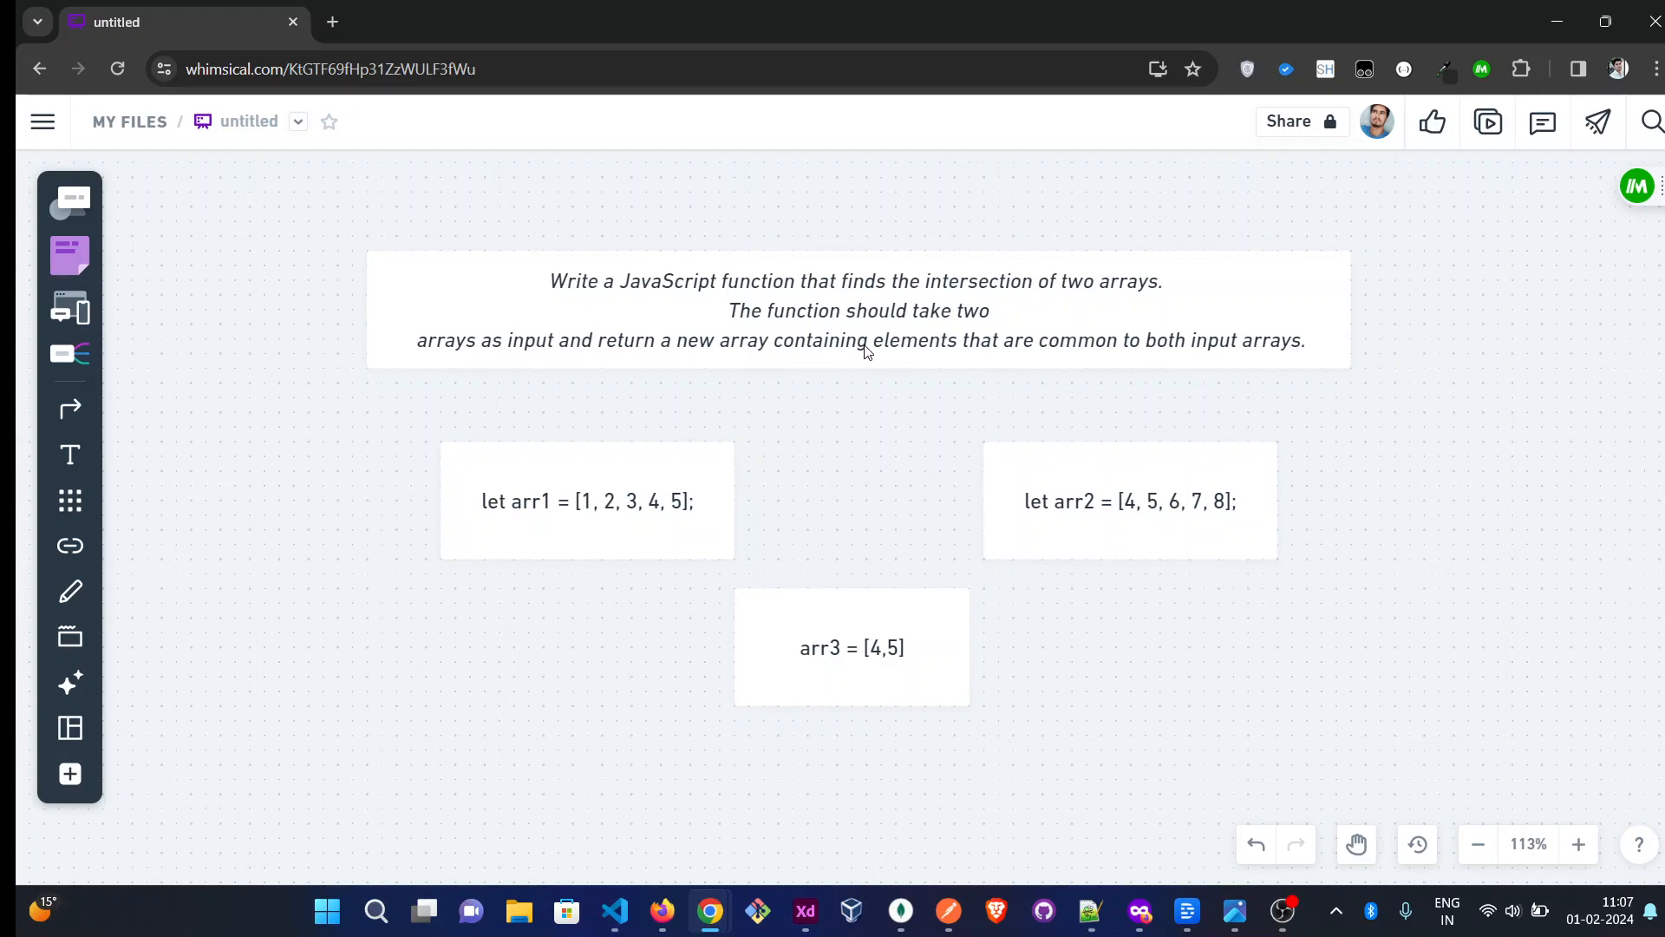
pyautogui.moveTo(1096, 345)
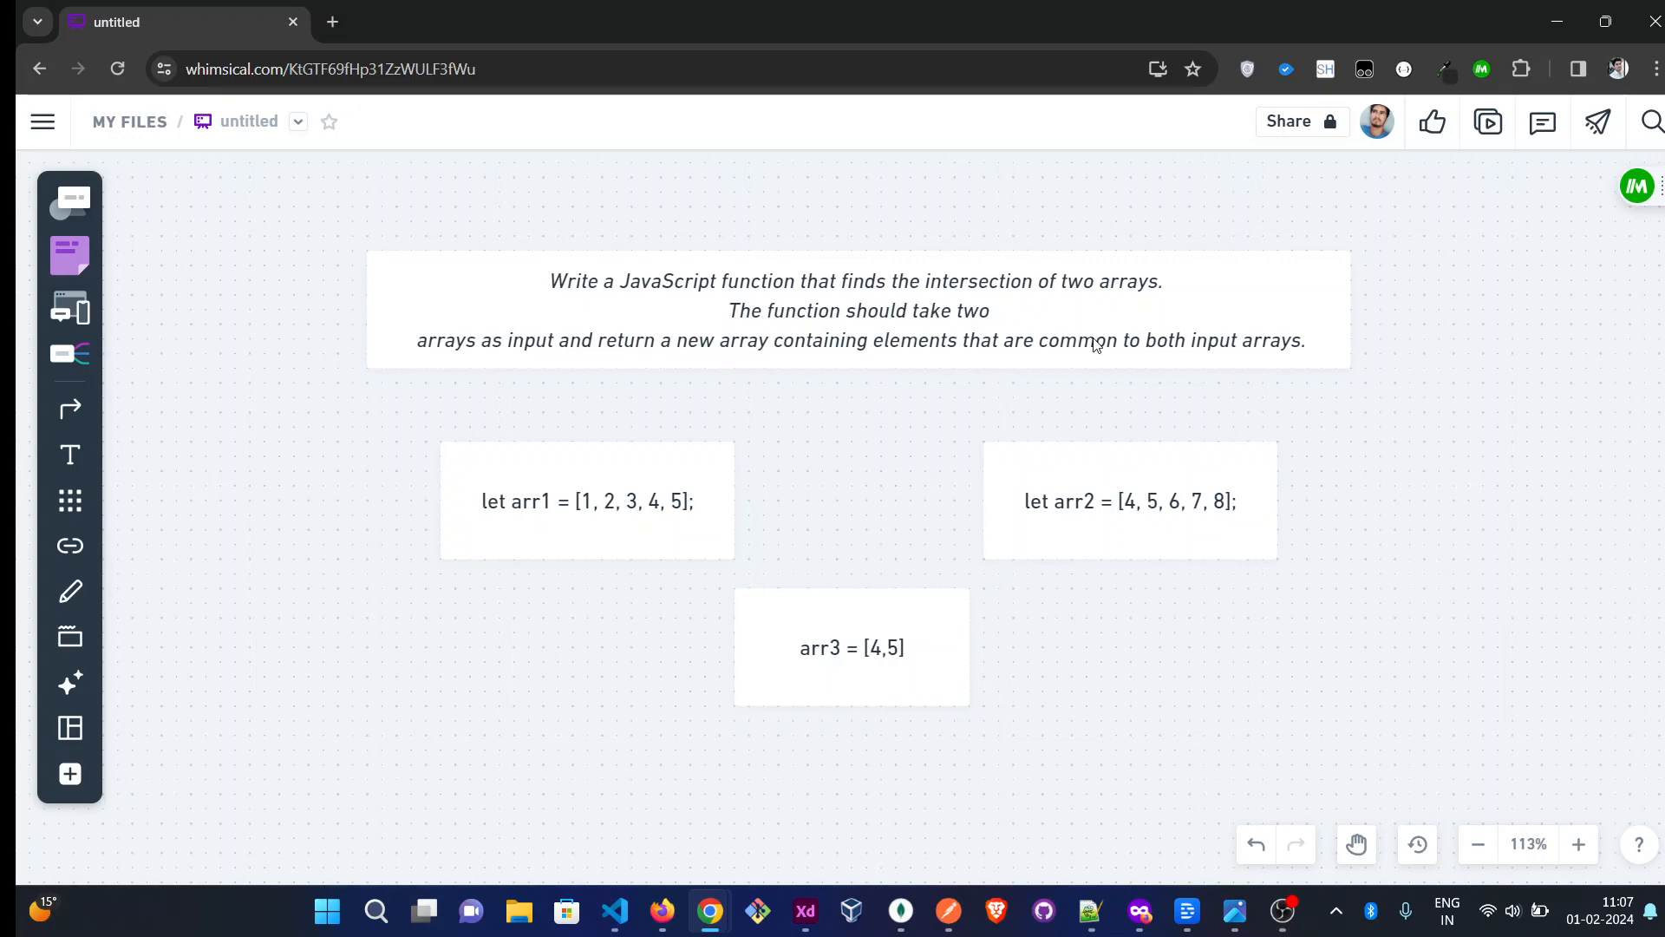
pyautogui.moveTo(649, 467)
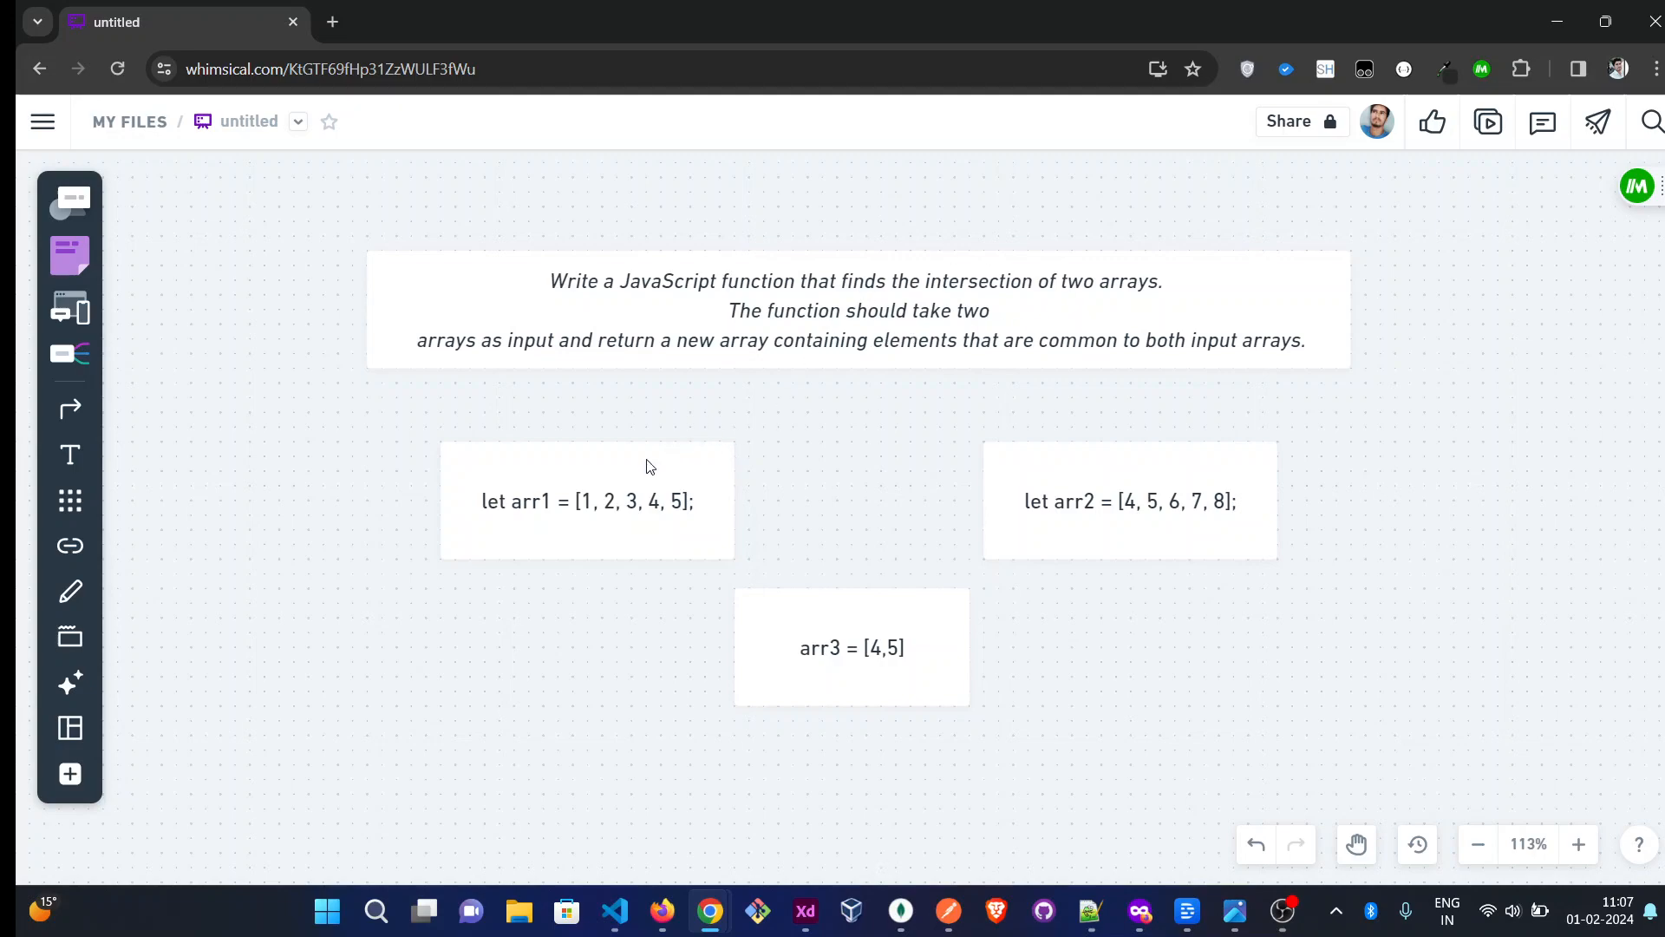
# Point out the arr1, arr2 and arr3 boxes on the explanatory board
pyautogui.click(1131, 501)
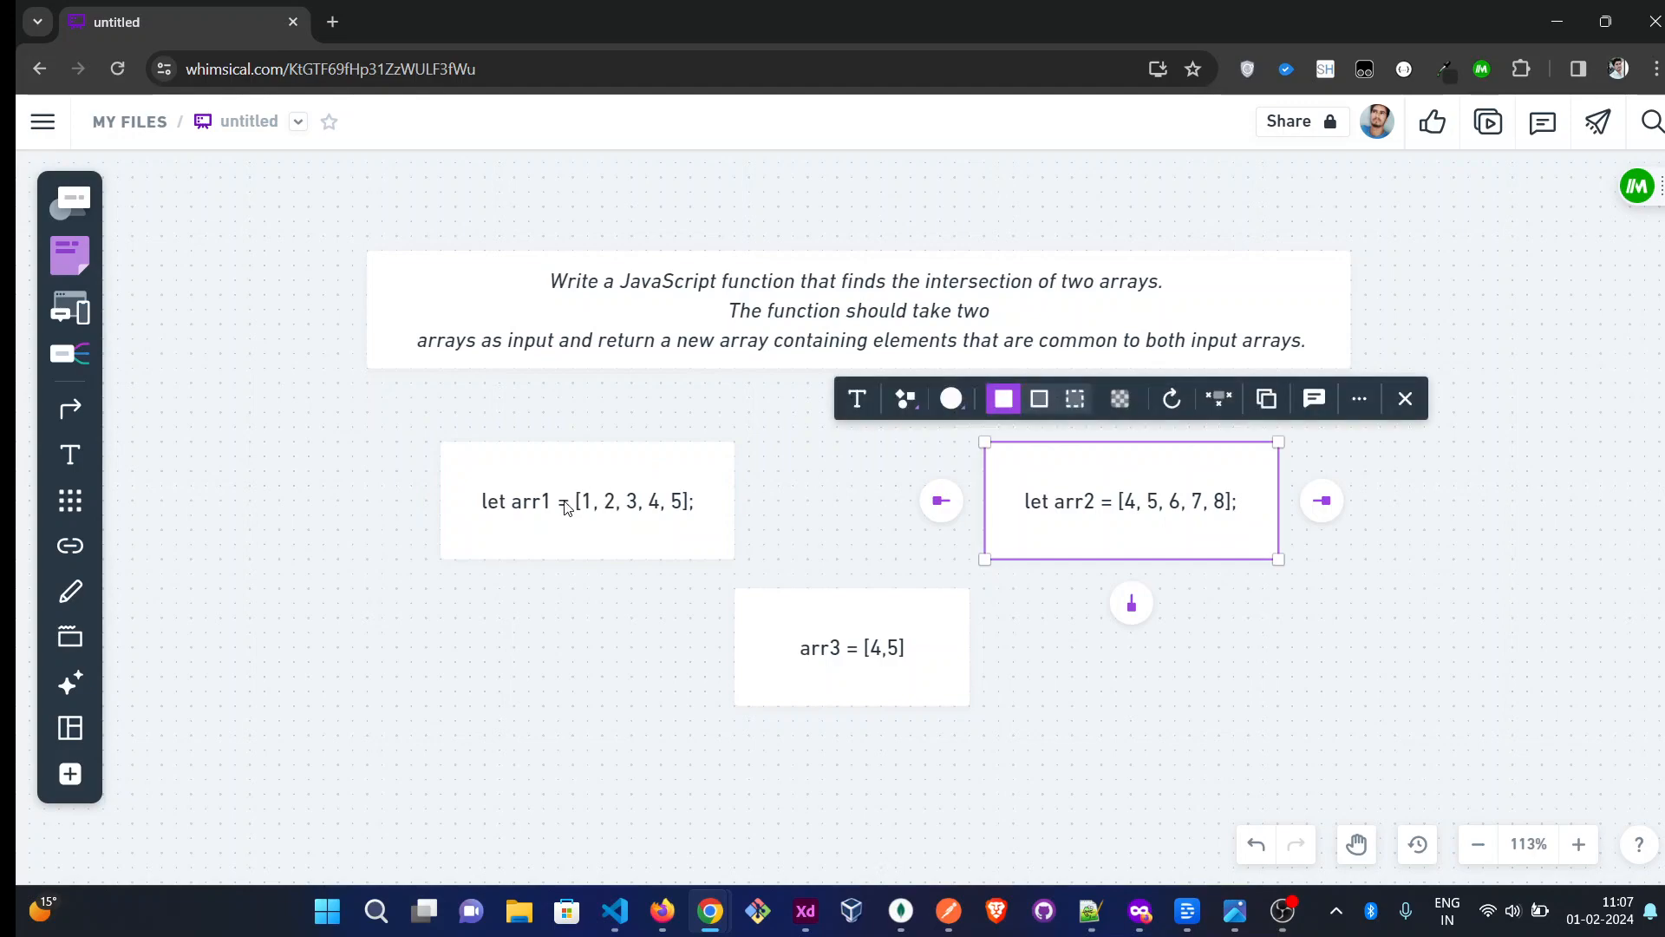
pyautogui.click(587, 502)
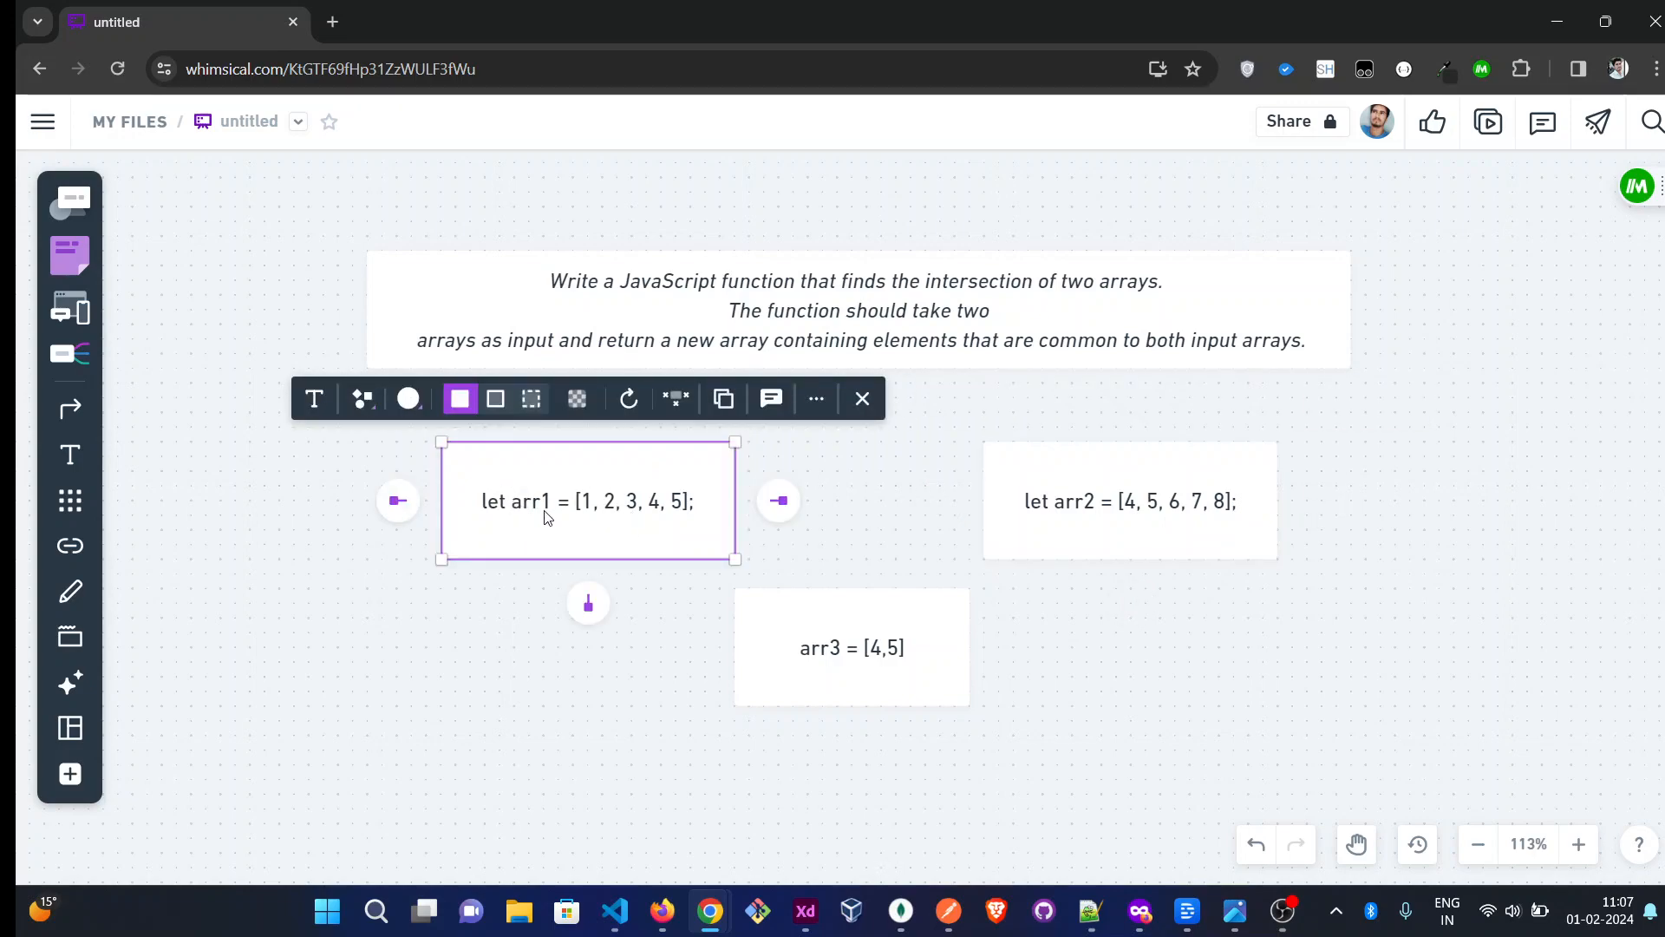
pyautogui.moveTo(716, 518)
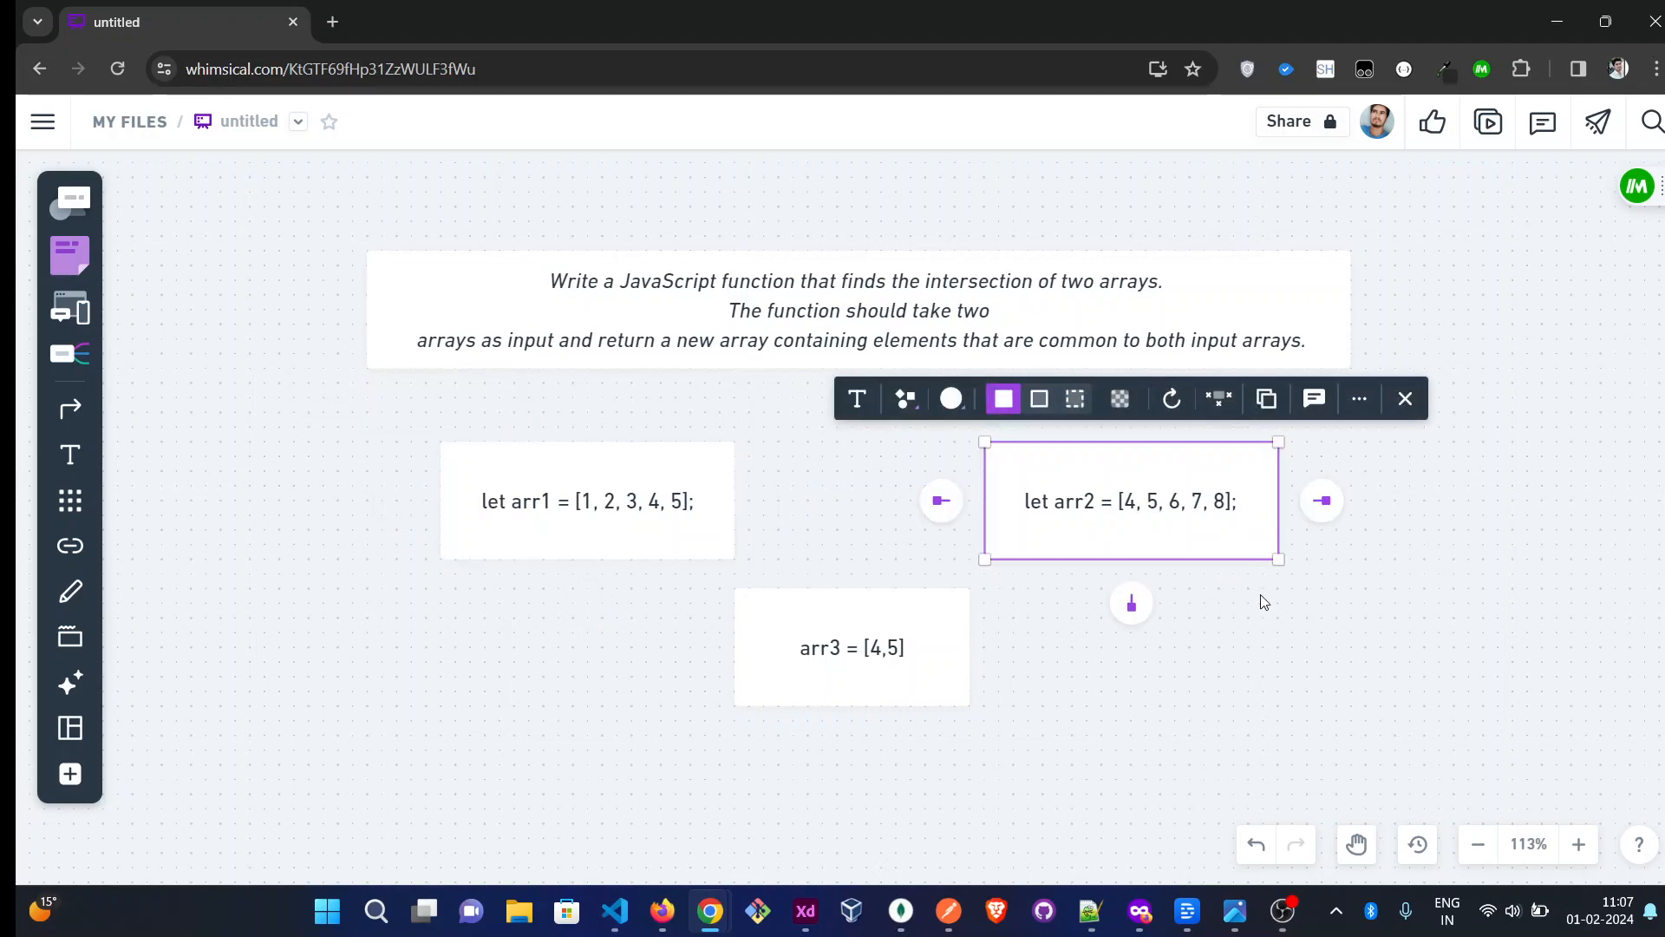
pyautogui.click(830, 477)
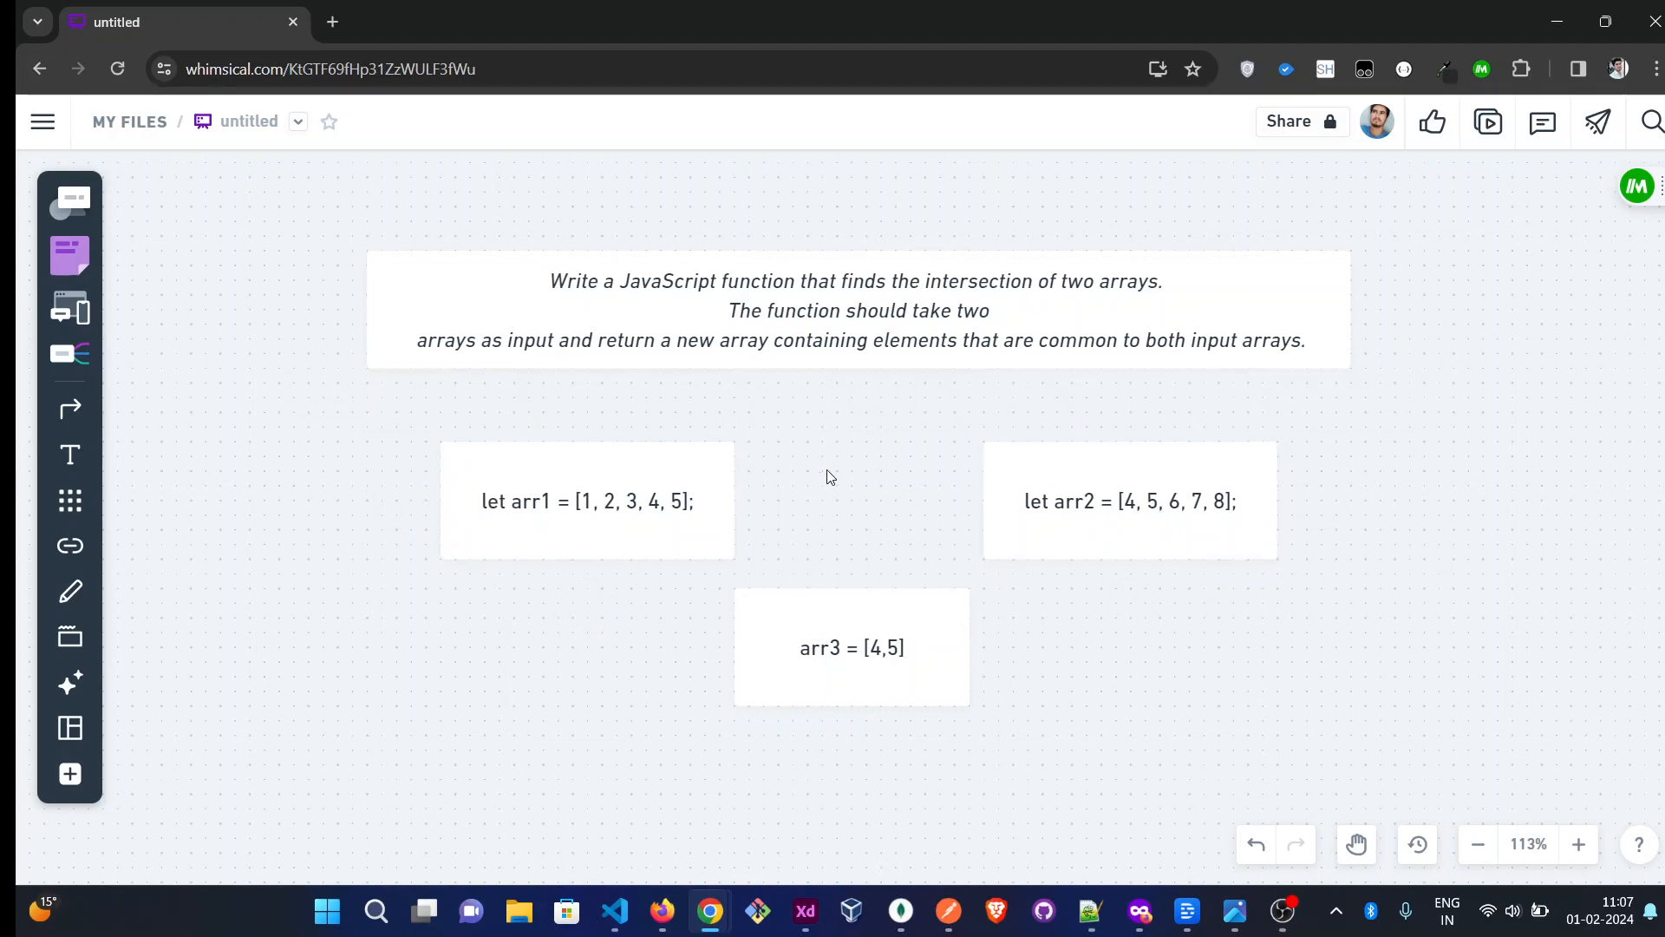
pyautogui.click(588, 500)
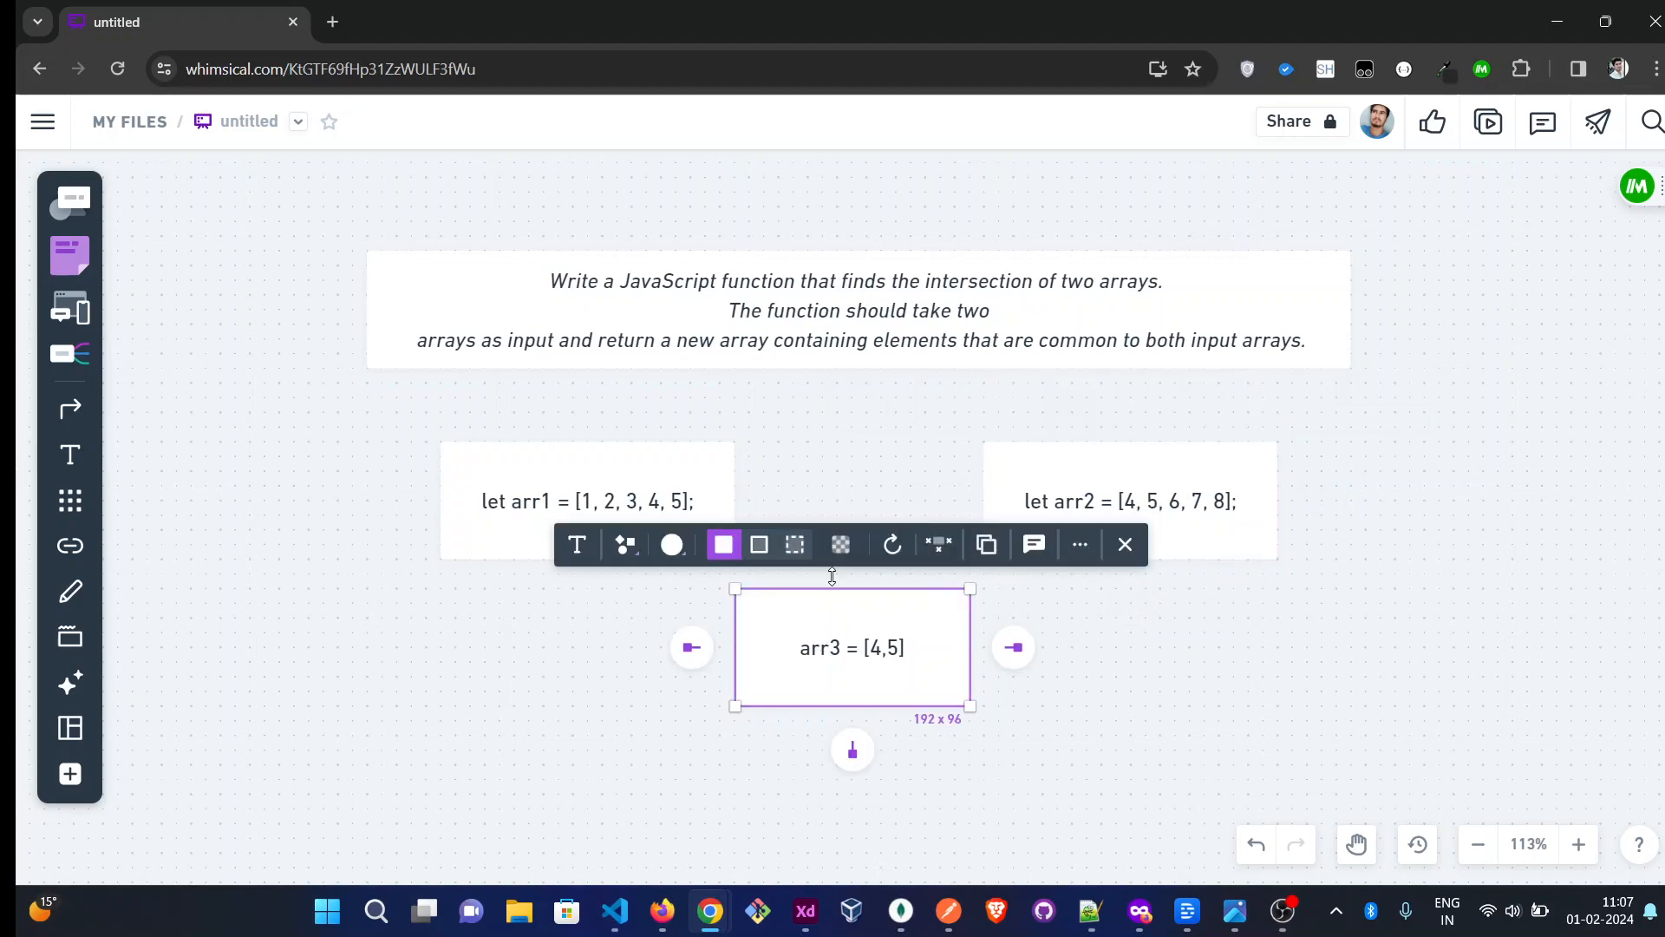
pyautogui.moveTo(1187, 671)
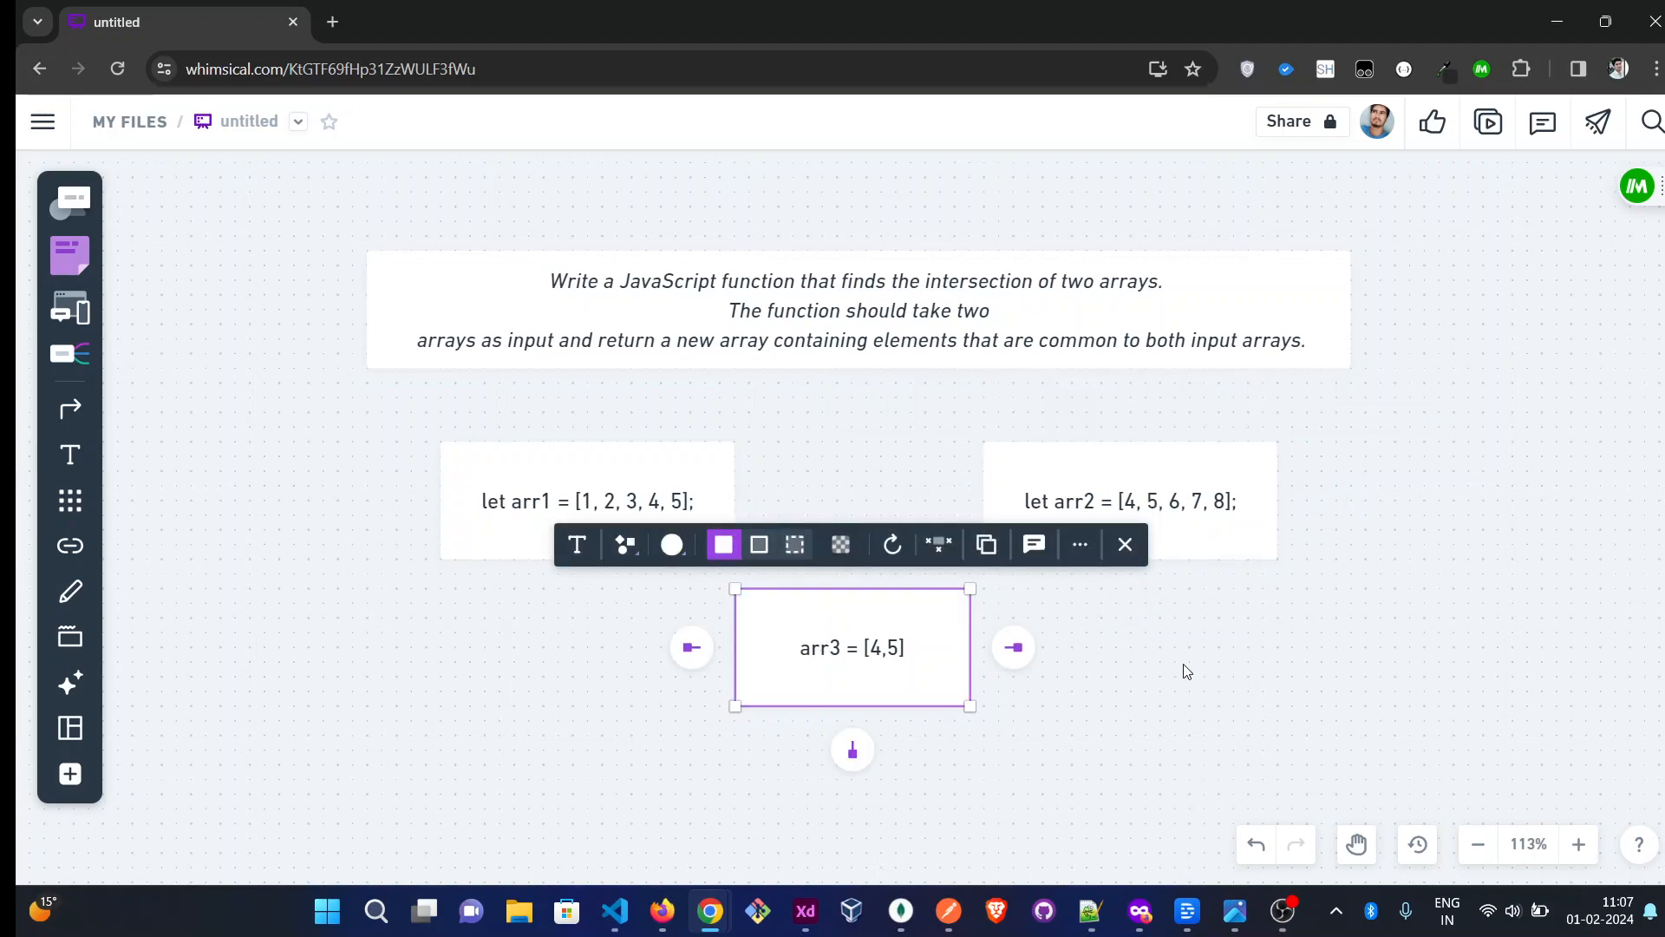
pyautogui.click(1184, 661)
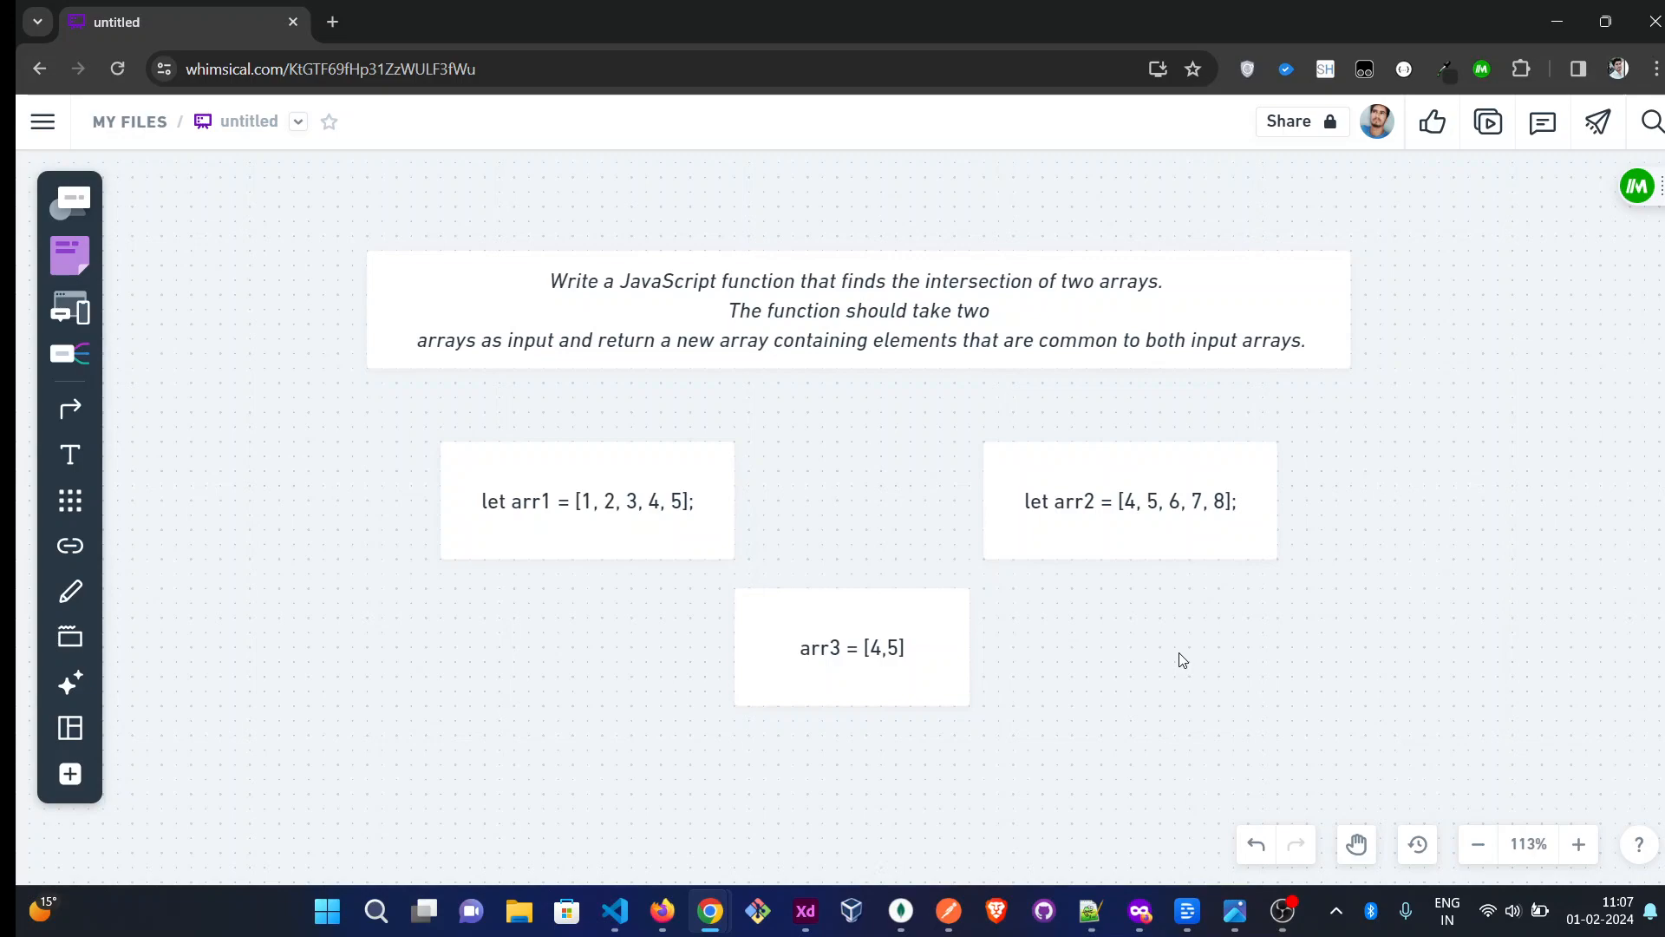
pyautogui.moveTo(665, 516)
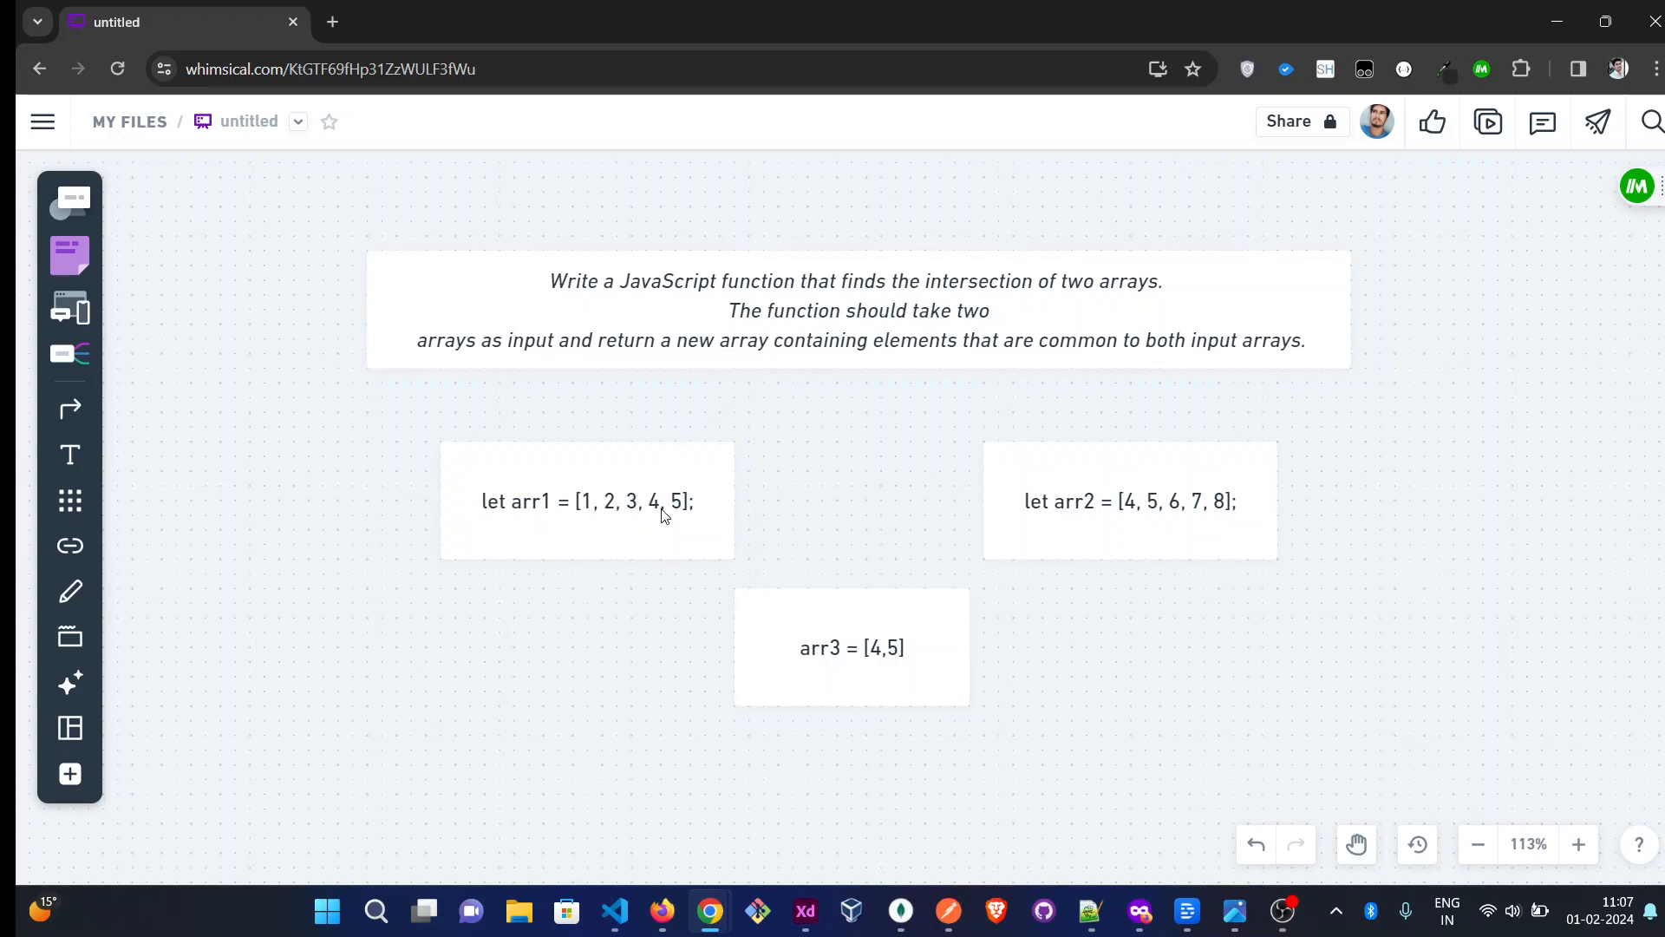
pyautogui.click(588, 500)
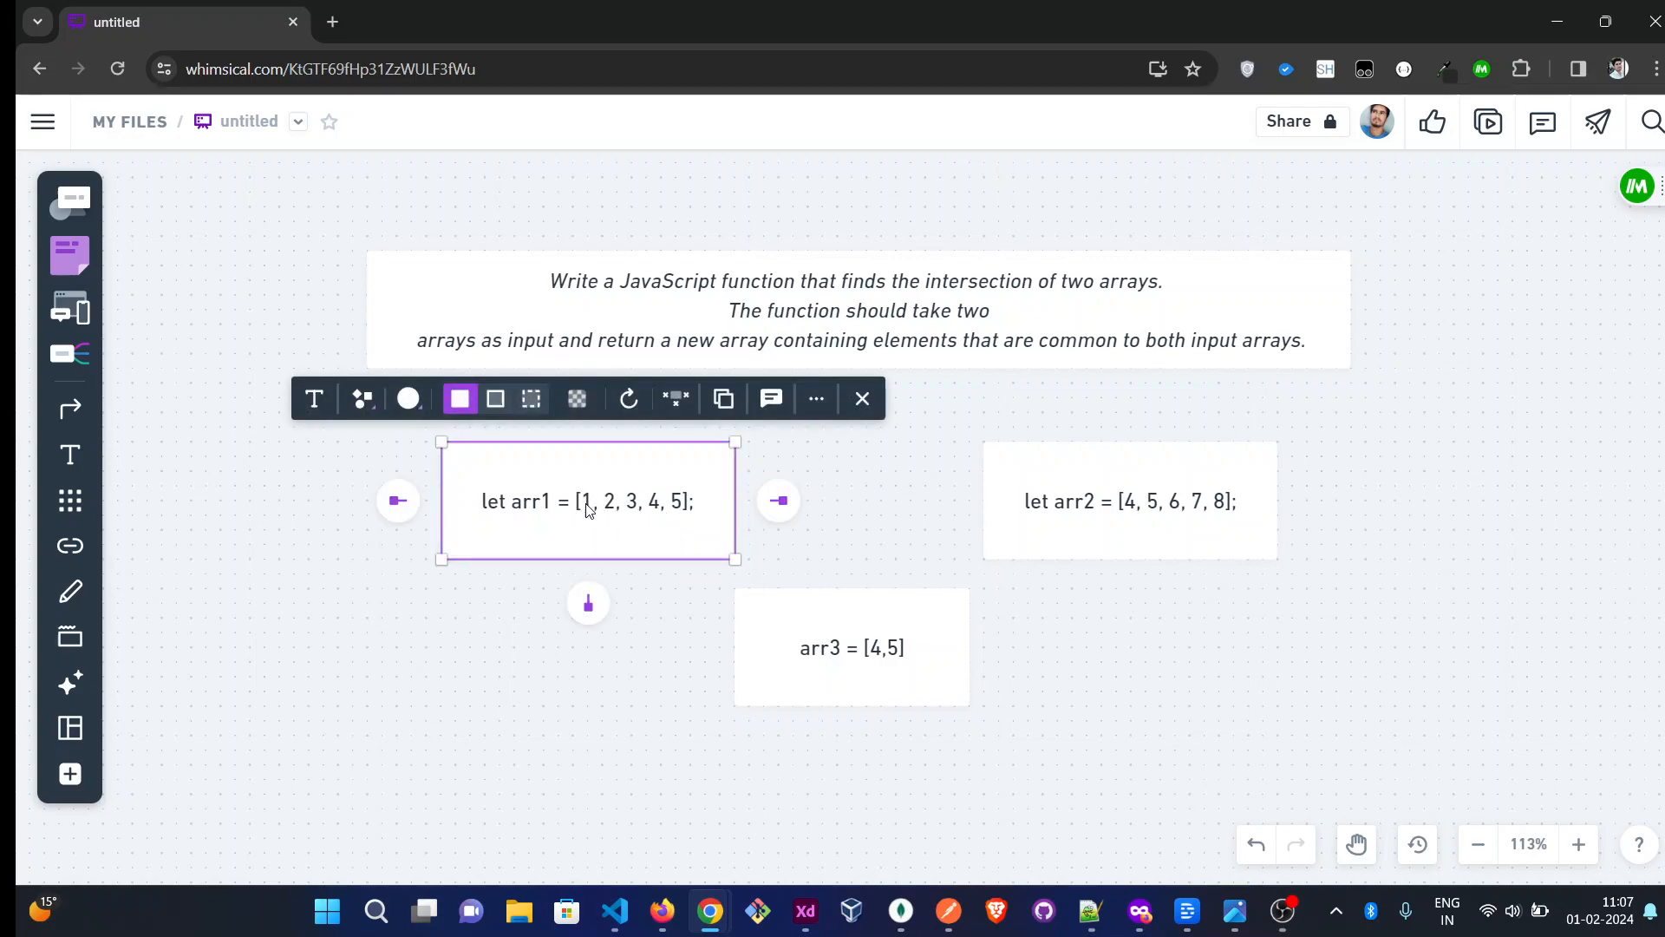
pyautogui.moveTo(615, 503)
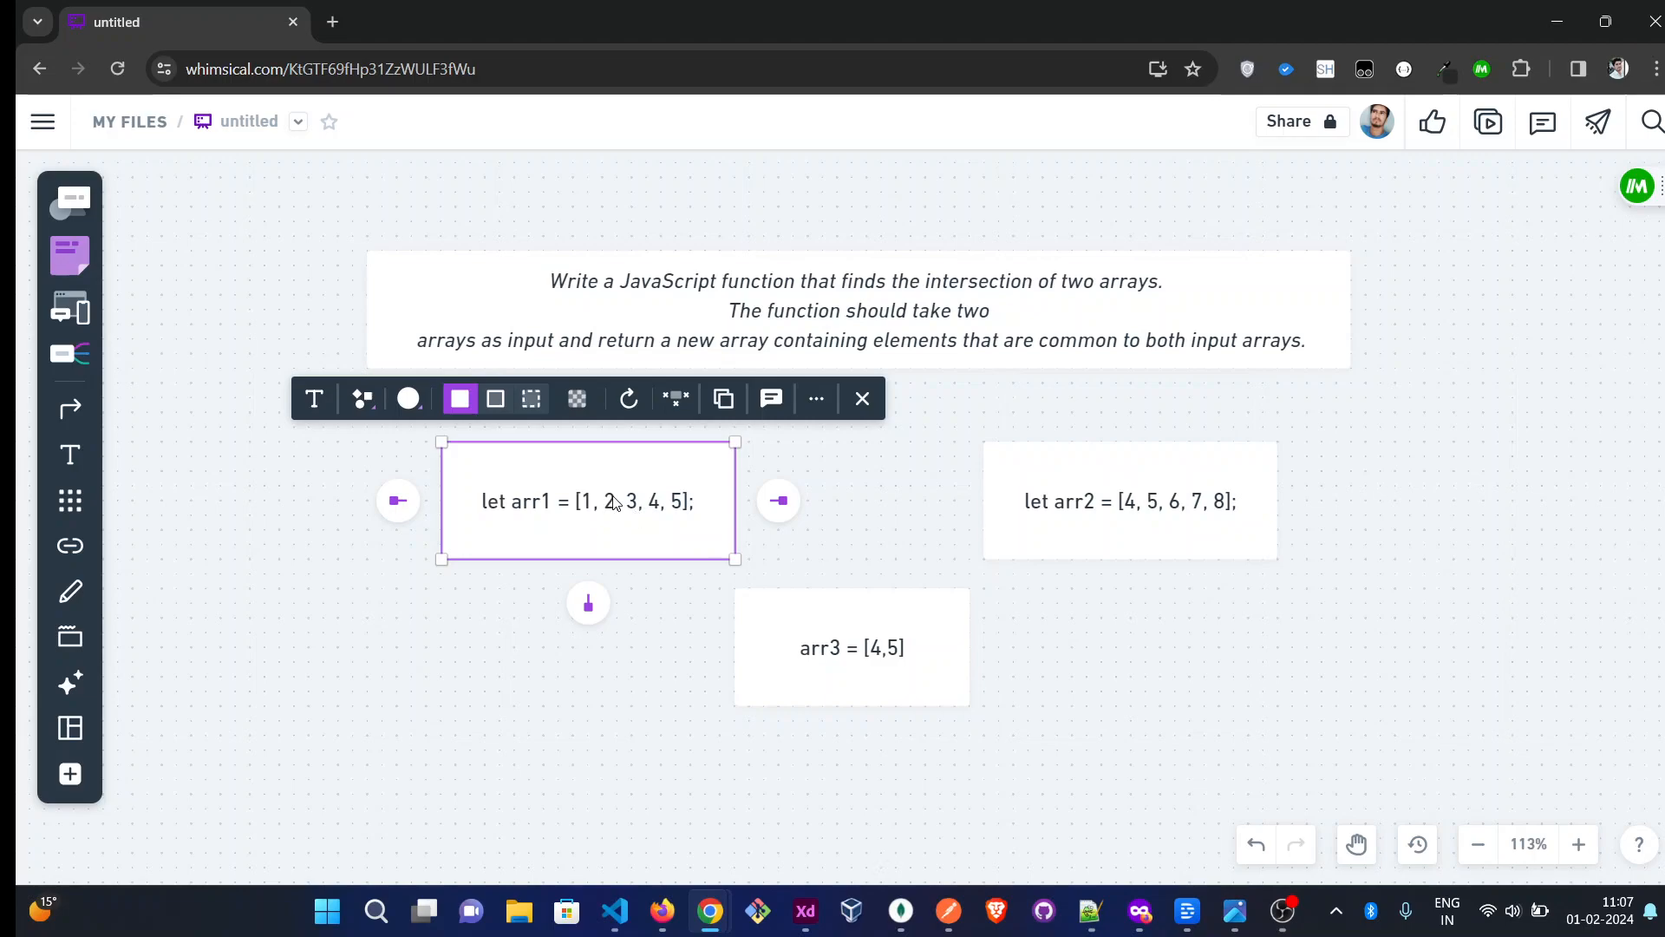
pyautogui.moveTo(1077, 515)
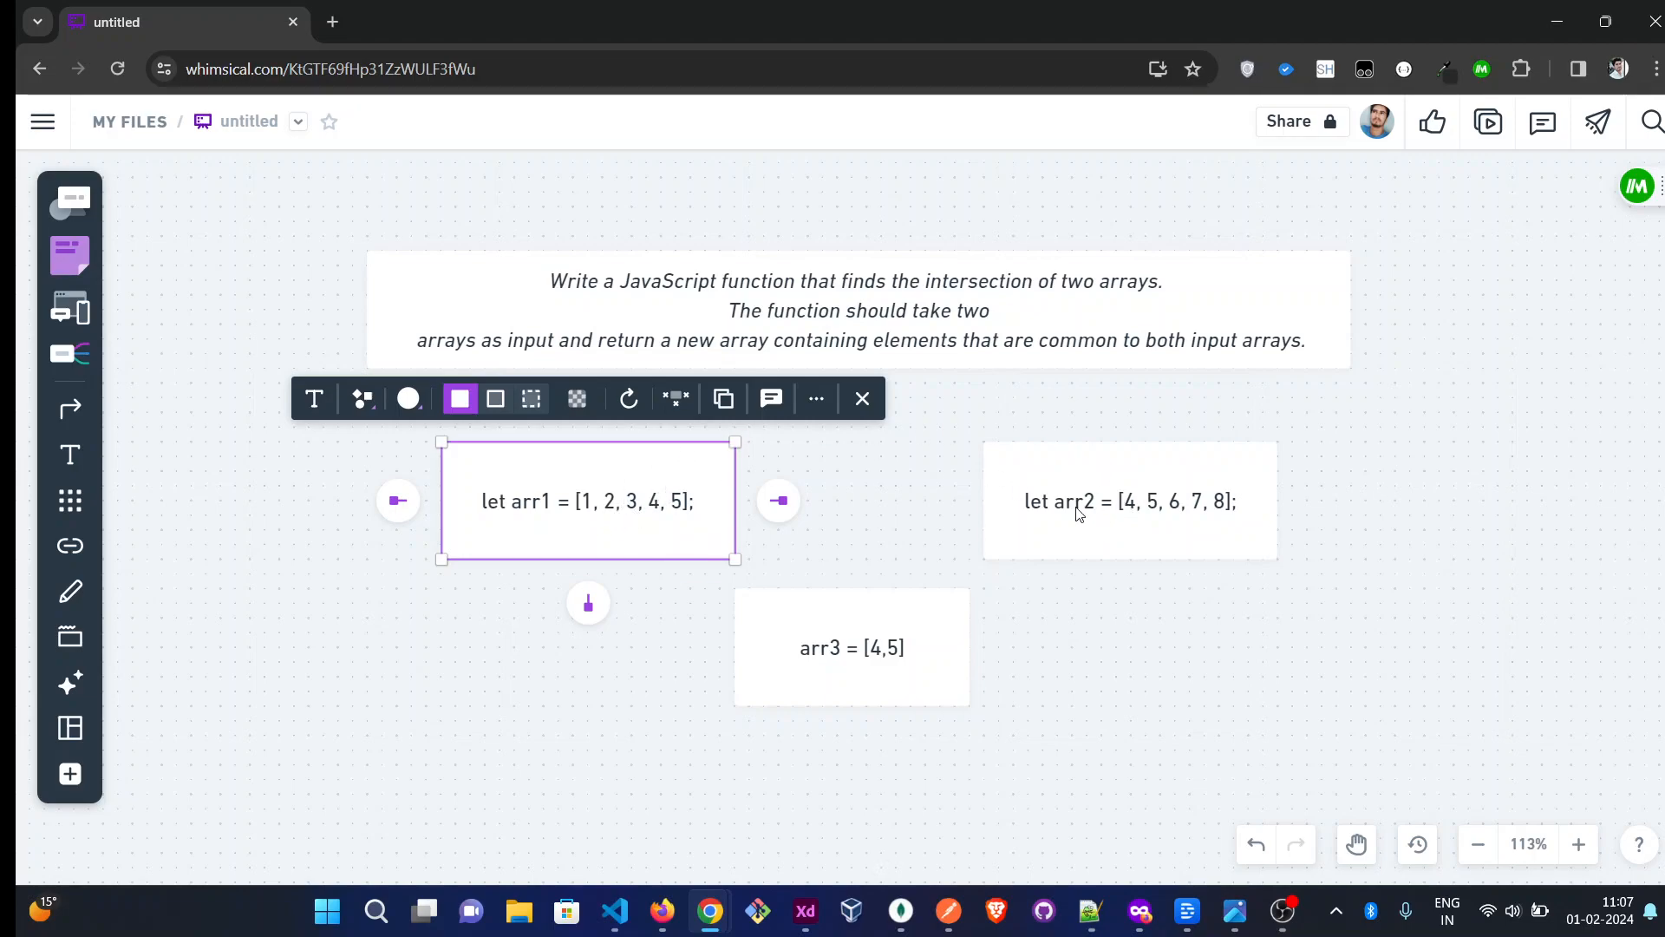
pyautogui.moveTo(1157, 480)
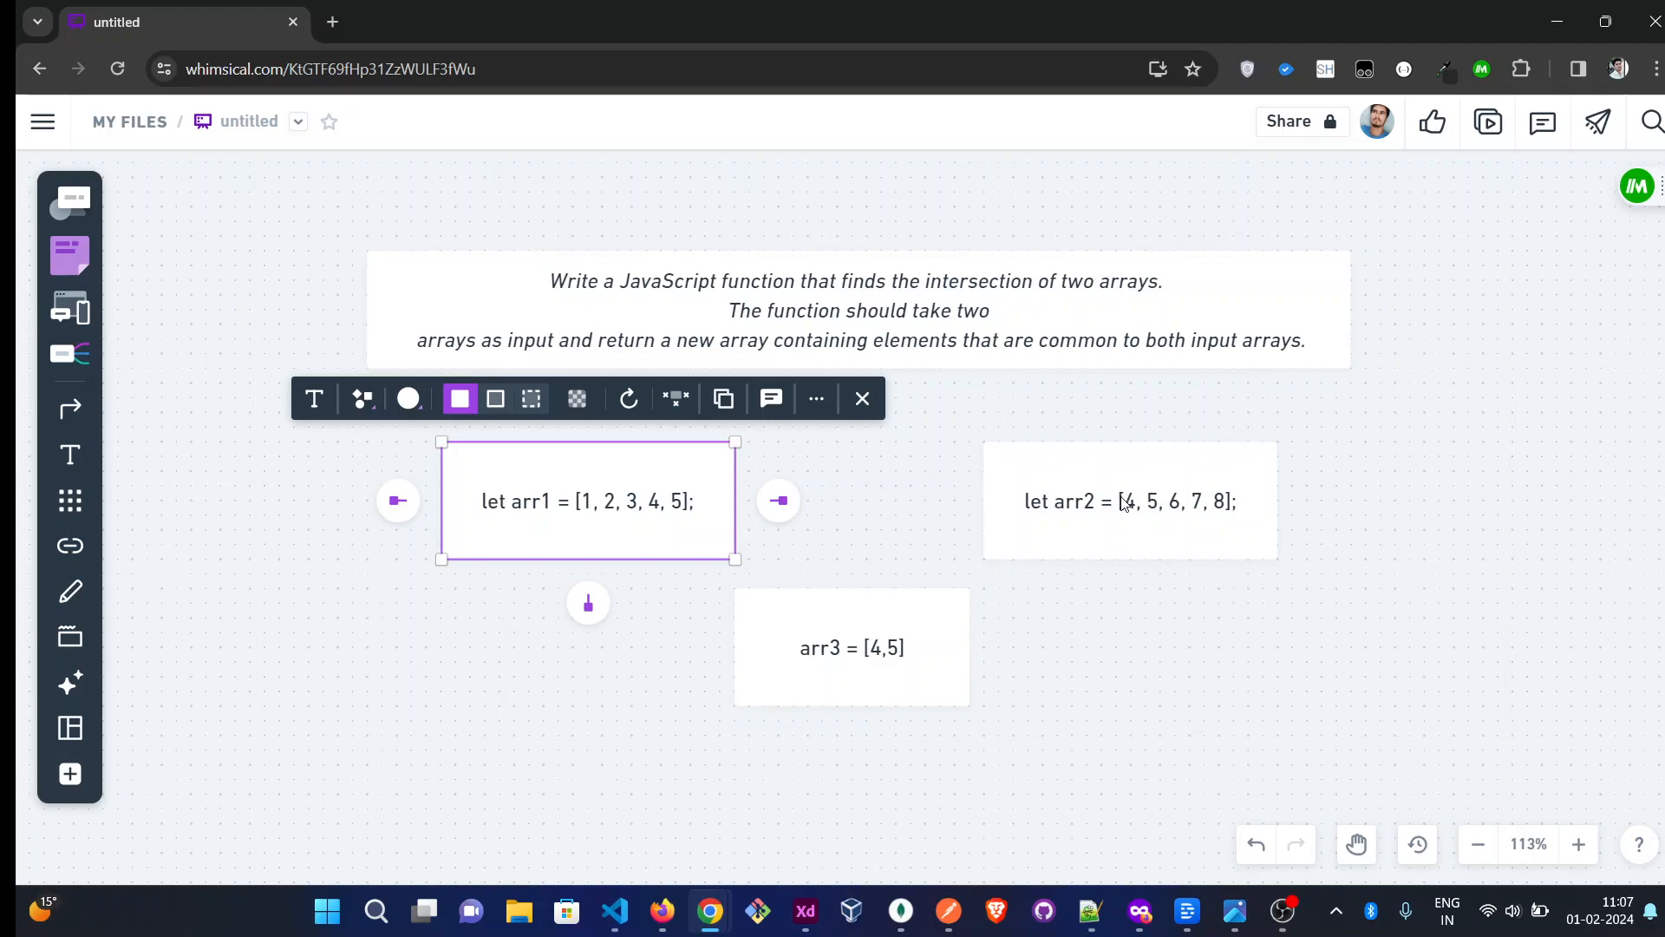
pyautogui.click(1211, 619)
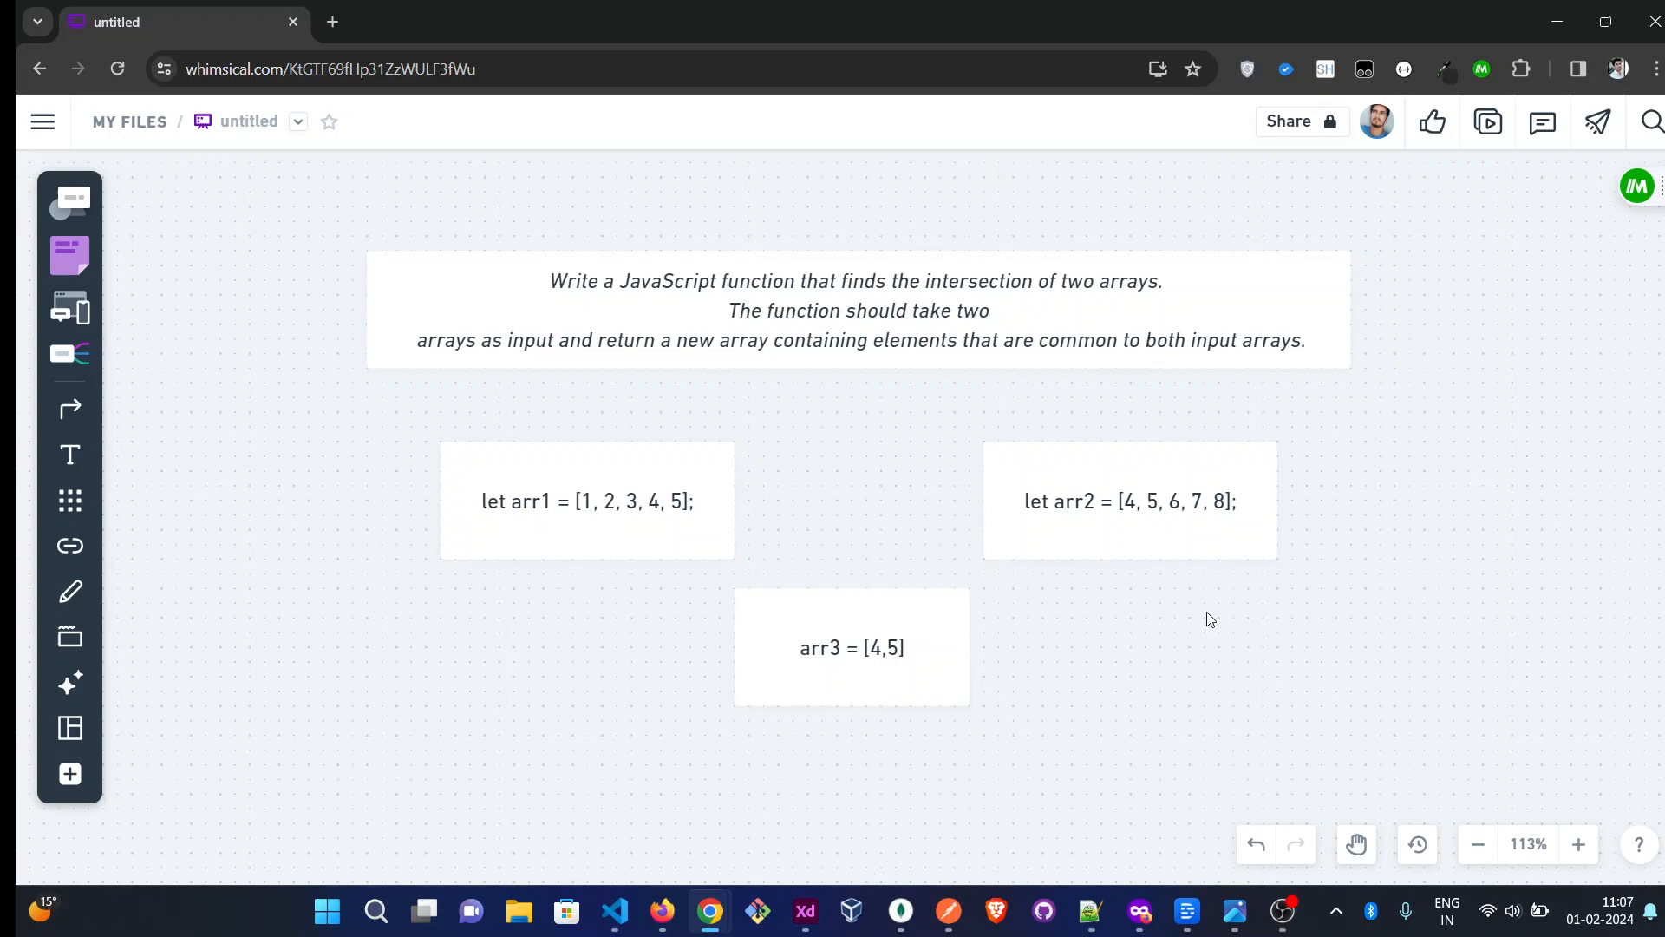
pyautogui.moveTo(1153, 626)
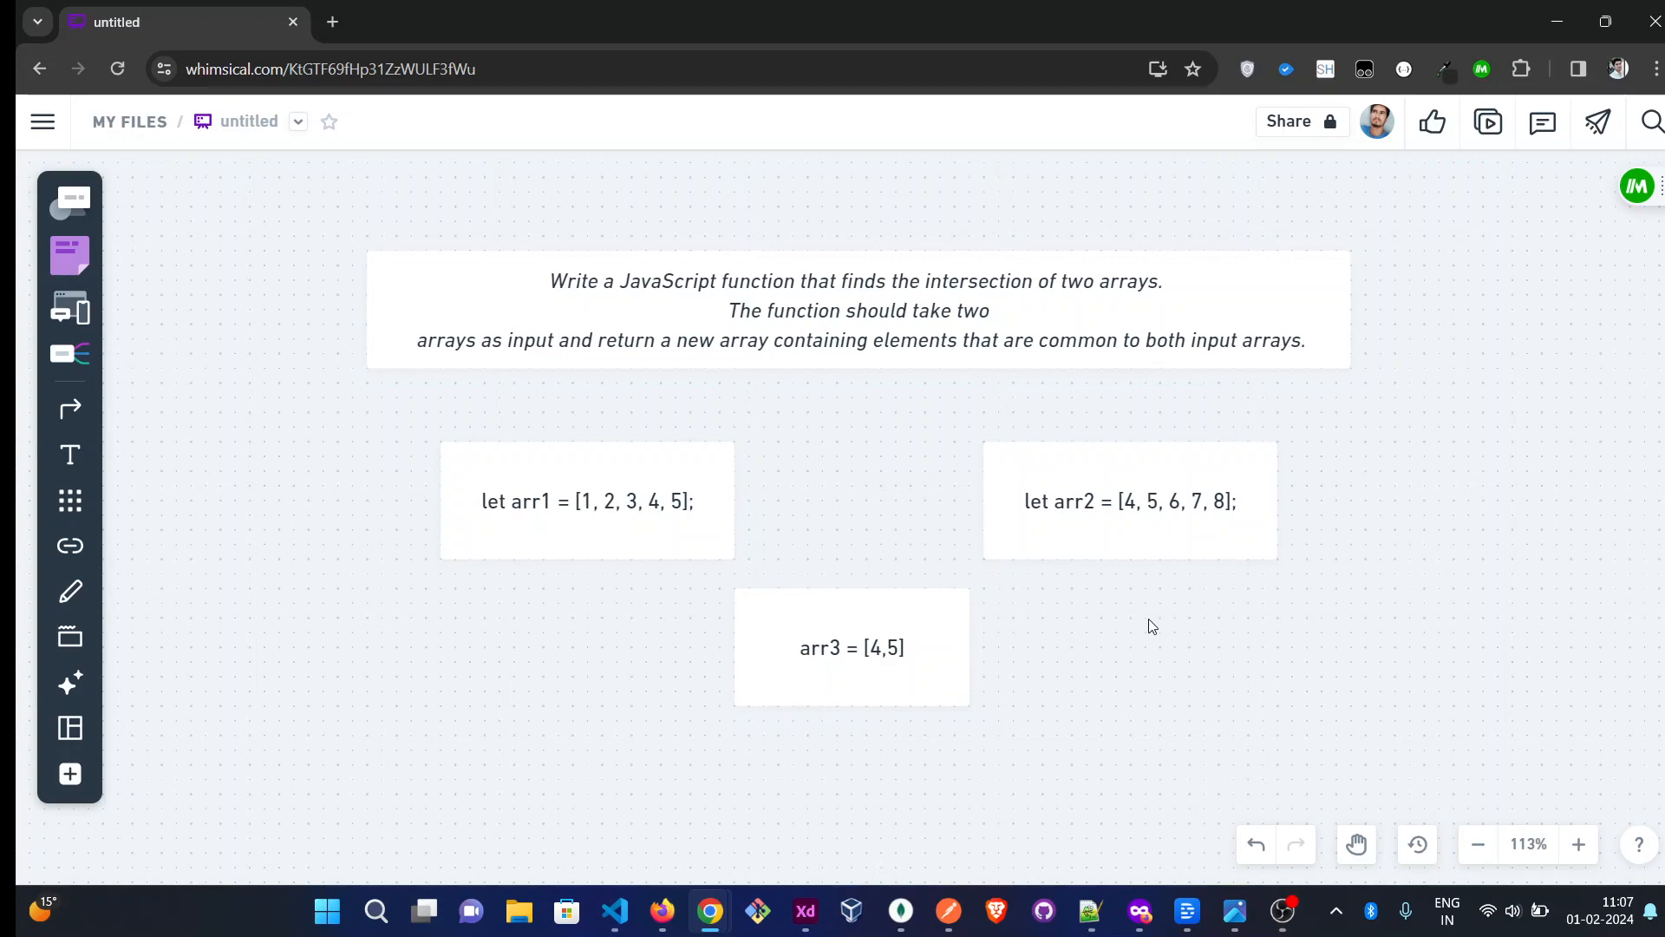
pyautogui.moveTo(1146, 621)
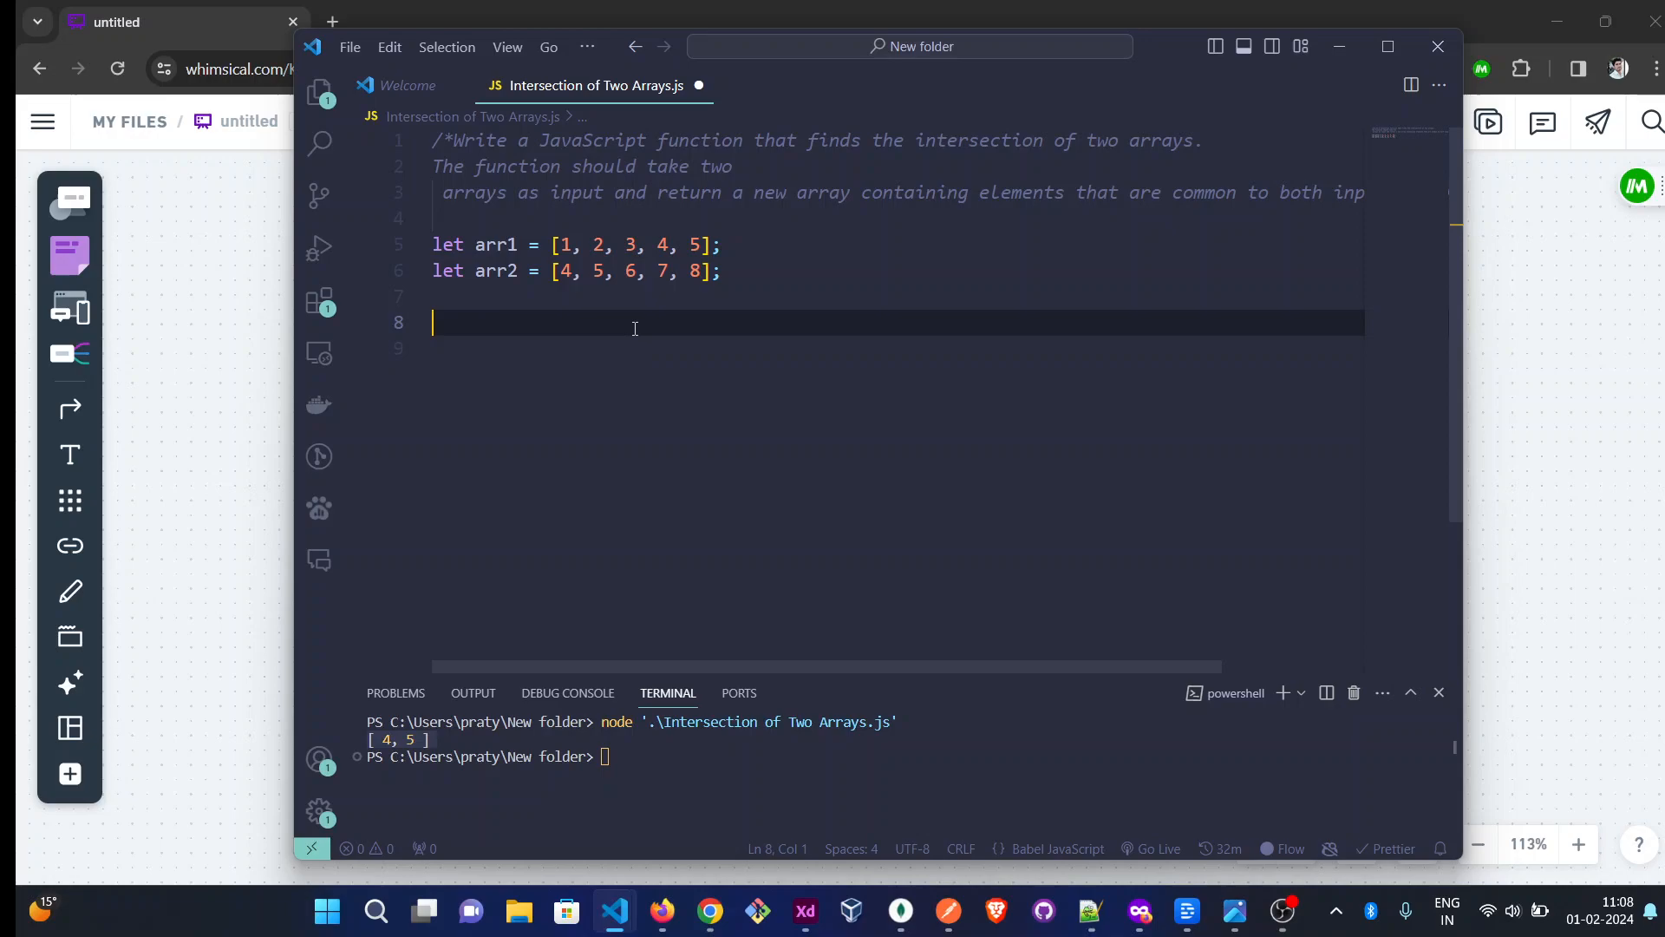
# Declare function intersection(arr1, arr2) with an opening brace below the arrays
pyautogui.write('function')
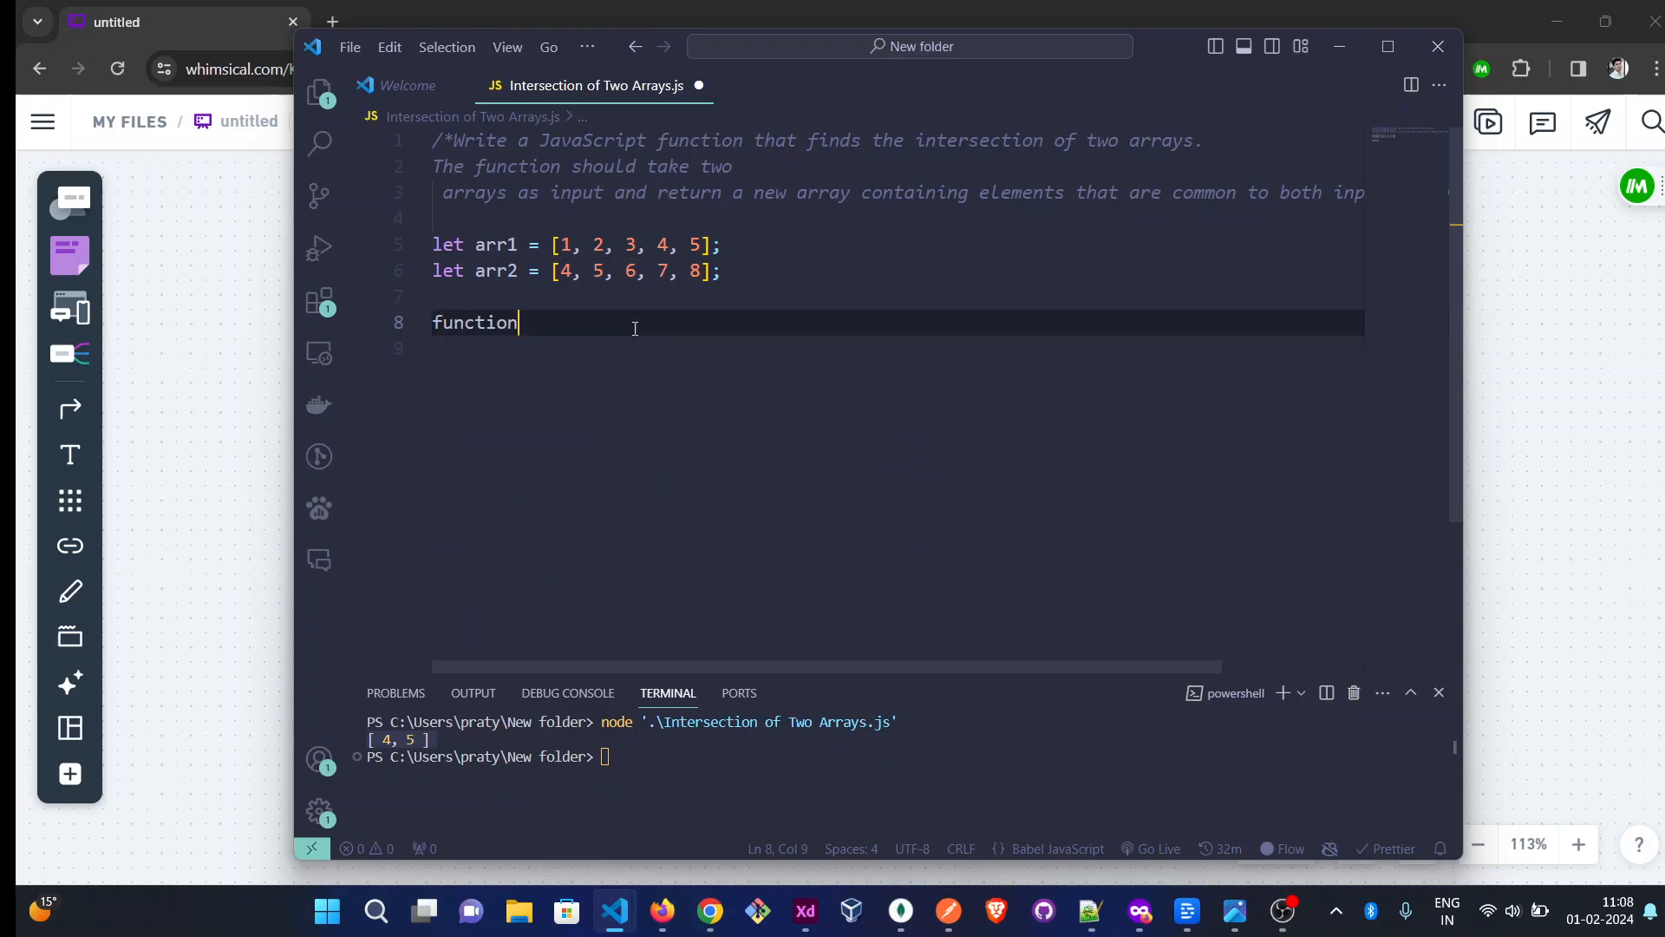
pyautogui.write('inter')
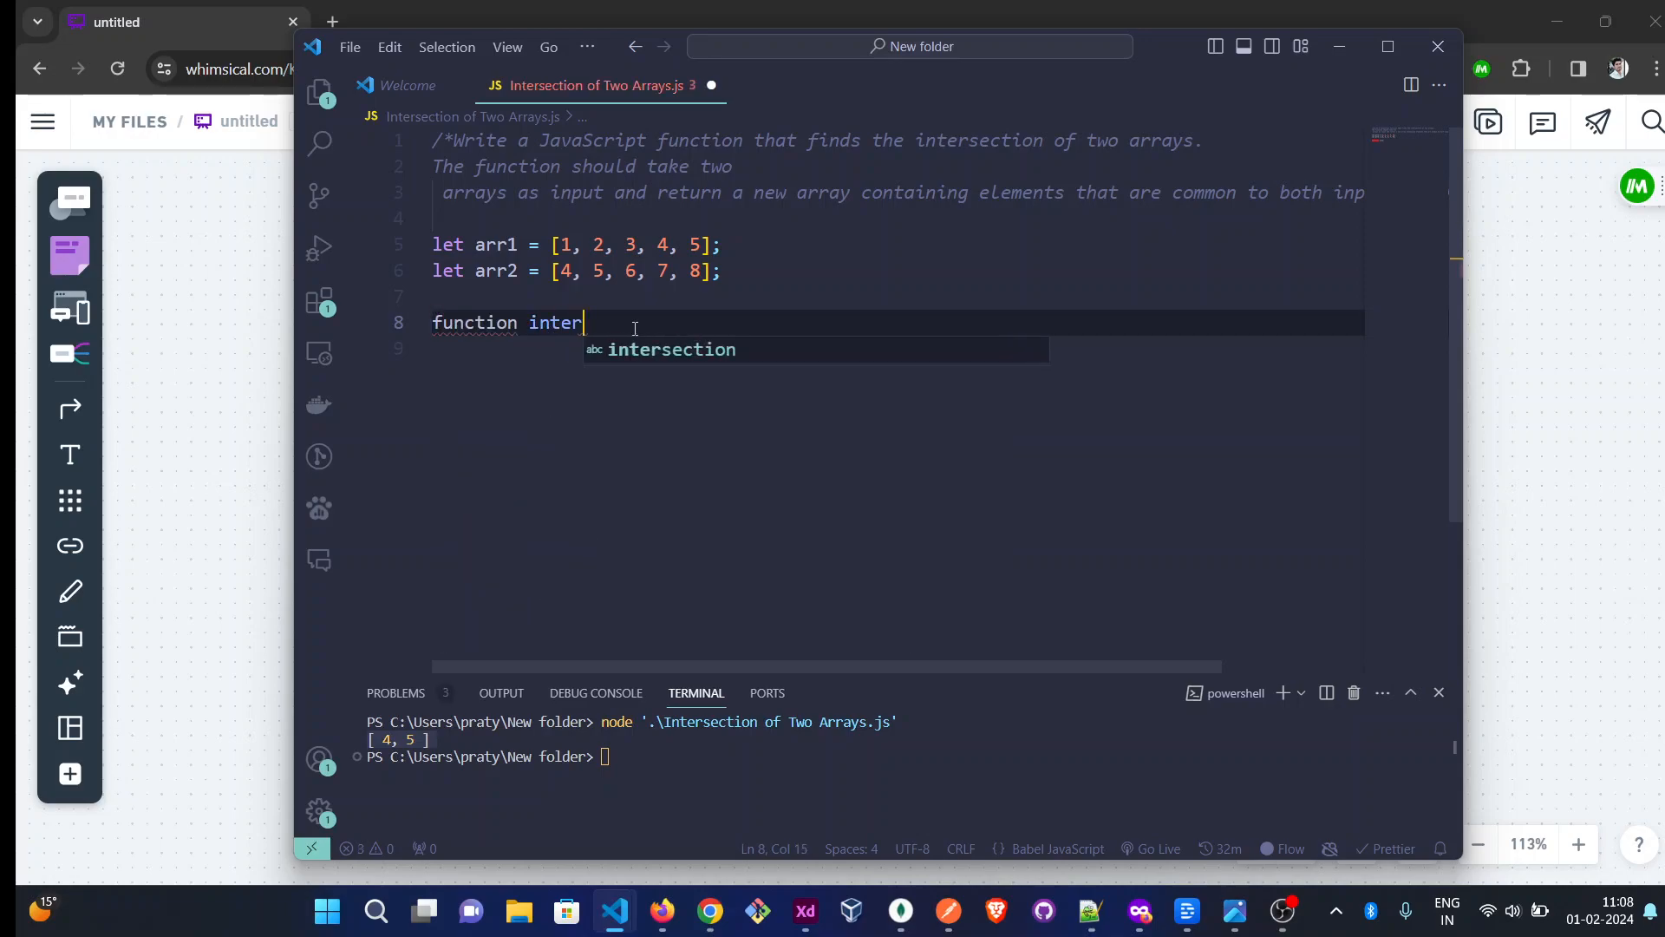
pyautogui.write('section()')
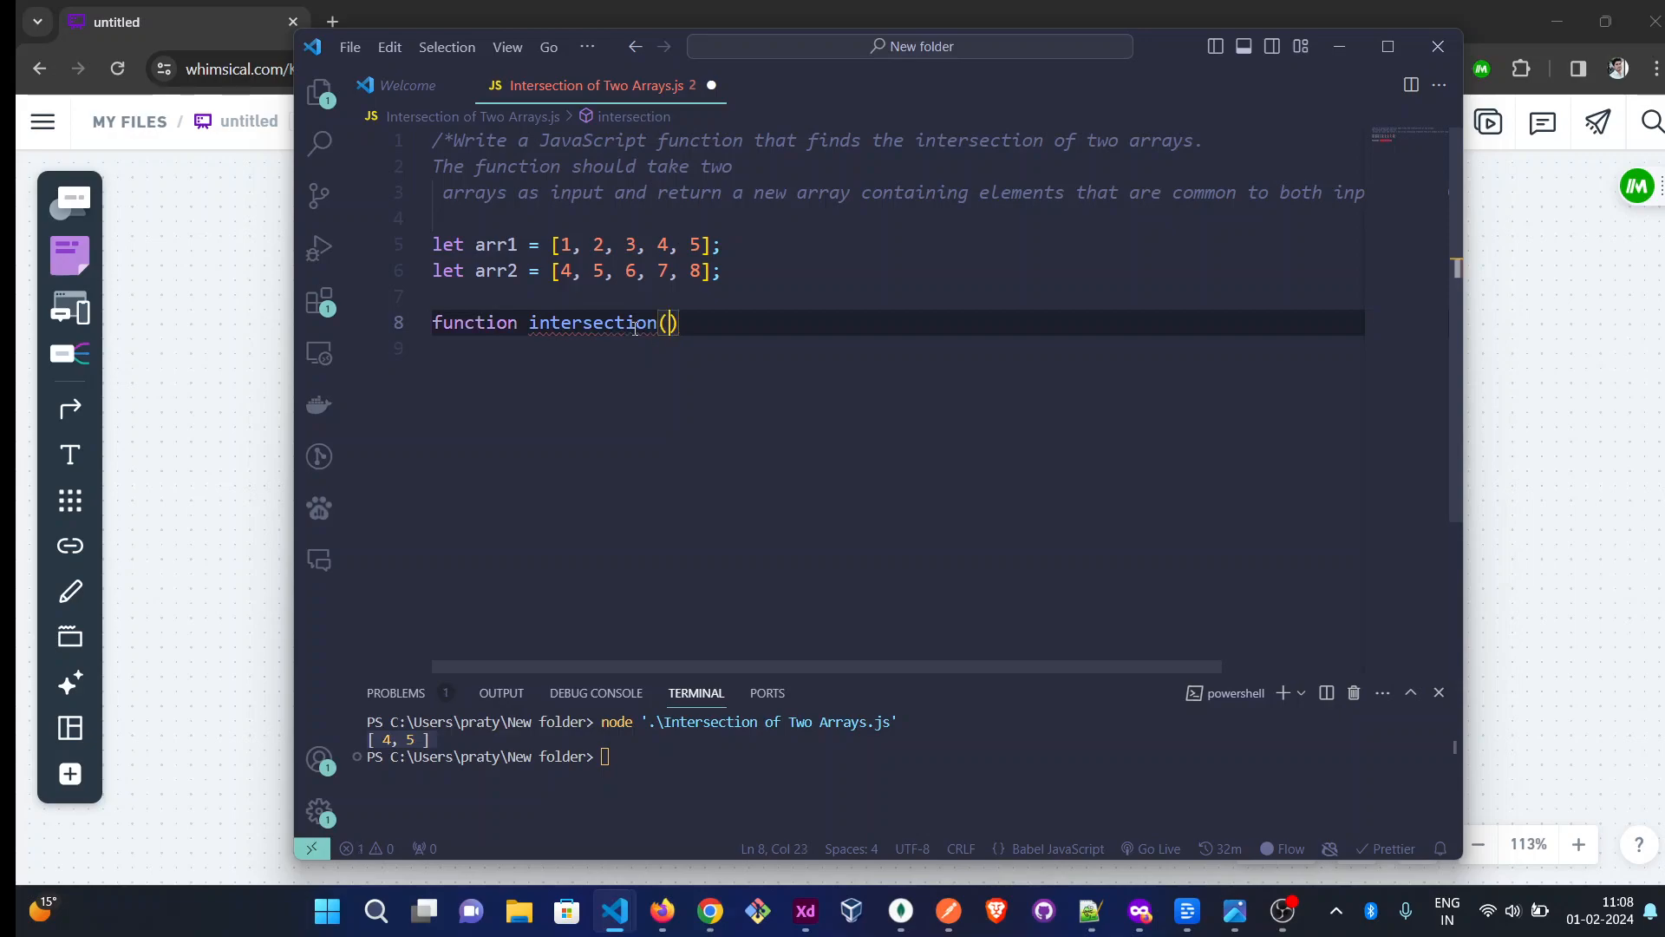
pyautogui.write('arr1,')
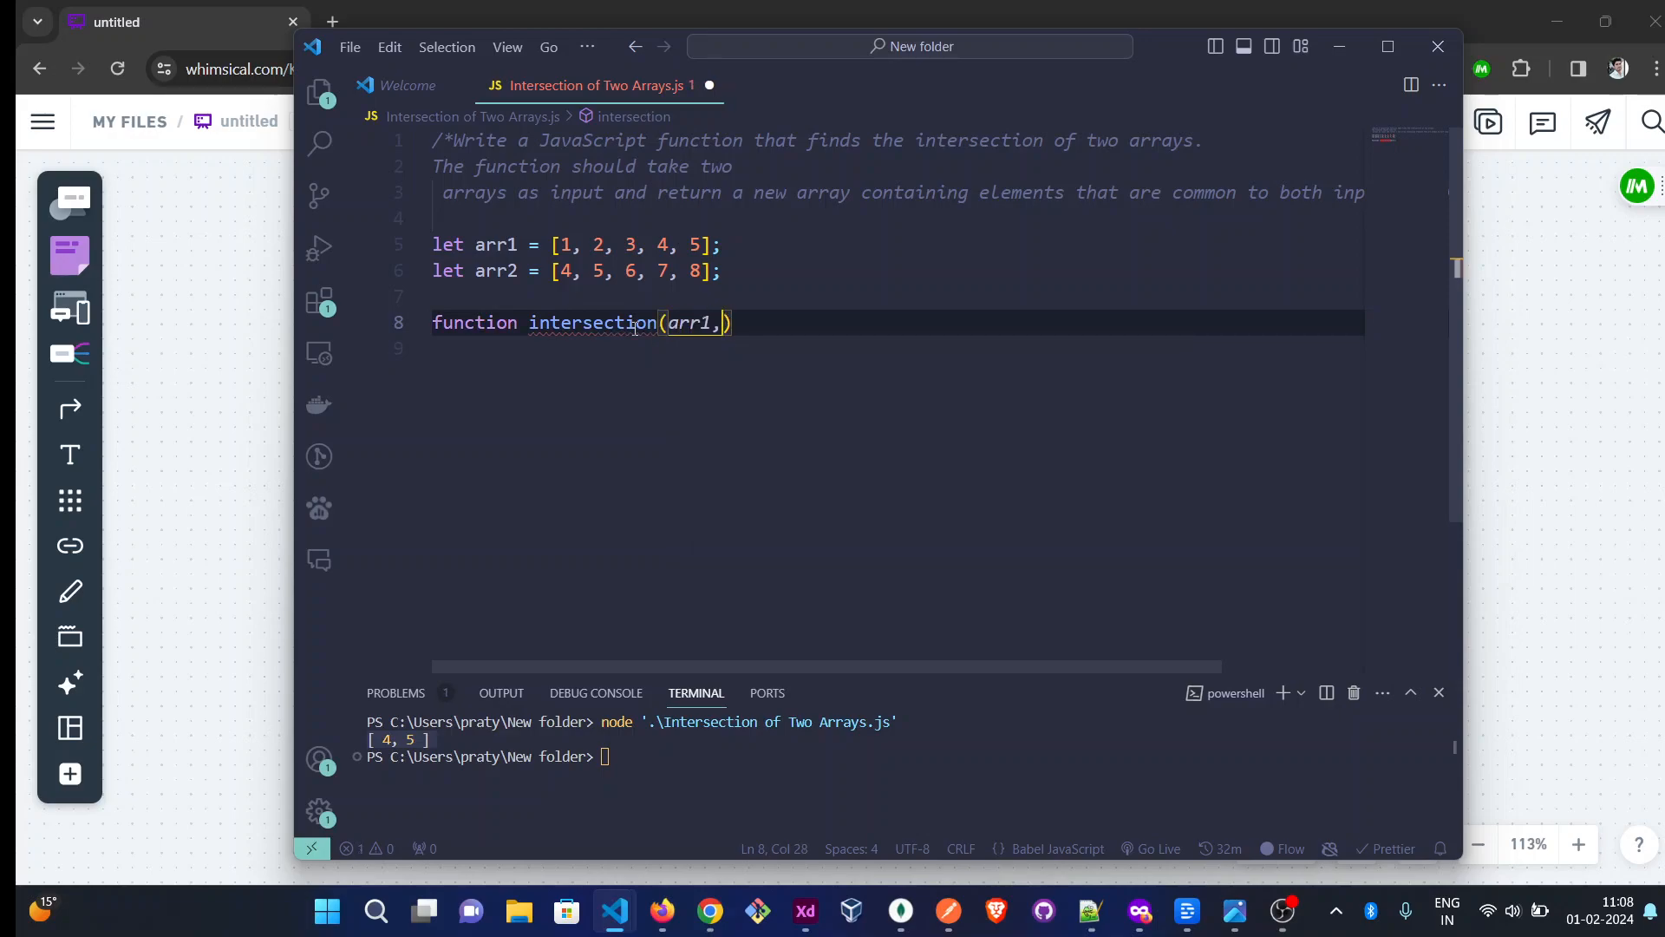
pyautogui.write('arr')
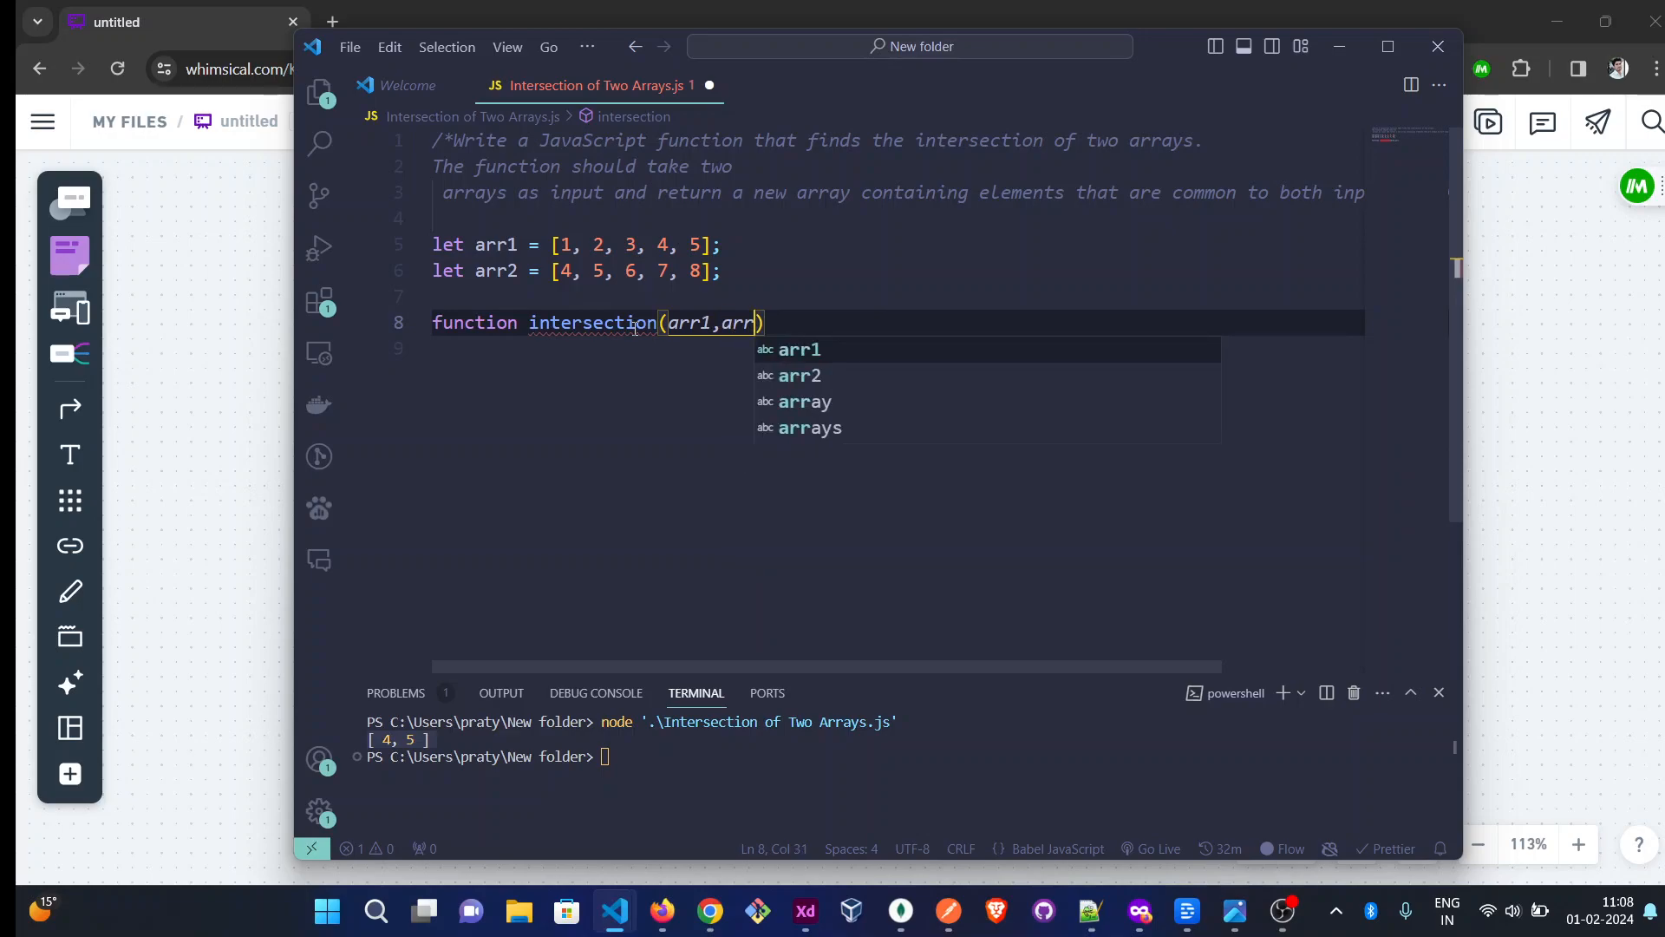
pyautogui.write('2){')
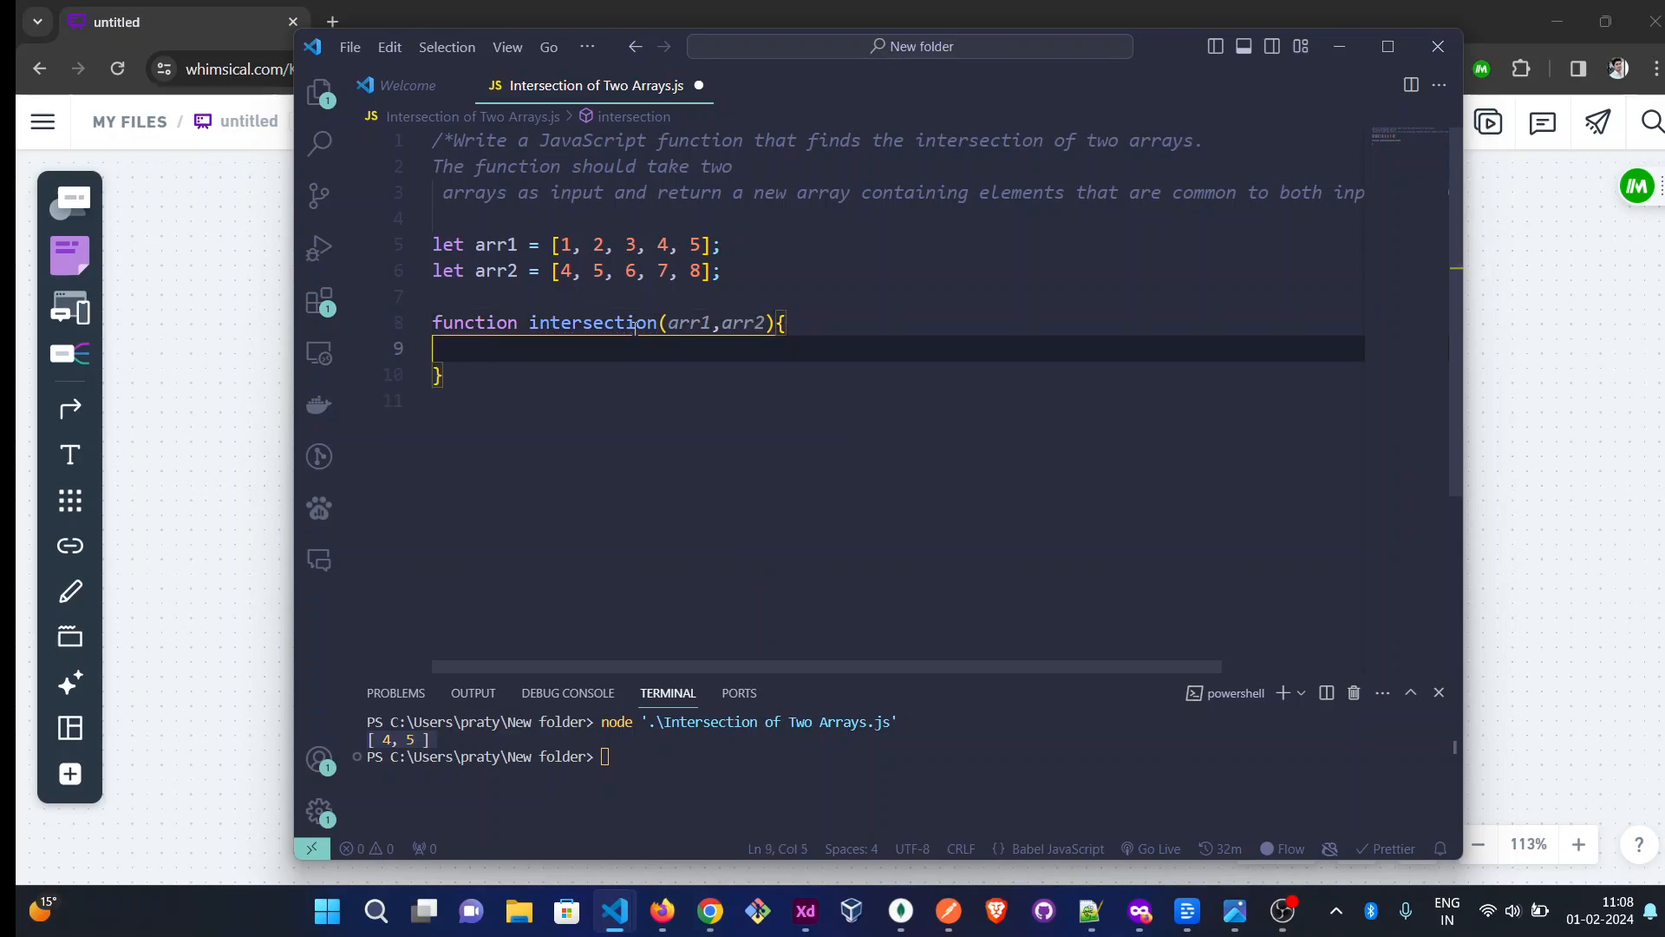
# Declare var arr3 = []; as the first line of the intersection body
pyautogui.write('v')
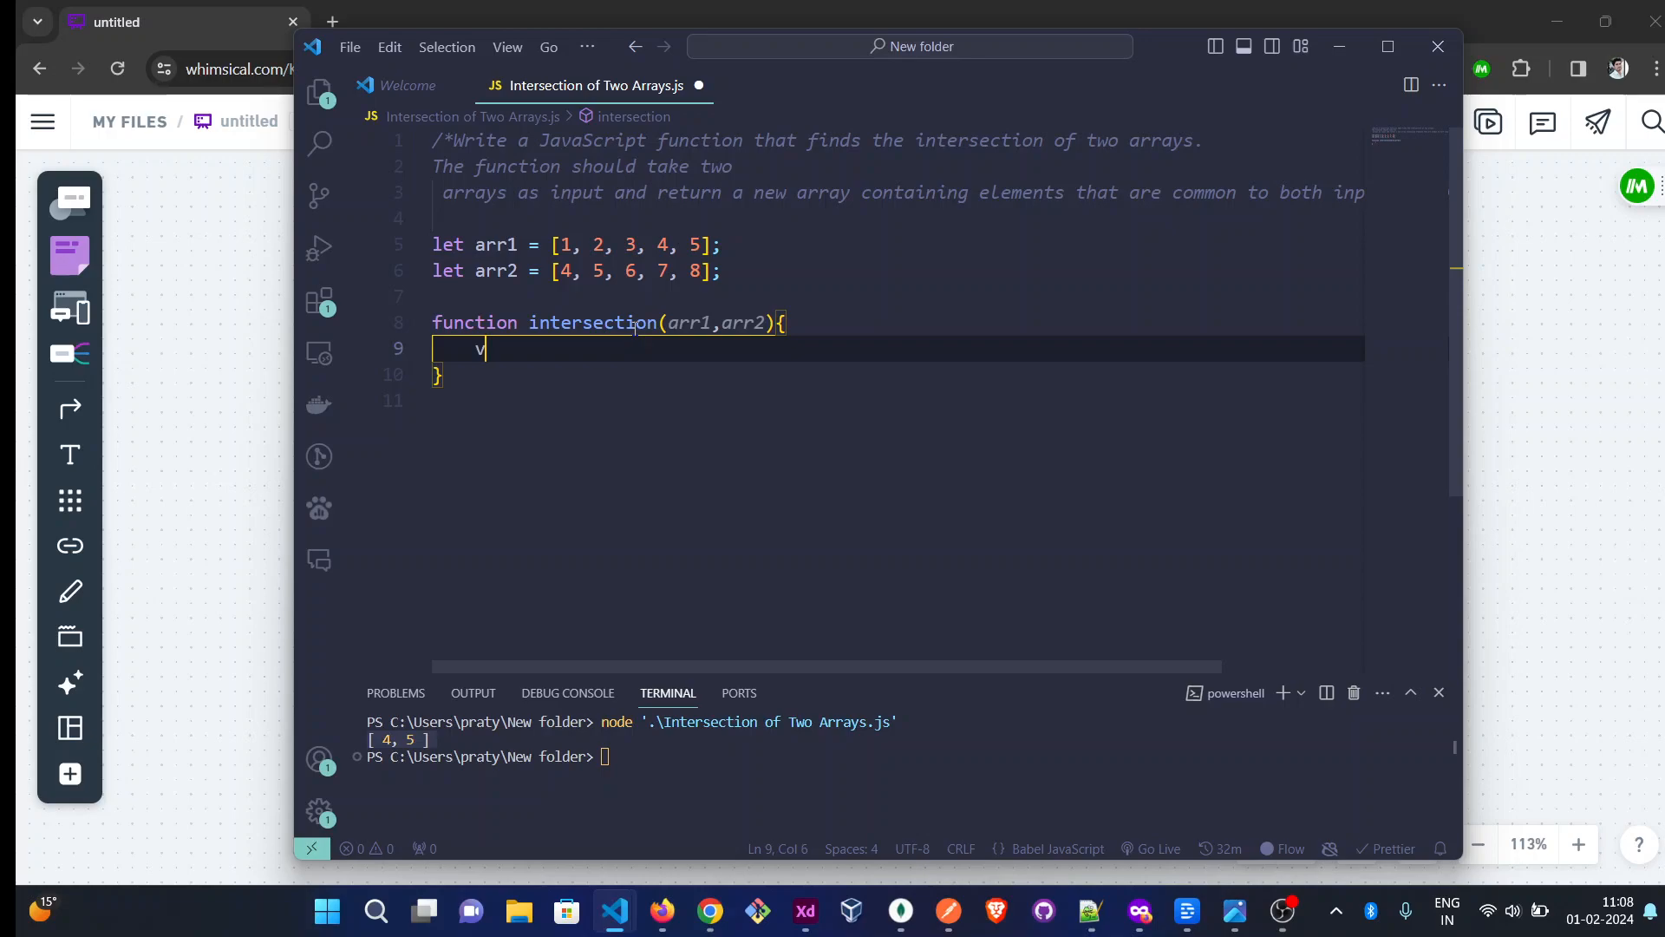
pyautogui.write('ar')
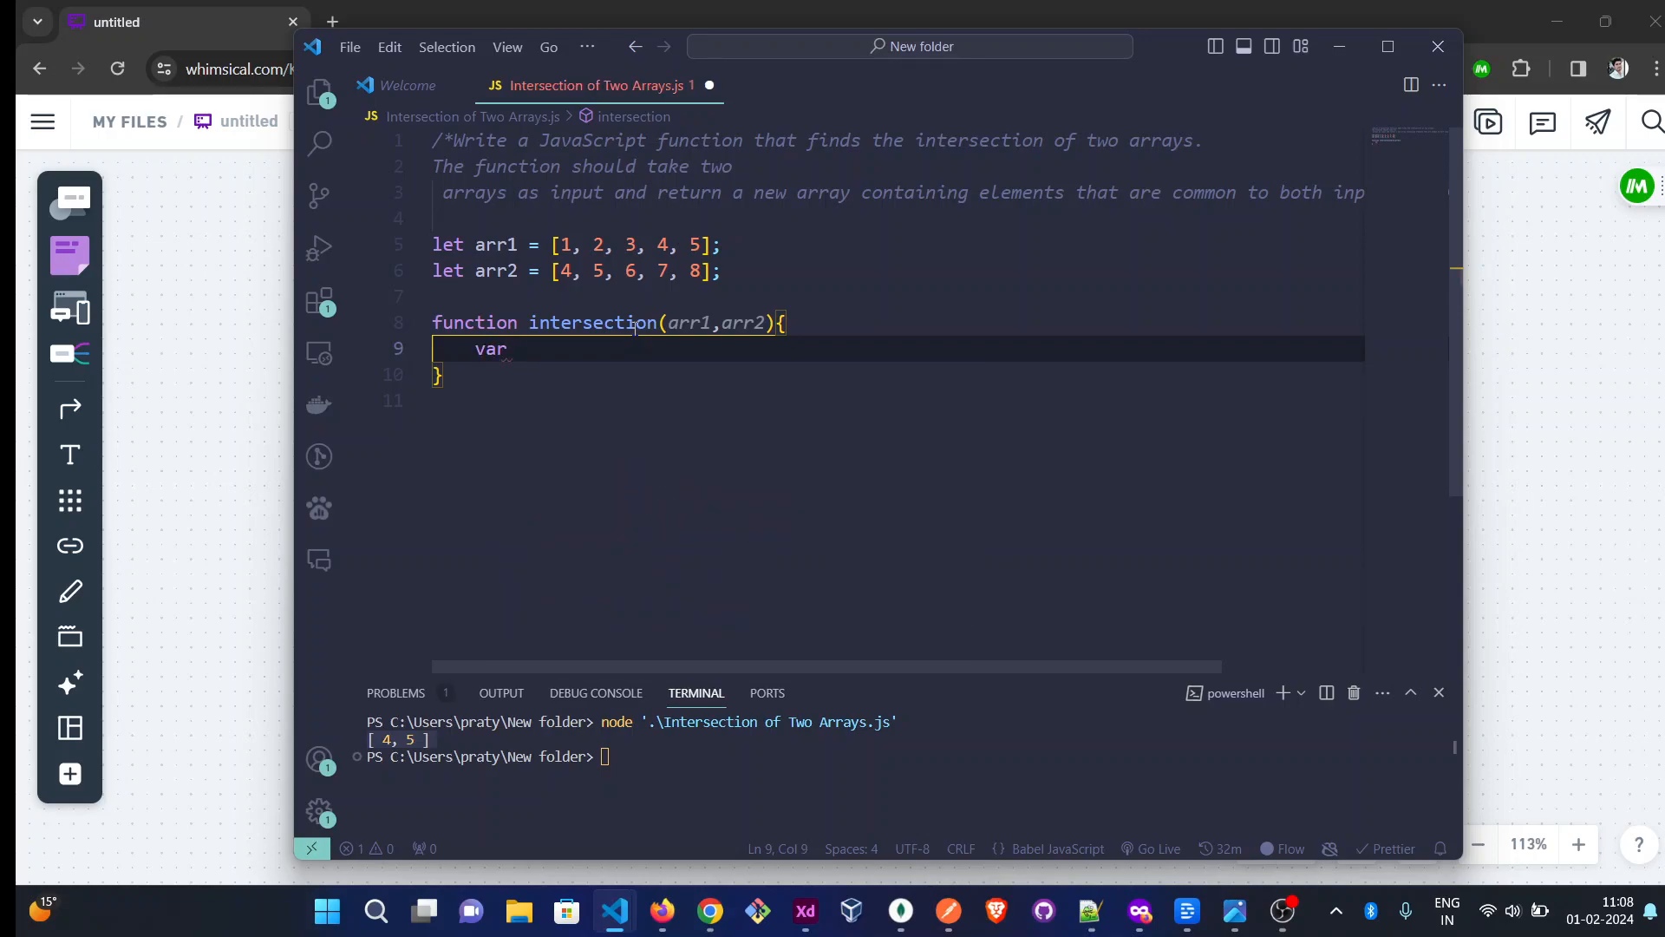
pyautogui.write('arr3')
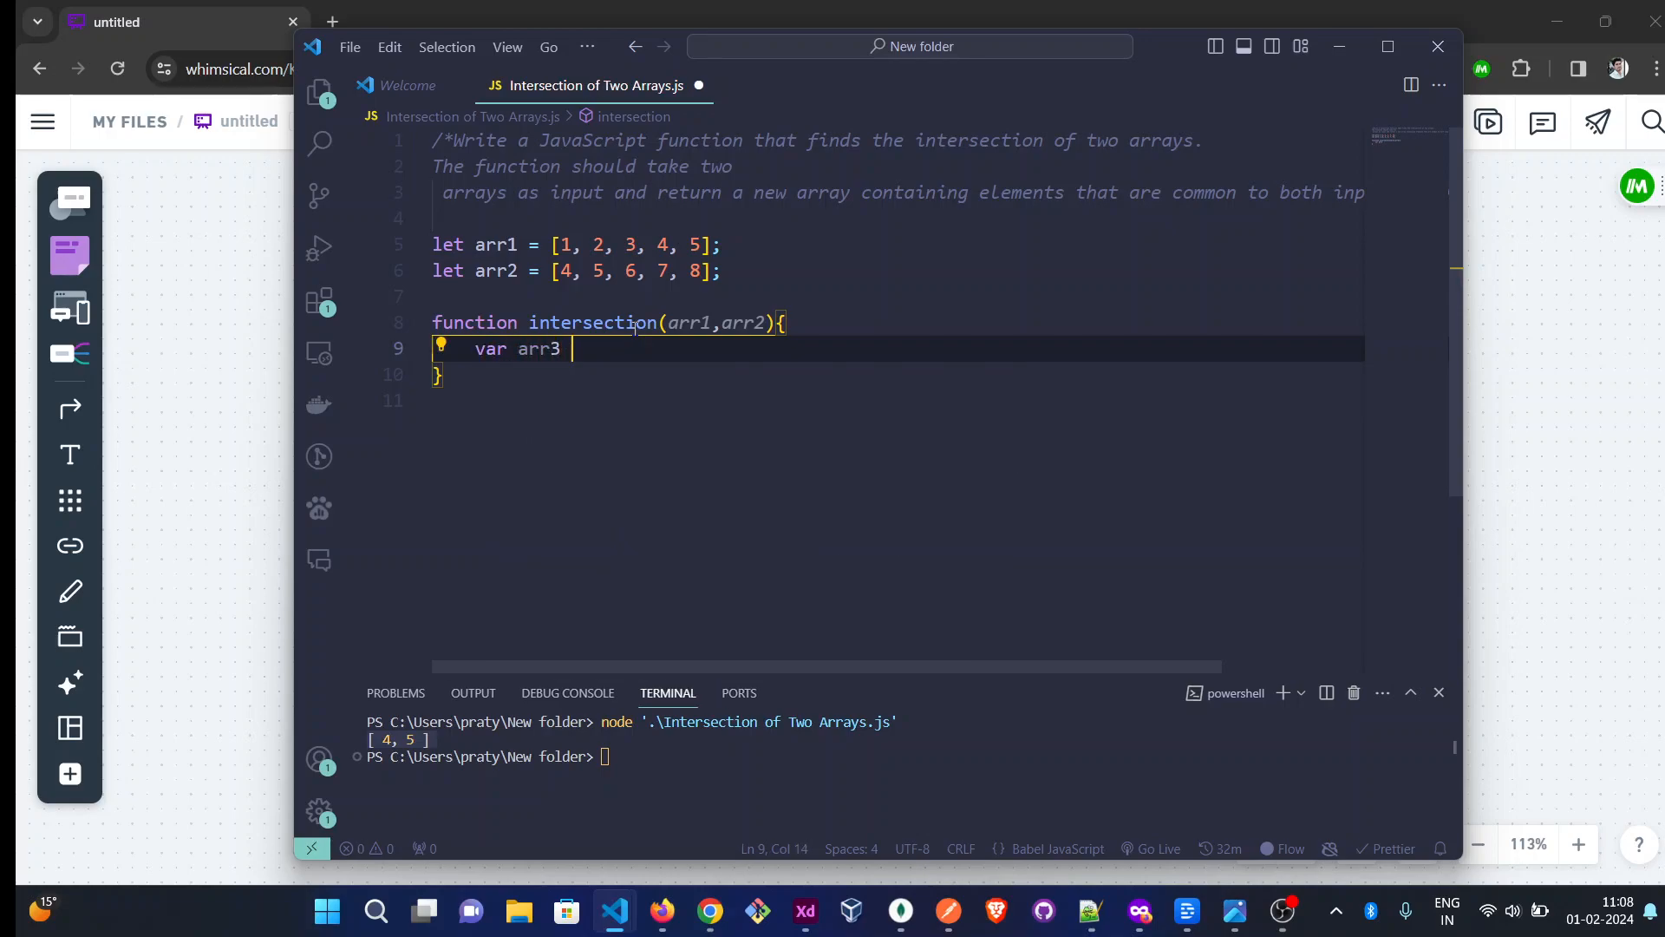
pyautogui.write('= [];')
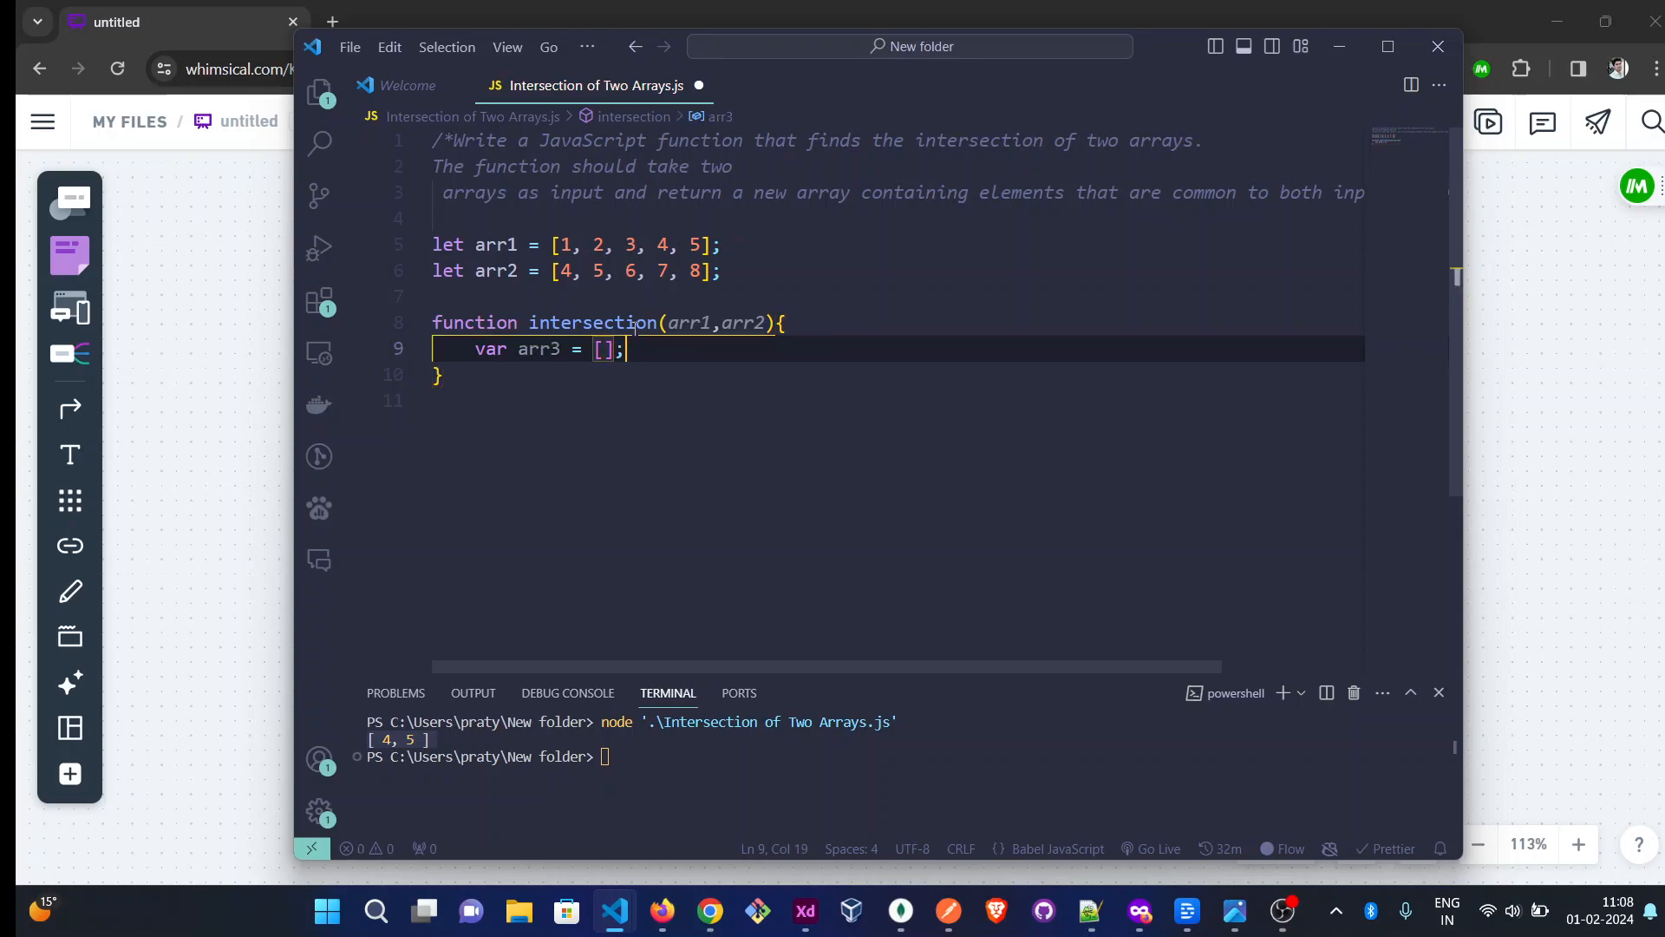
pyautogui.press('Enter')
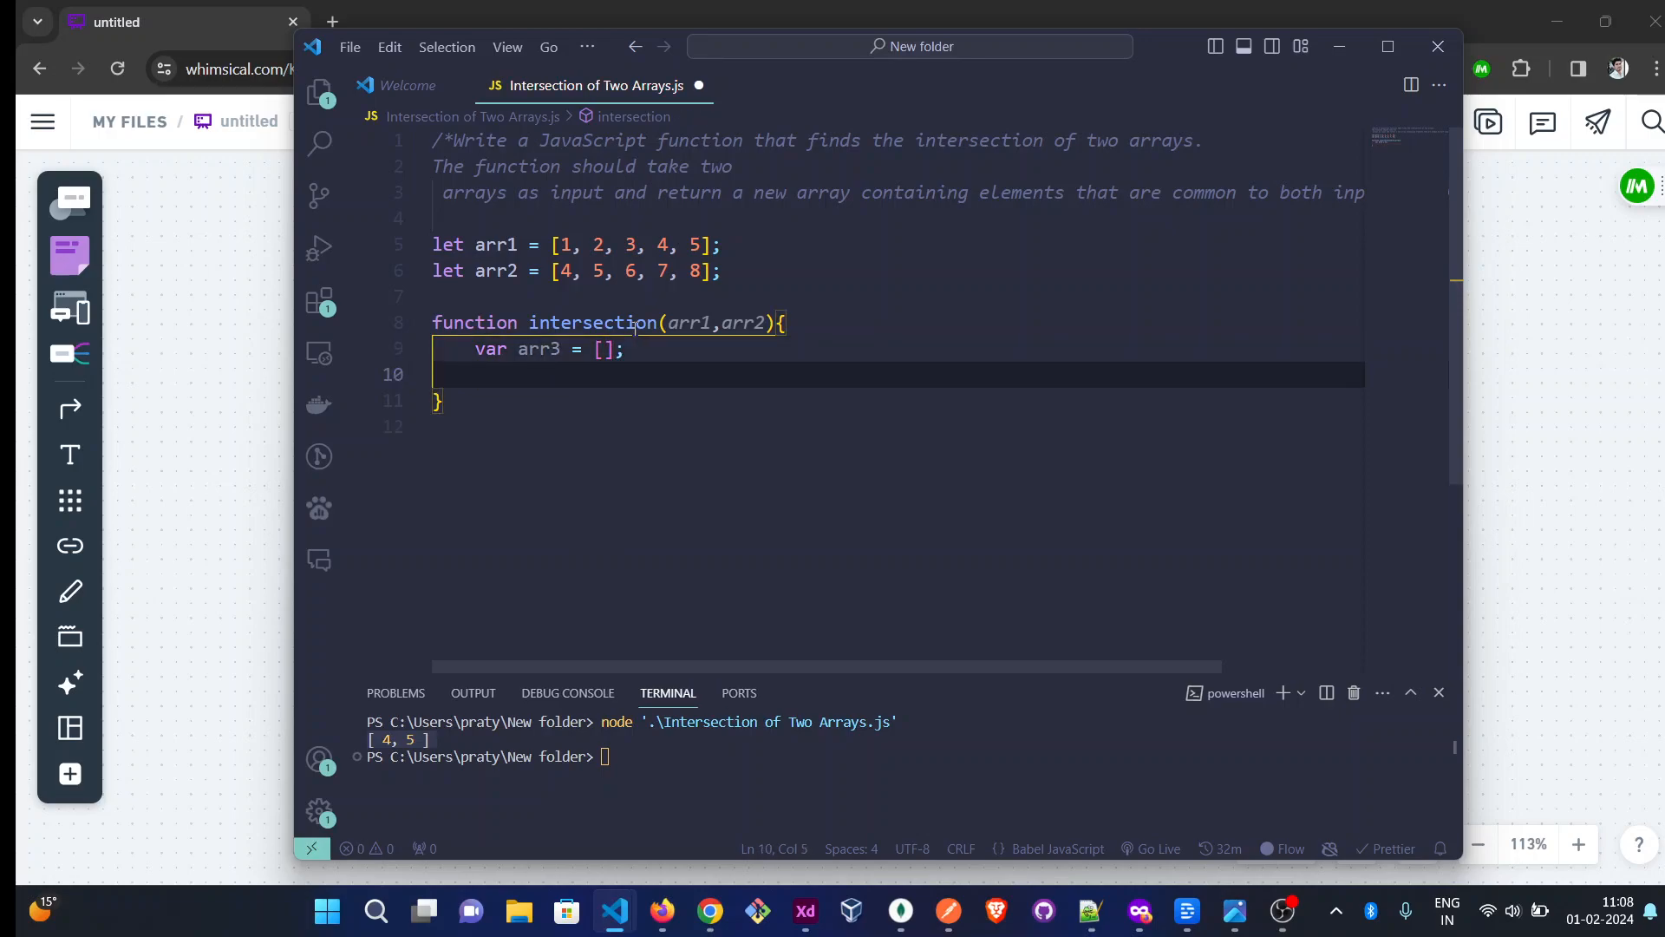
# Write the loop header for(let i = 0; i < arr1.length; i++) {
pyautogui.write('for(l')
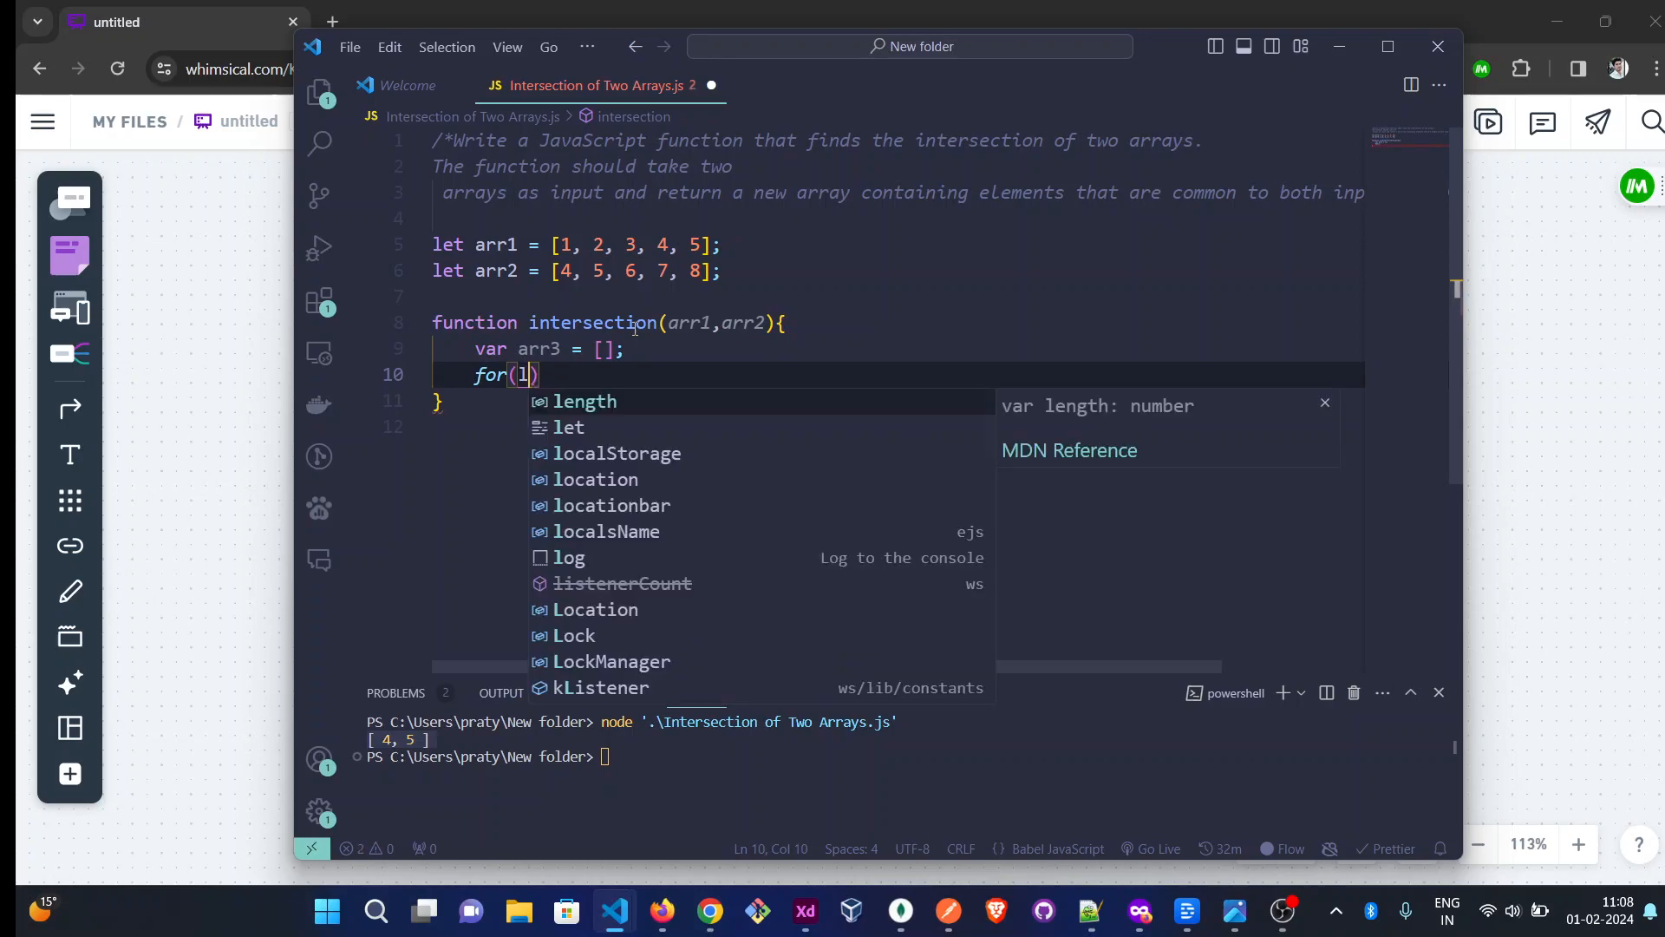
pyautogui.write('et i = 0')
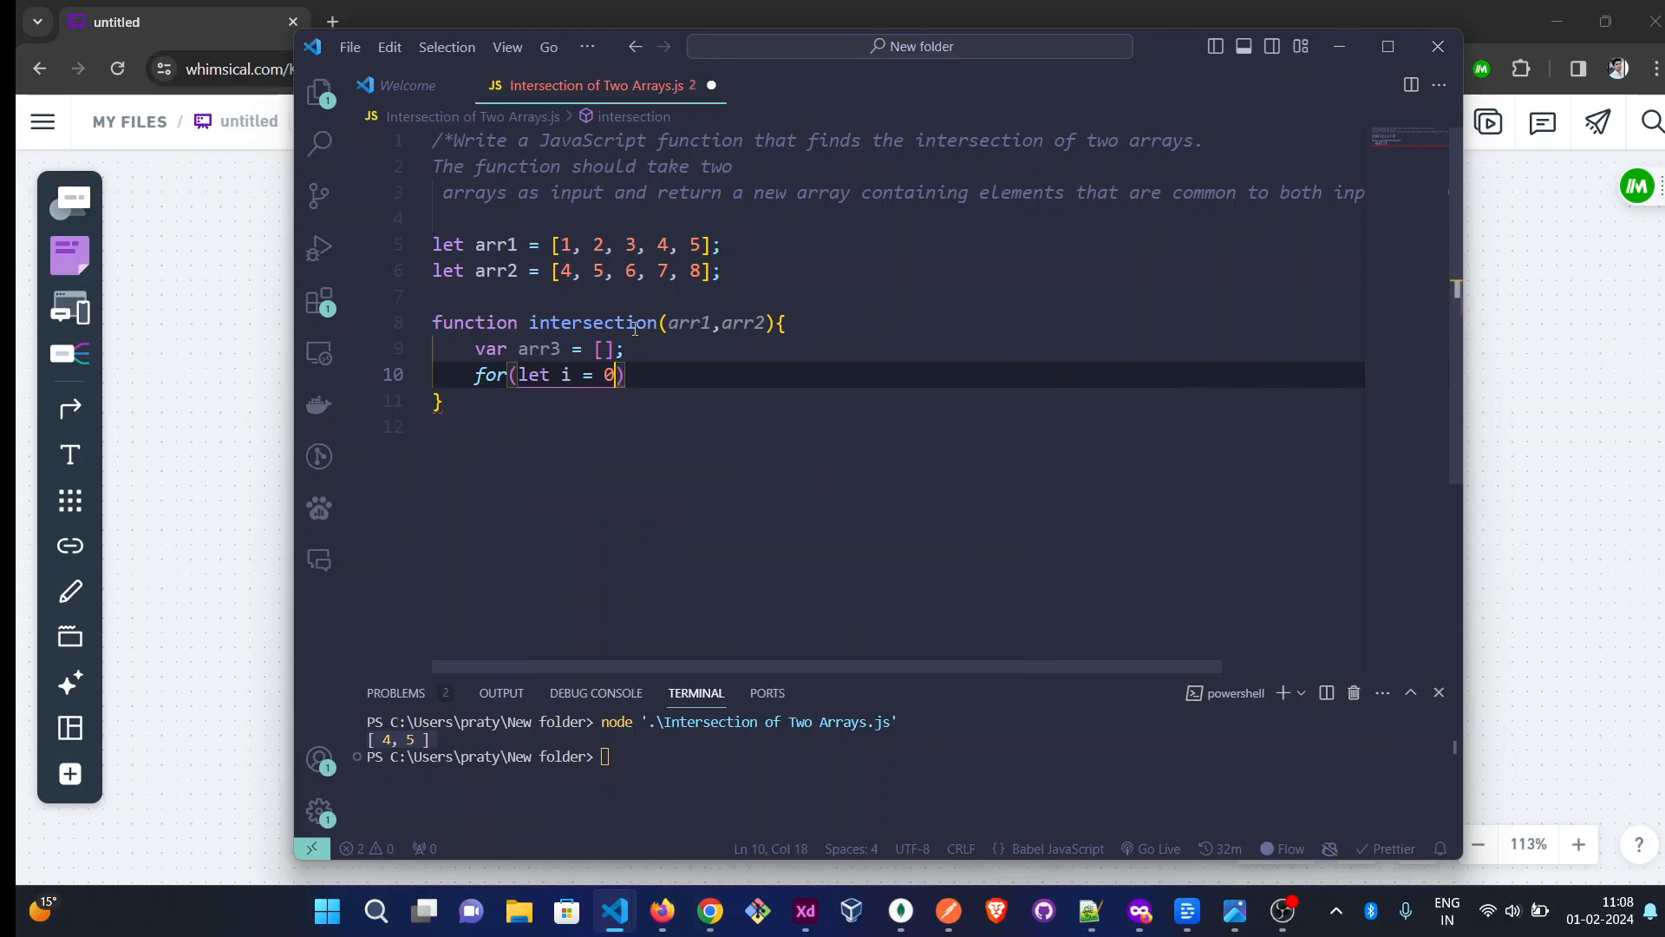
pyautogui.write(';')
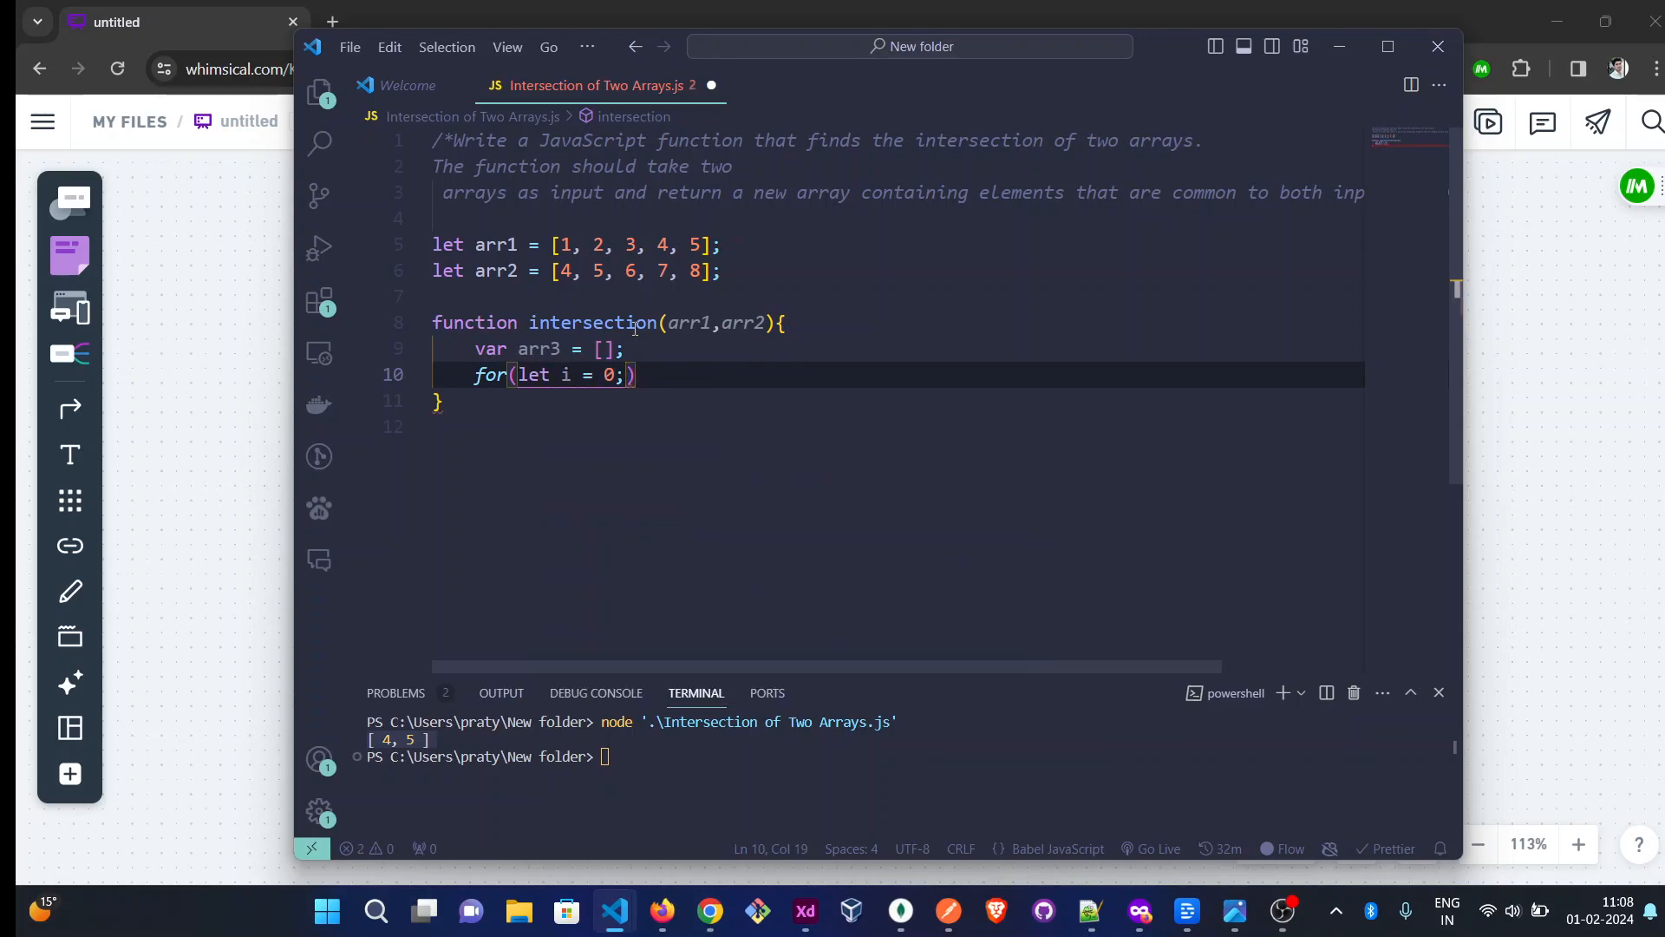
pyautogui.write('i<')
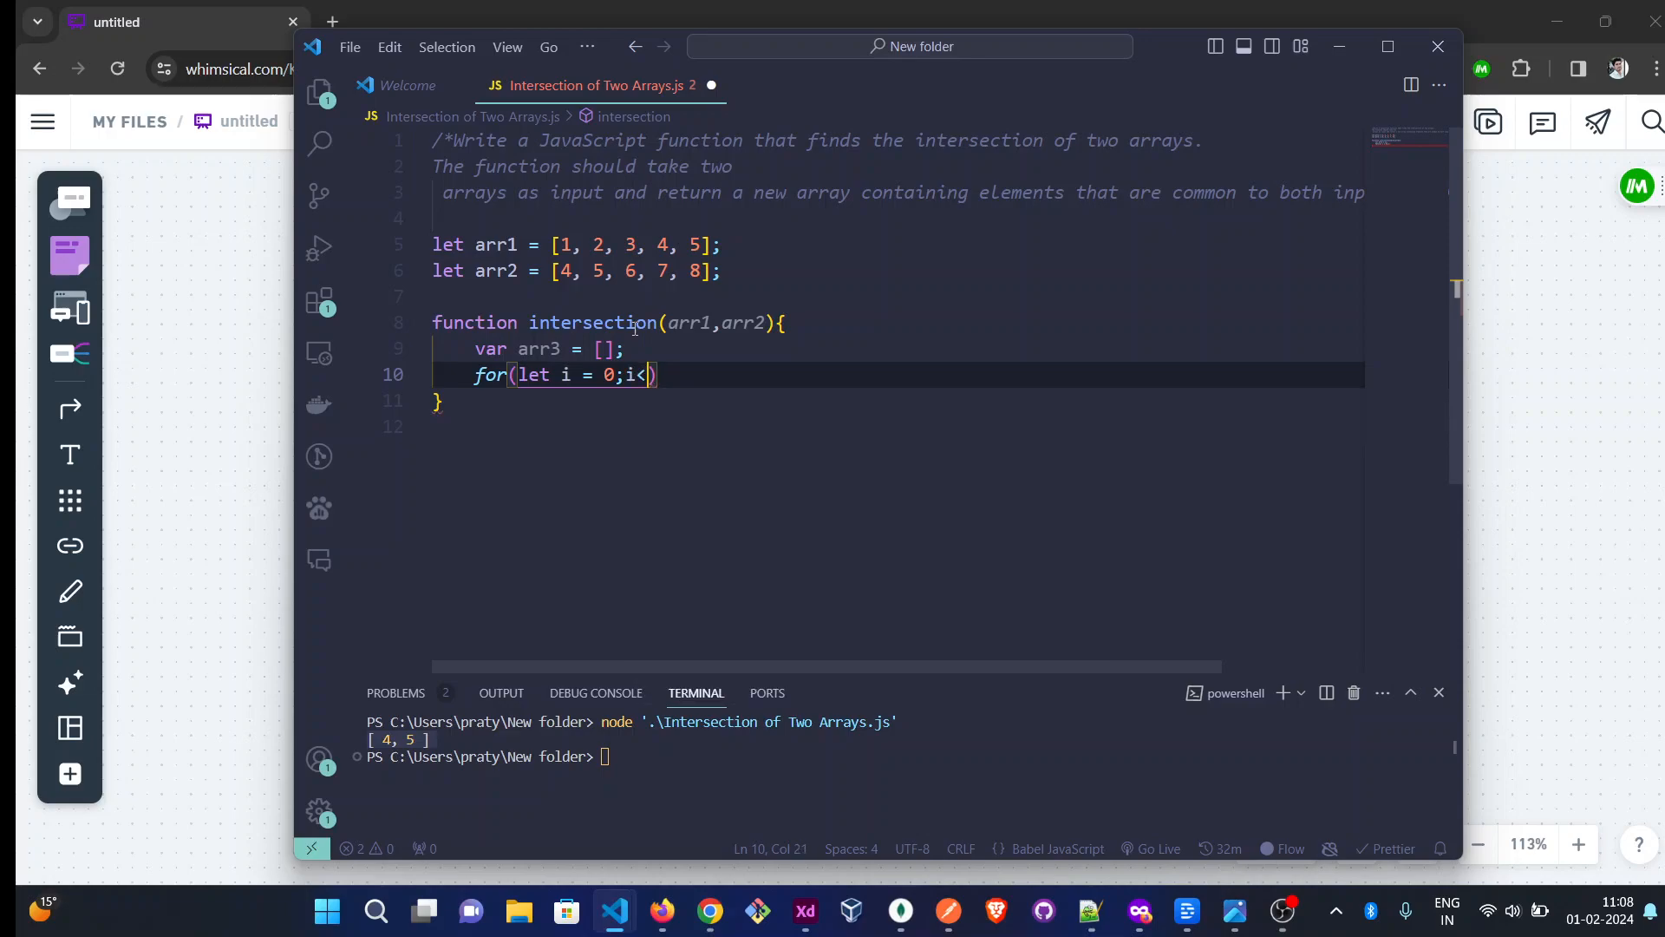
pyautogui.write('arr1')
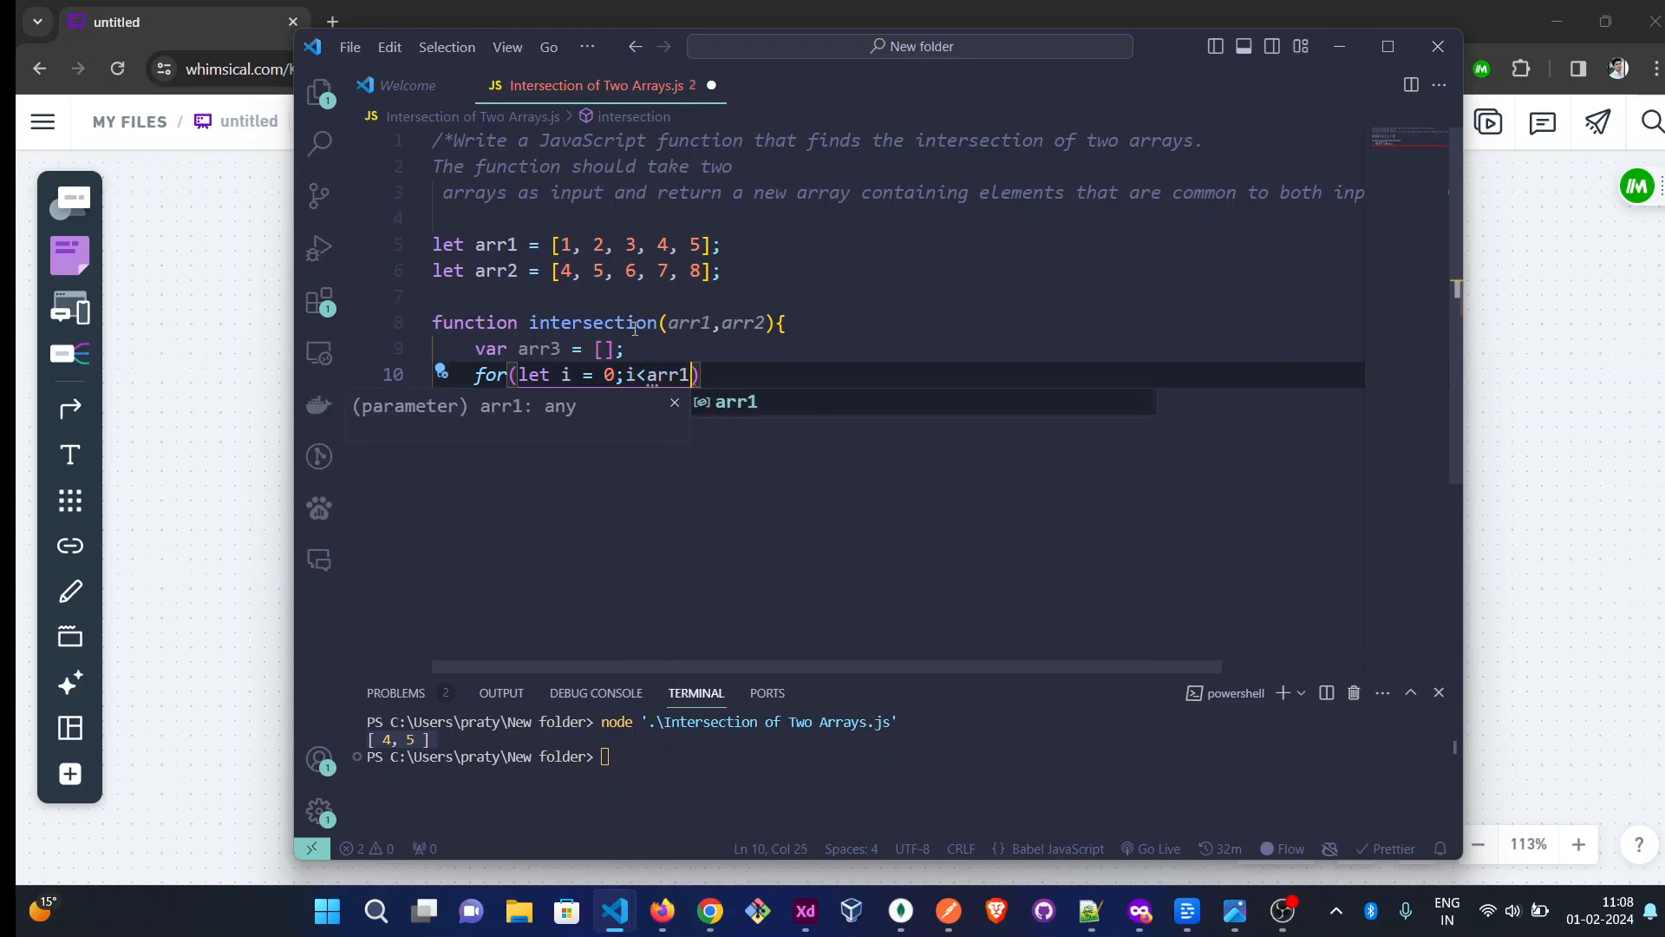
pyautogui.write('.le')
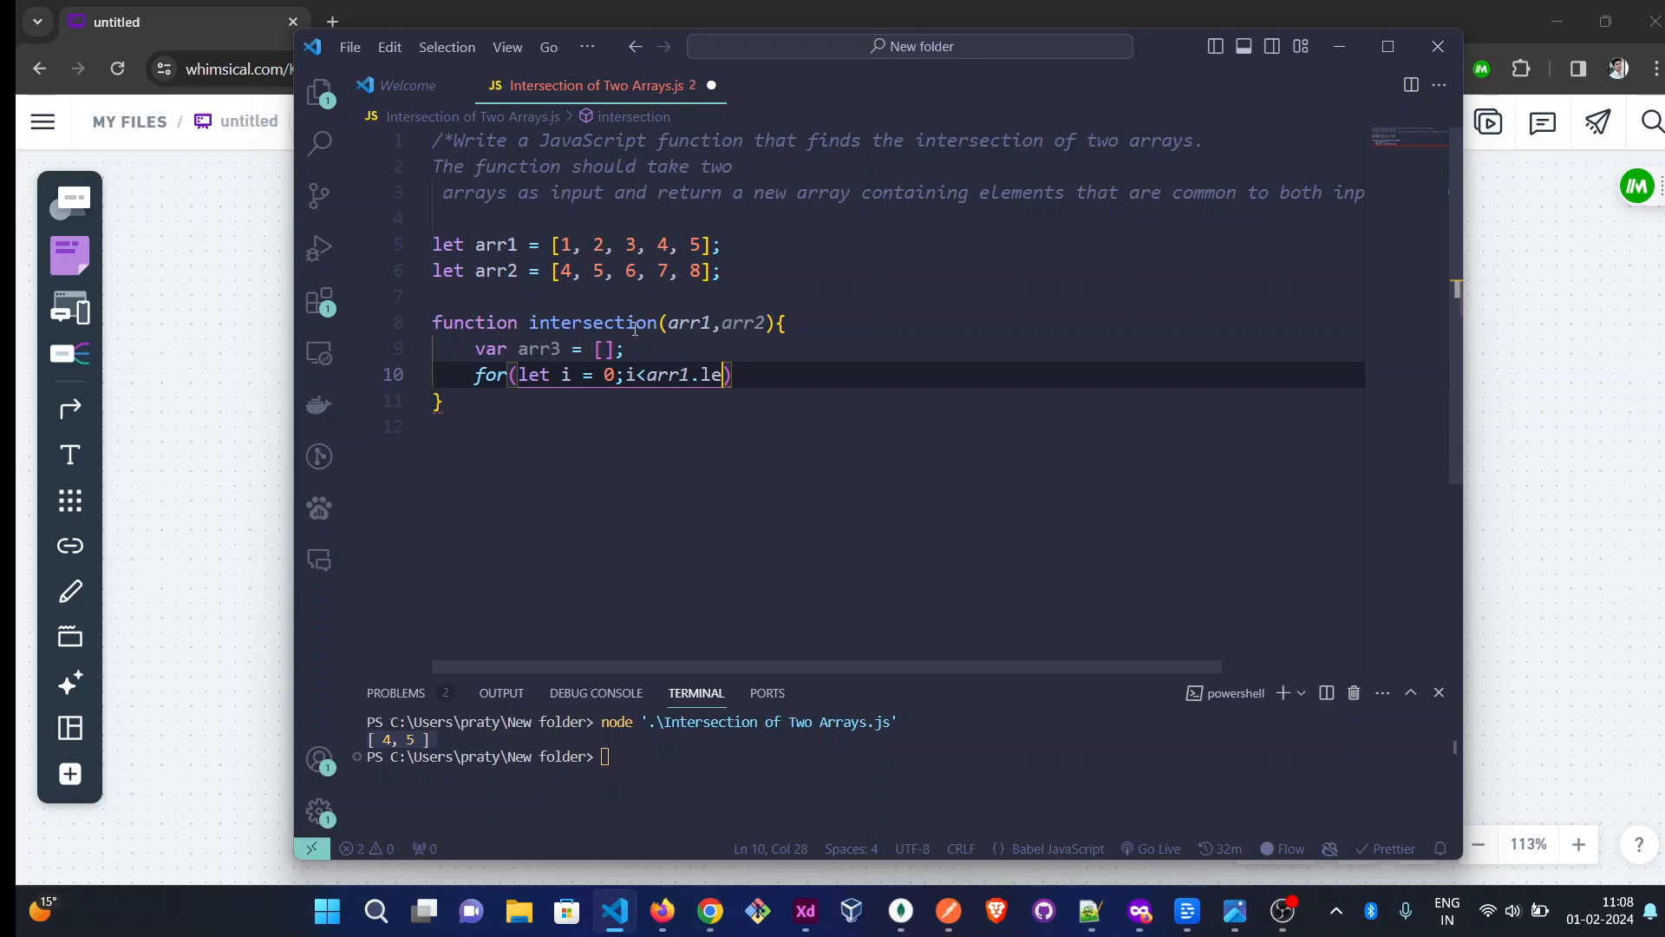
pyautogui.write('ngth')
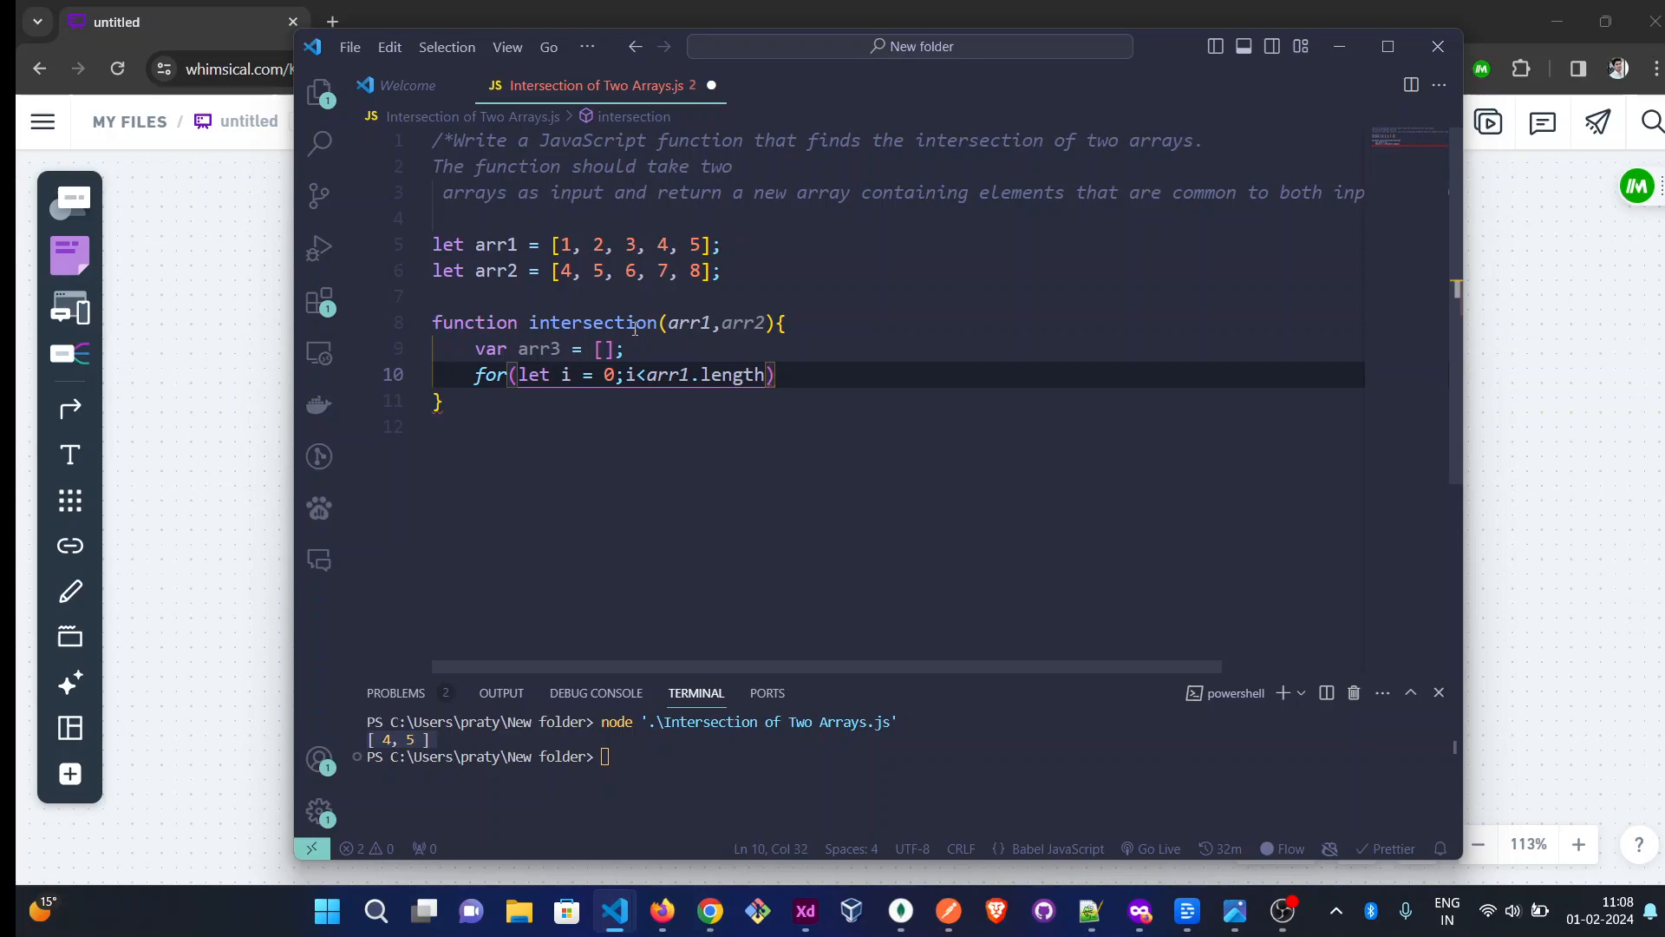
pyautogui.write(';i++')
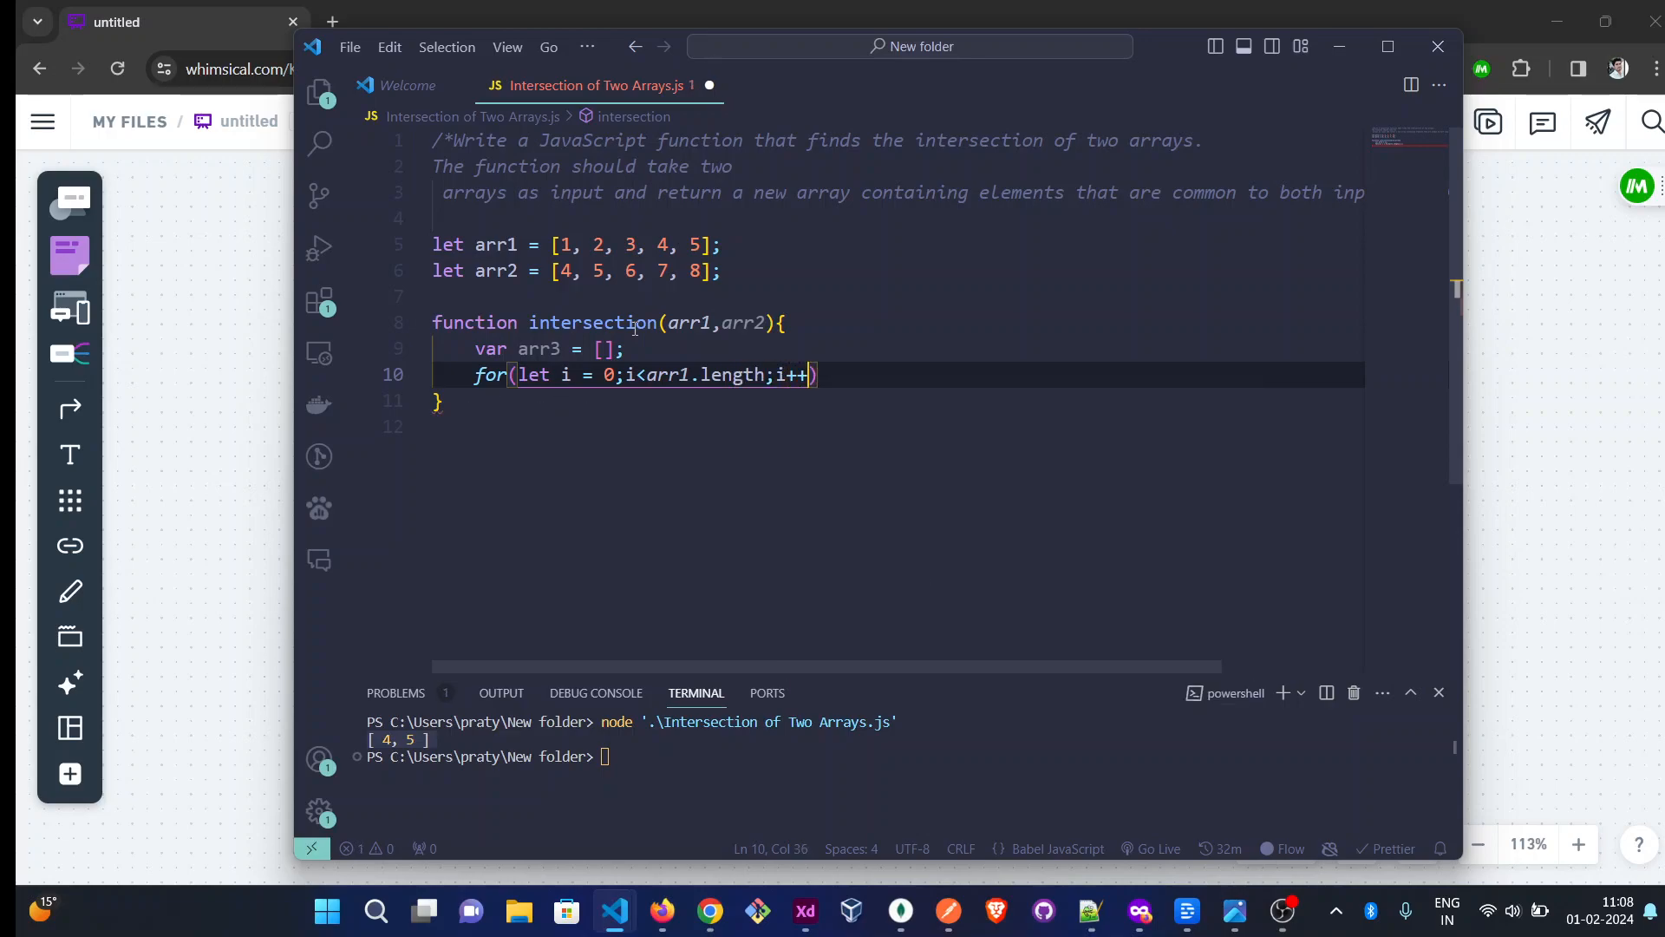
pyautogui.write('{')
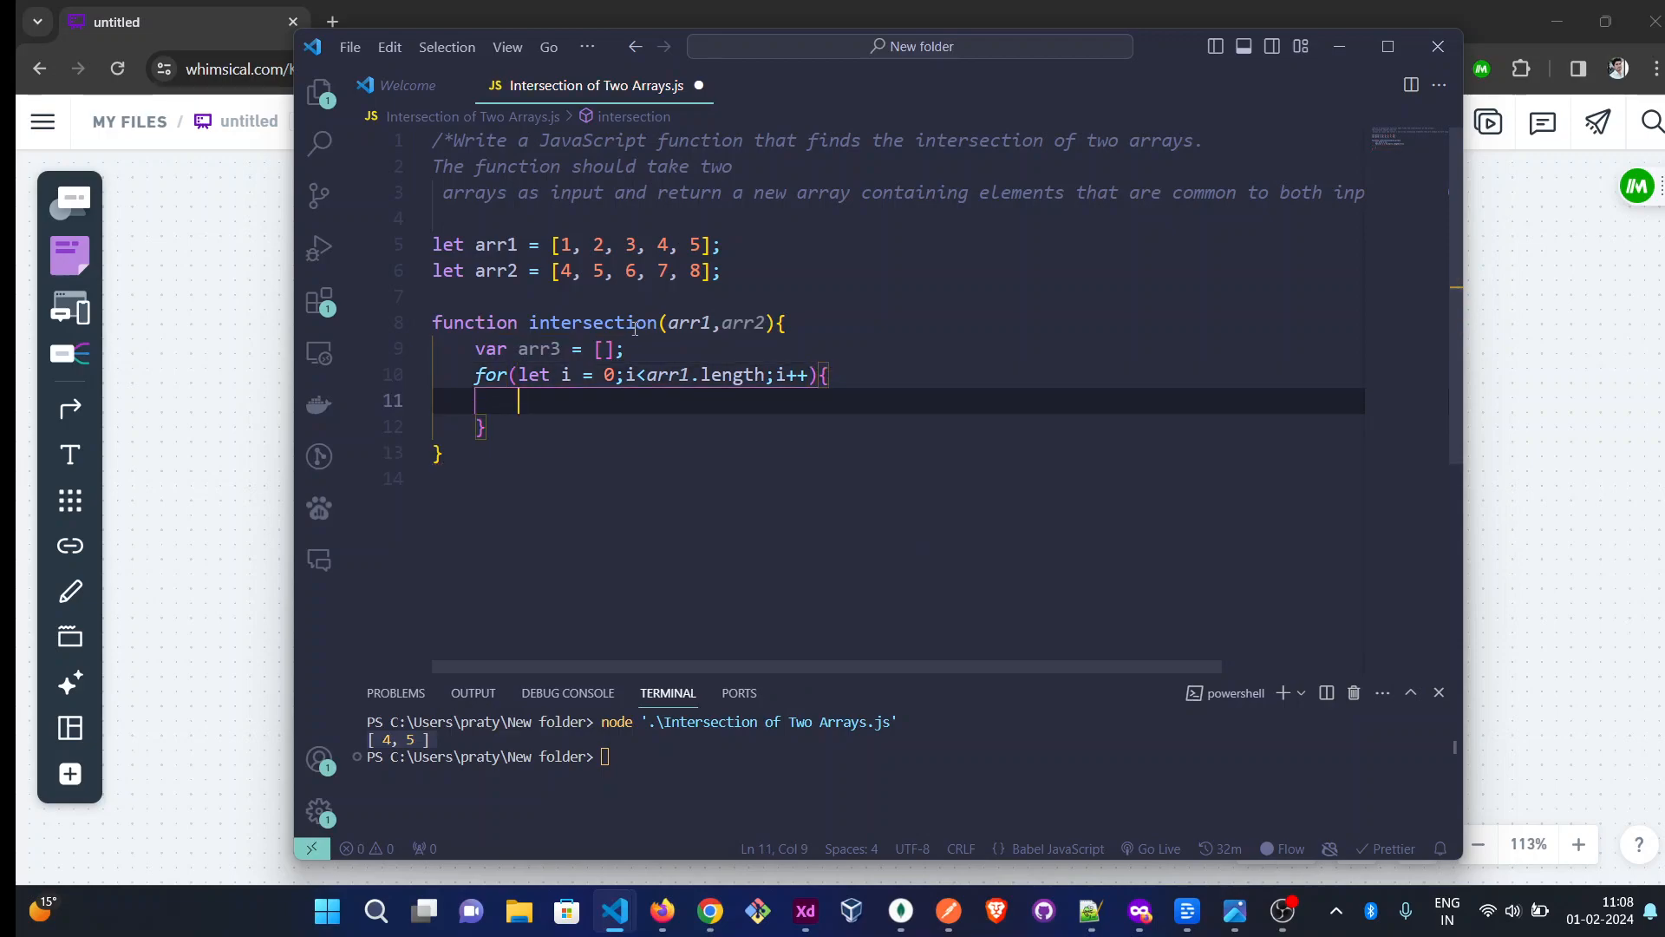
# Inside the loop, add the condition if(arr2.includes(arr1[i]))
pyautogui.write('if(')
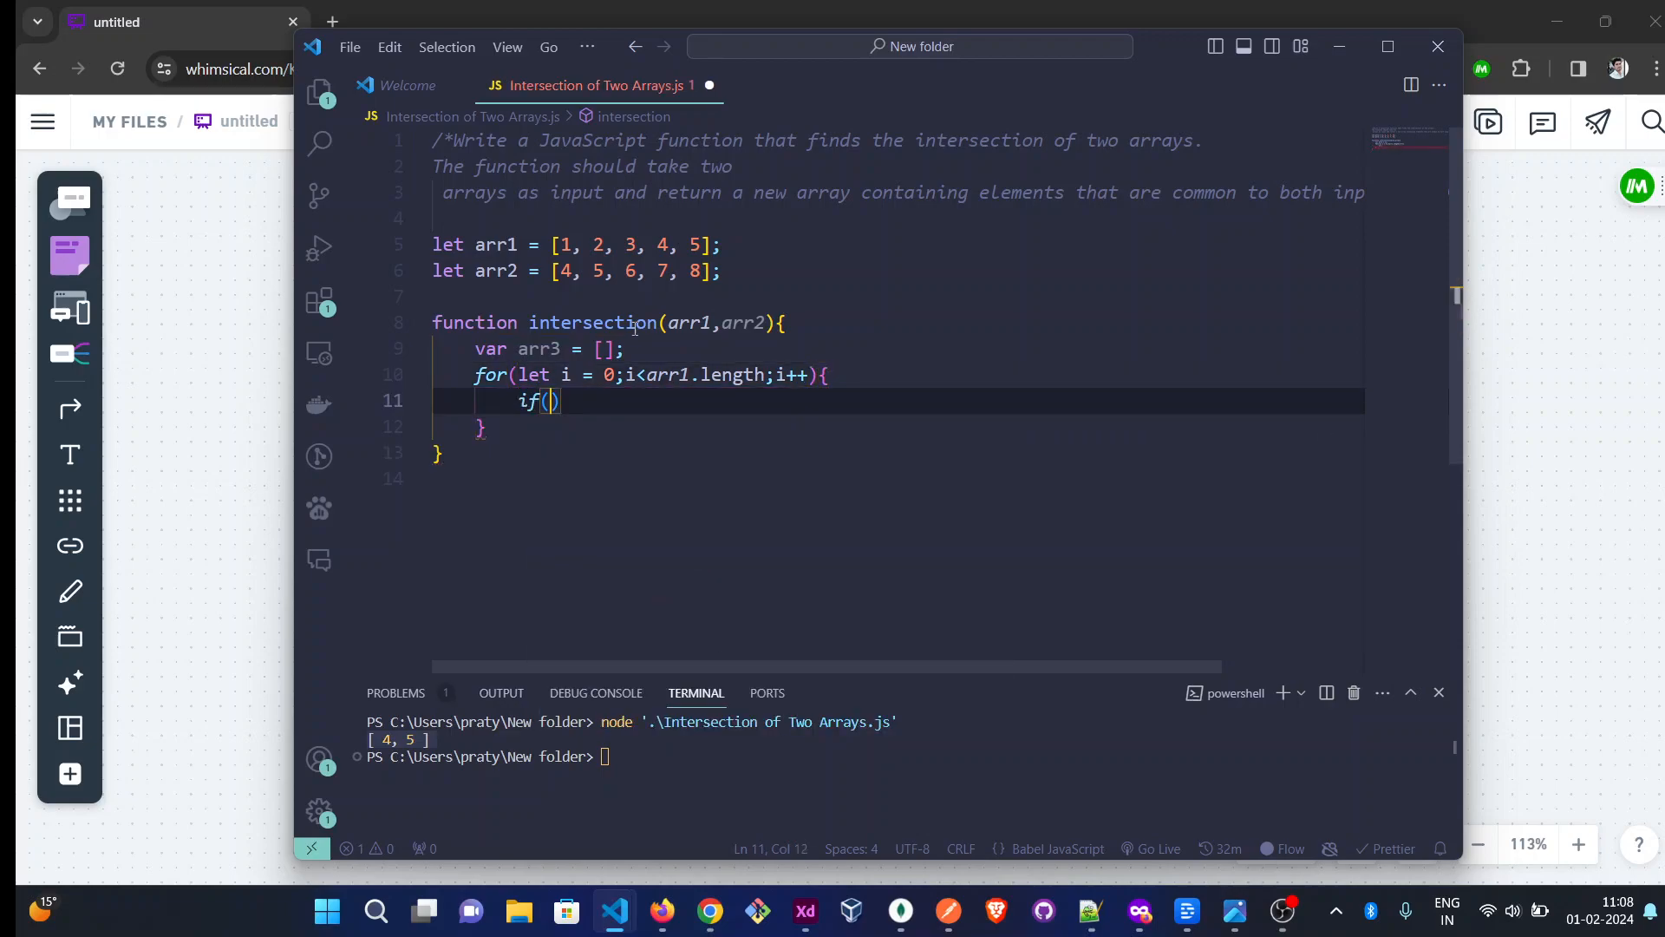
pyautogui.write('ar')
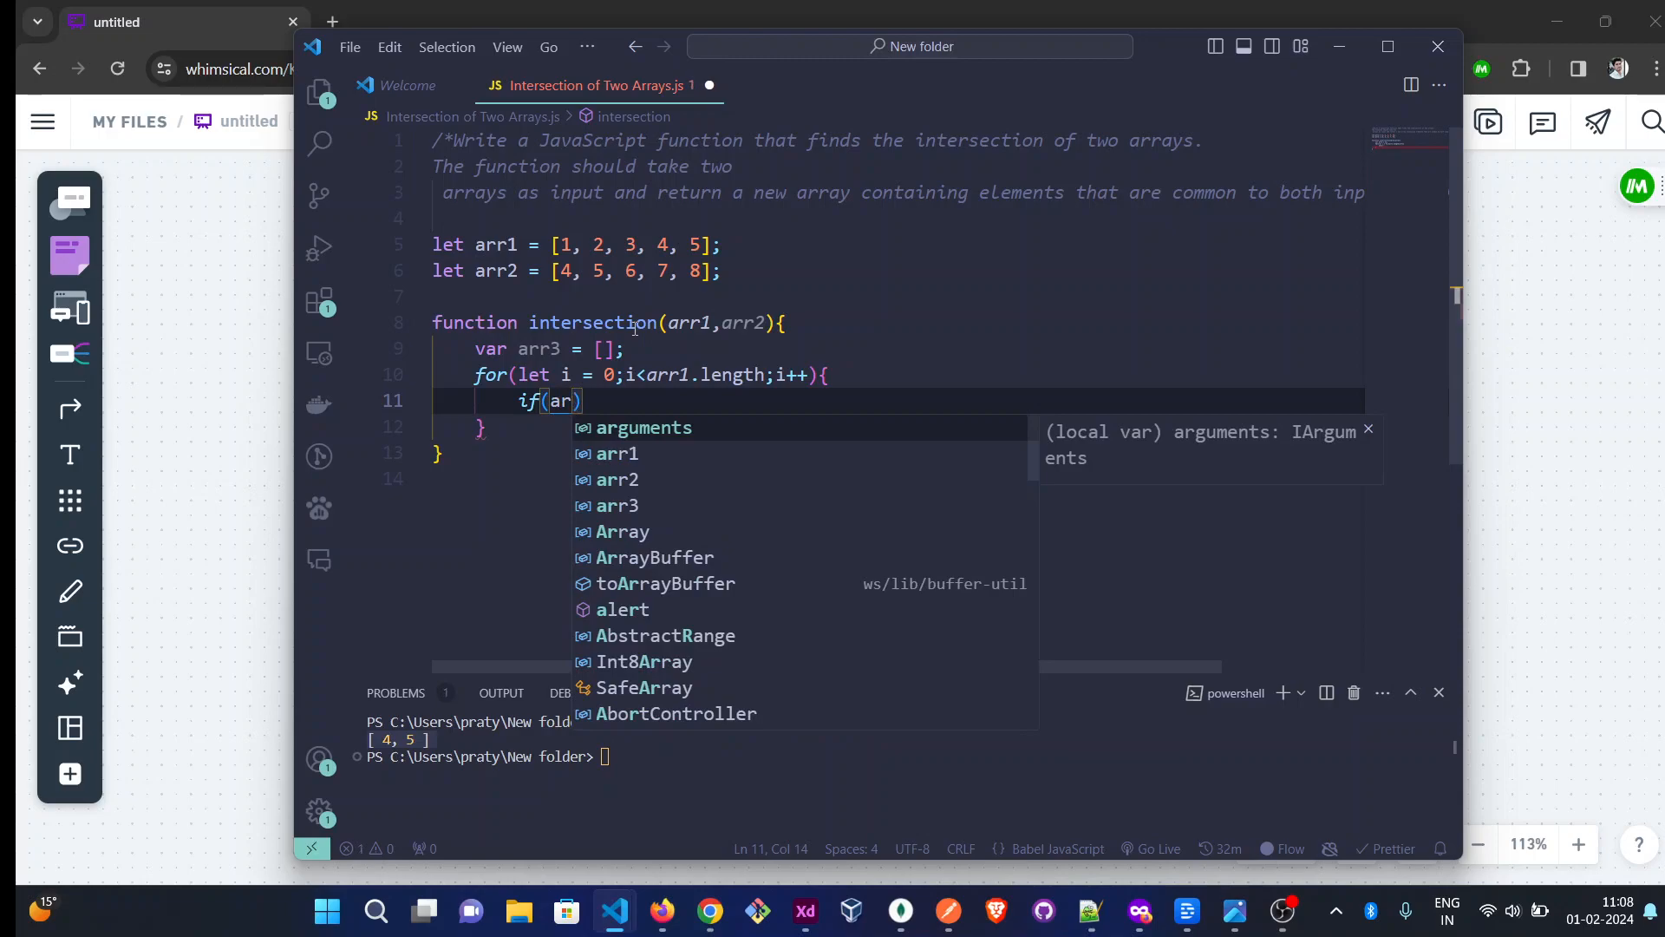
pyautogui.write('arr2')
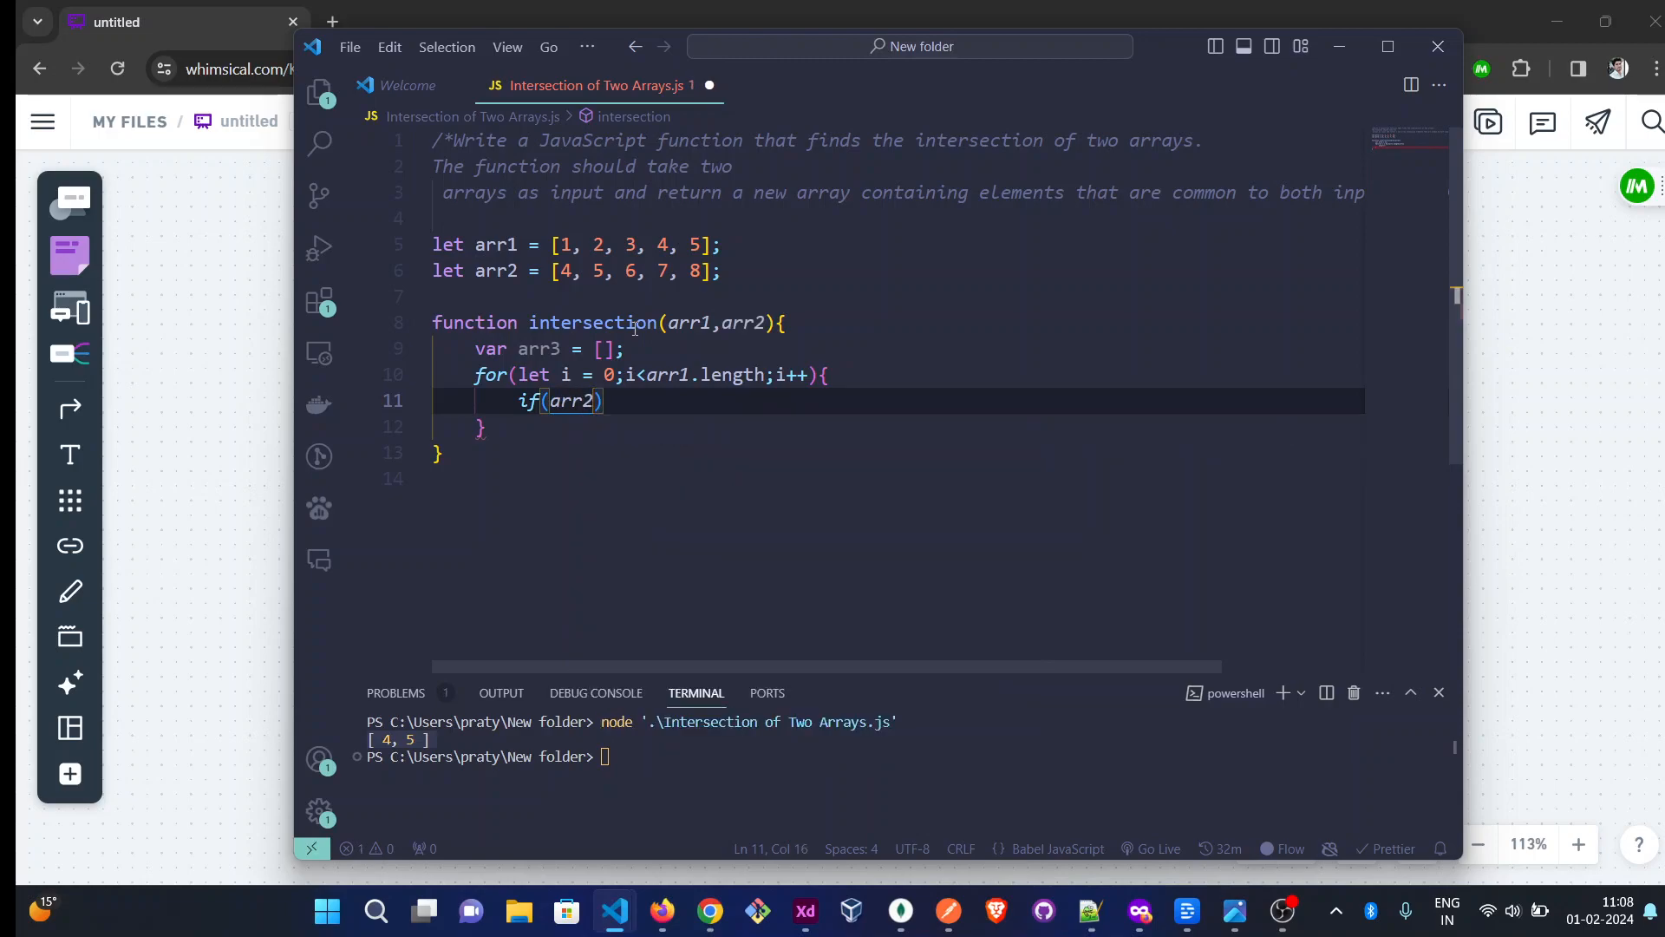
pyautogui.write('.includes')
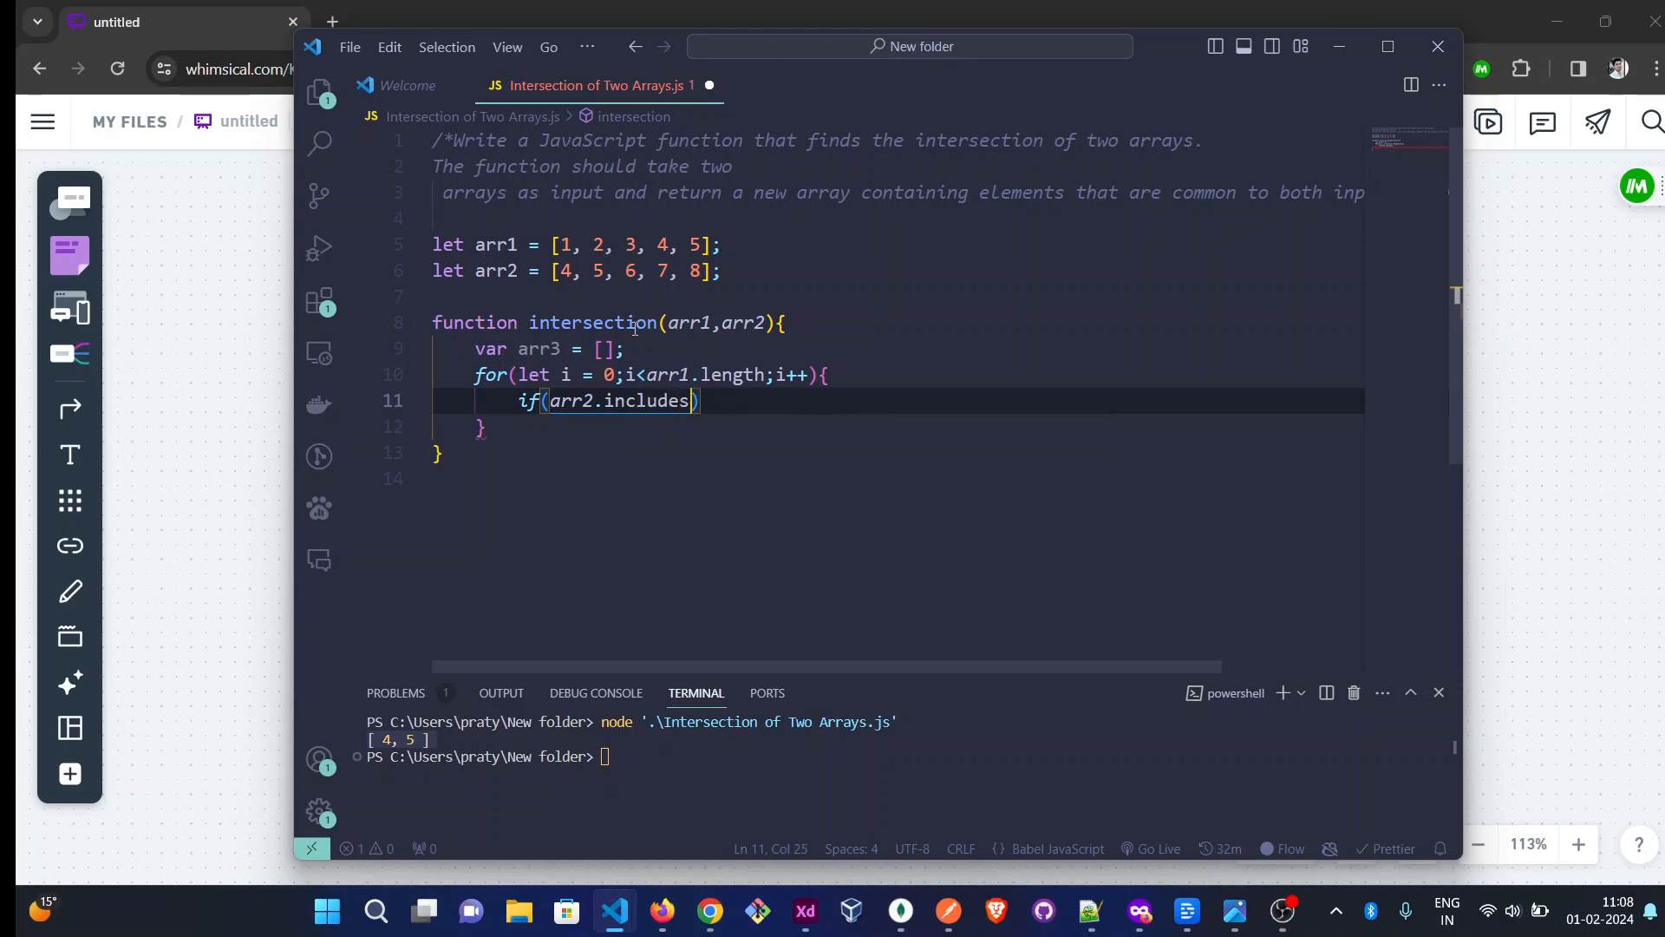
pyautogui.write('(arr1')
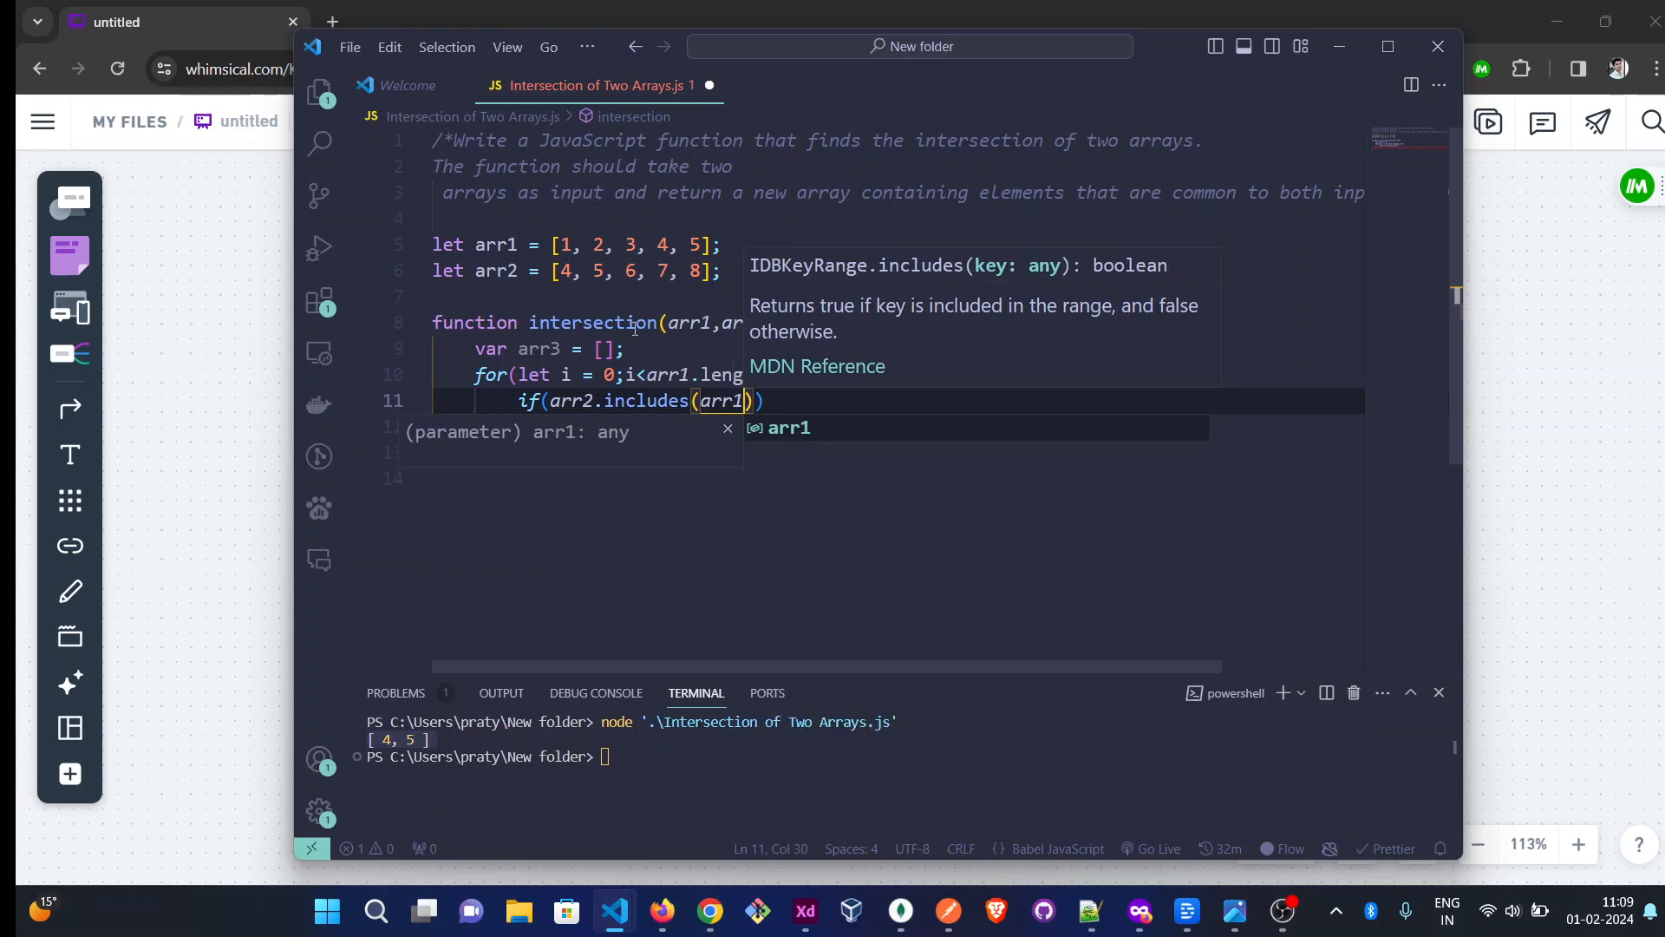
pyautogui.write('[i]')
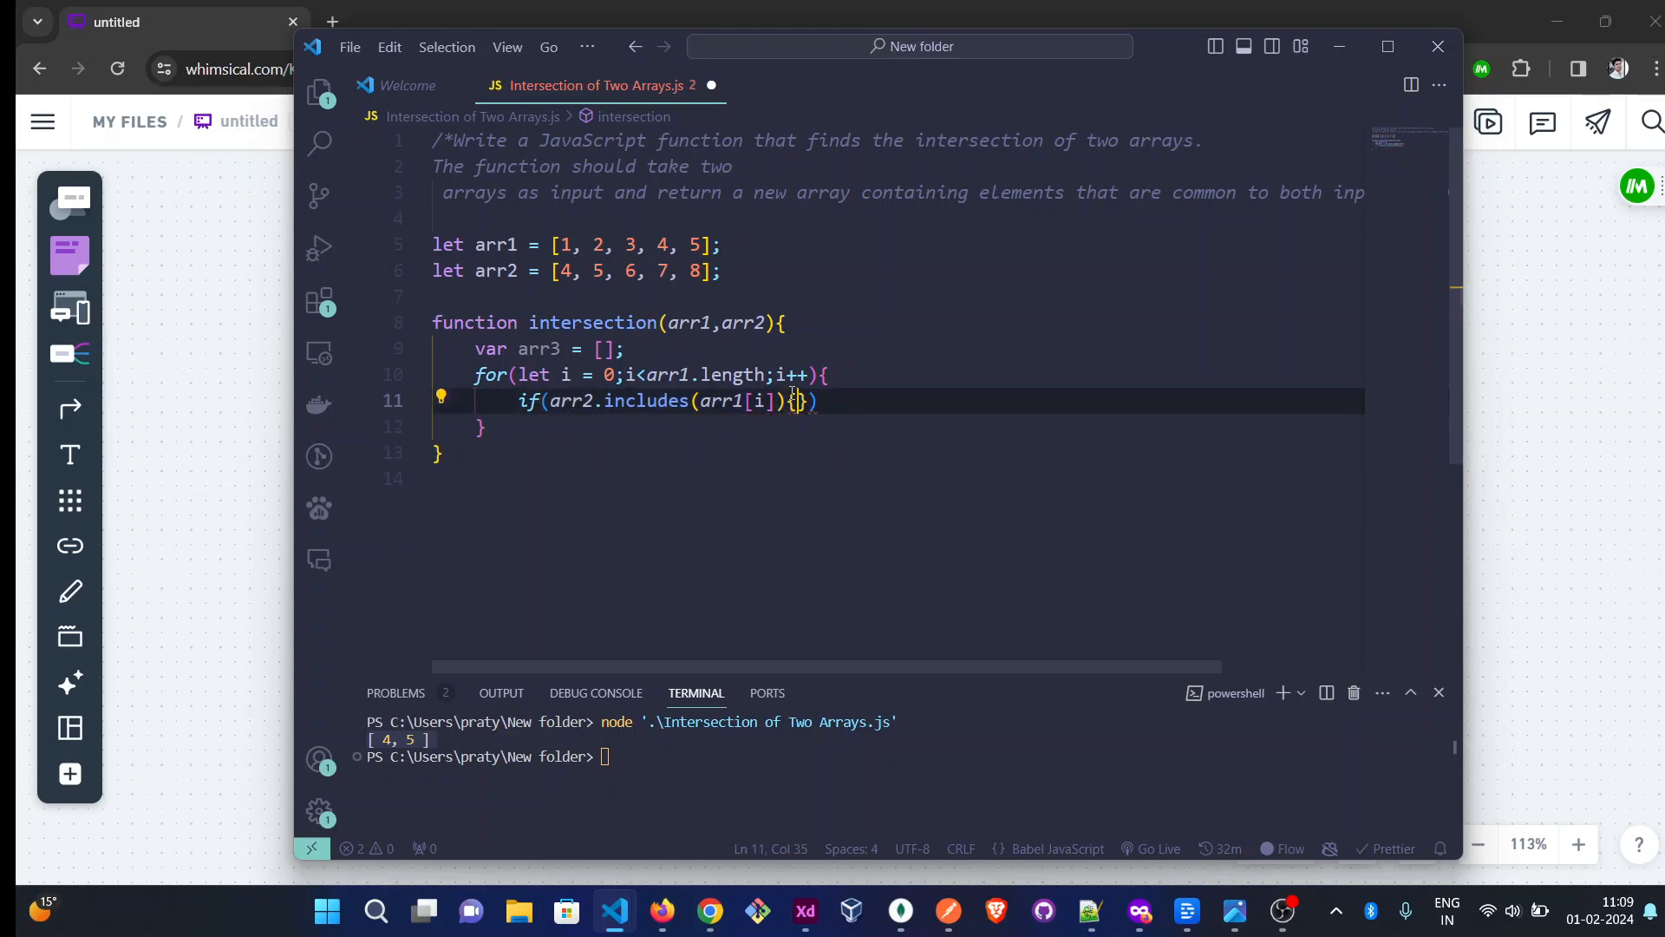
# Fix the misplaced braces after the if condition and open its block
pyautogui.press('Backspace')
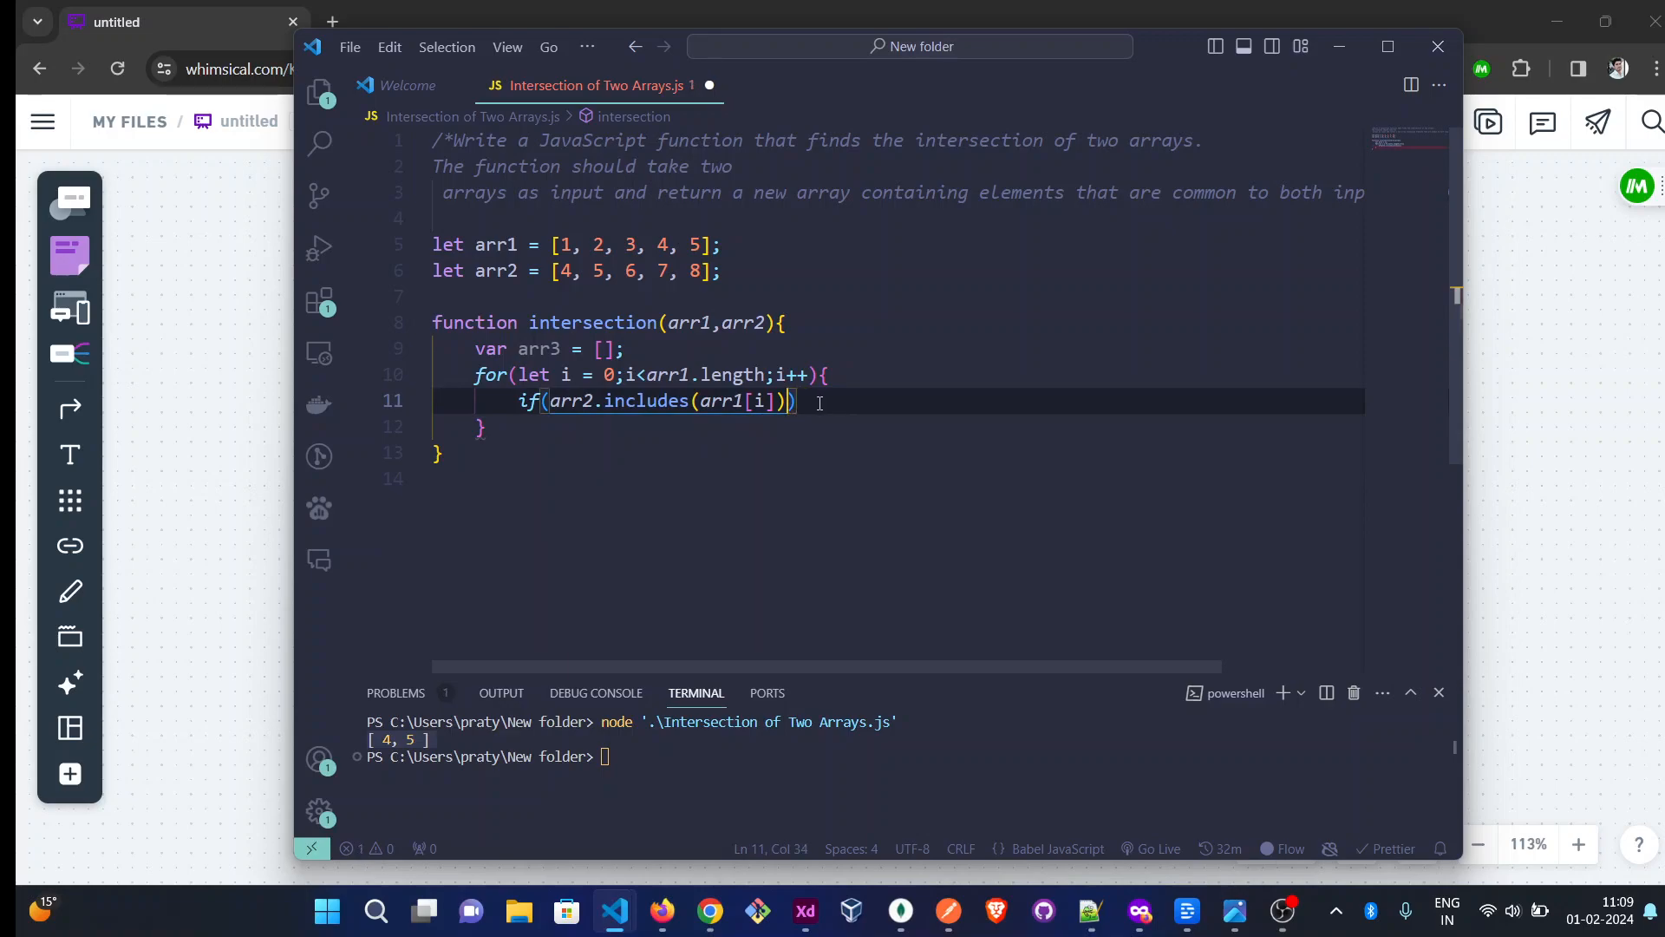
pyautogui.write('{')
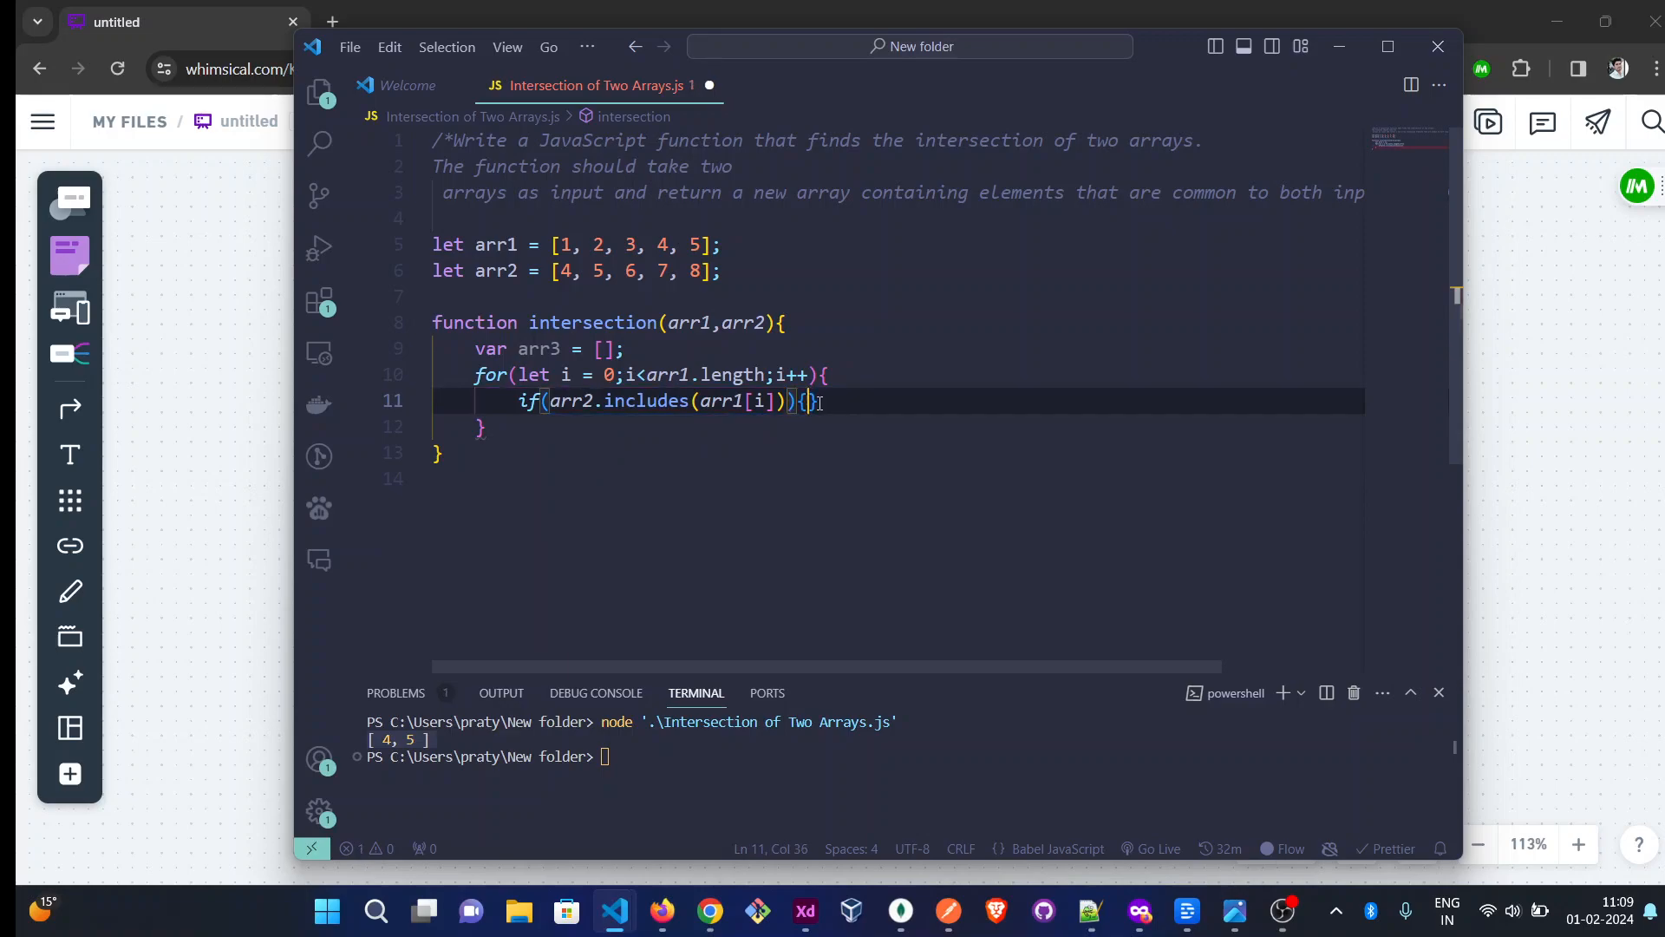
pyautogui.press('Enter')
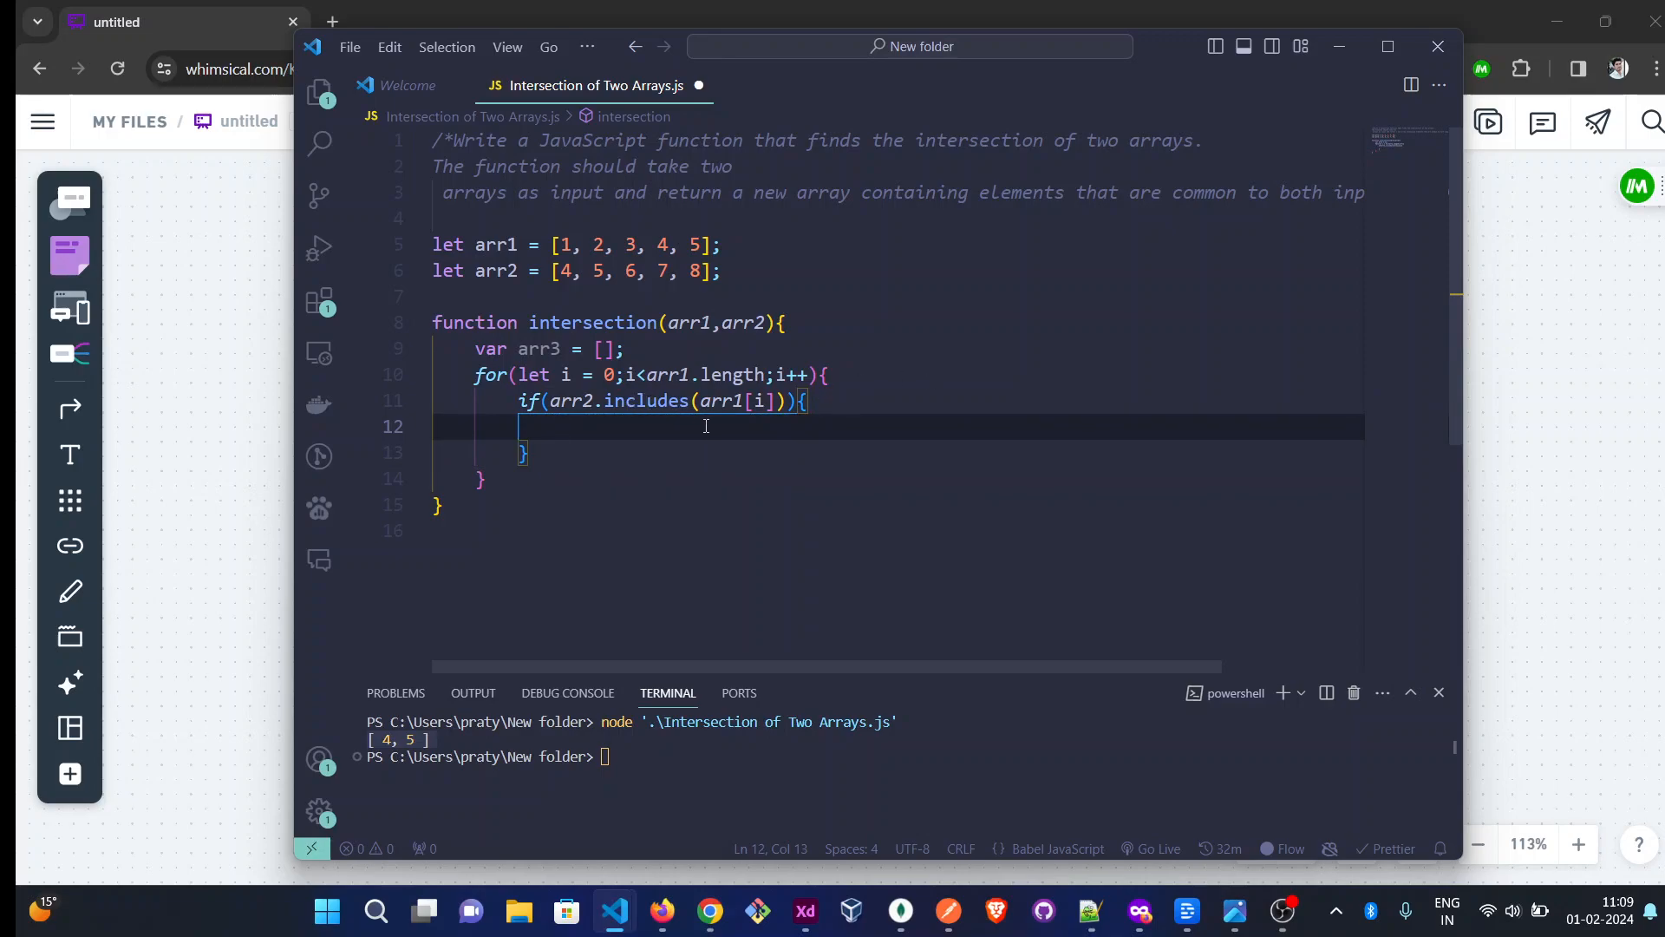
# Push arr1[i] onto arr3 inside the if, then write return arr3
pyautogui.write('arr')
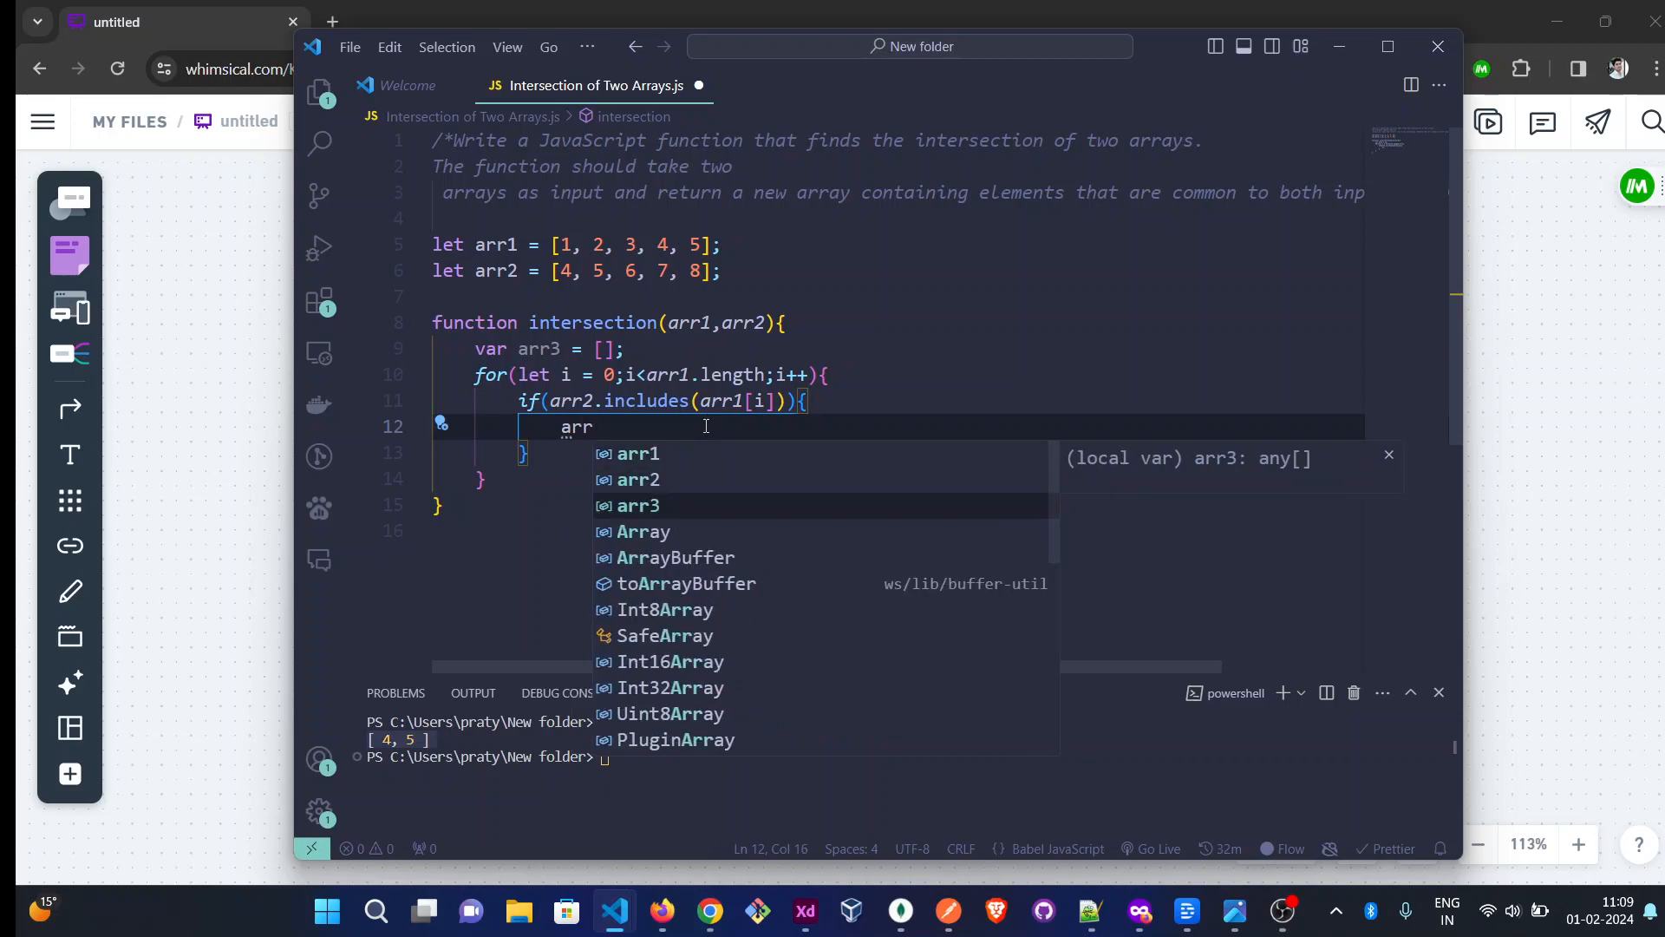
pyautogui.write('.push')
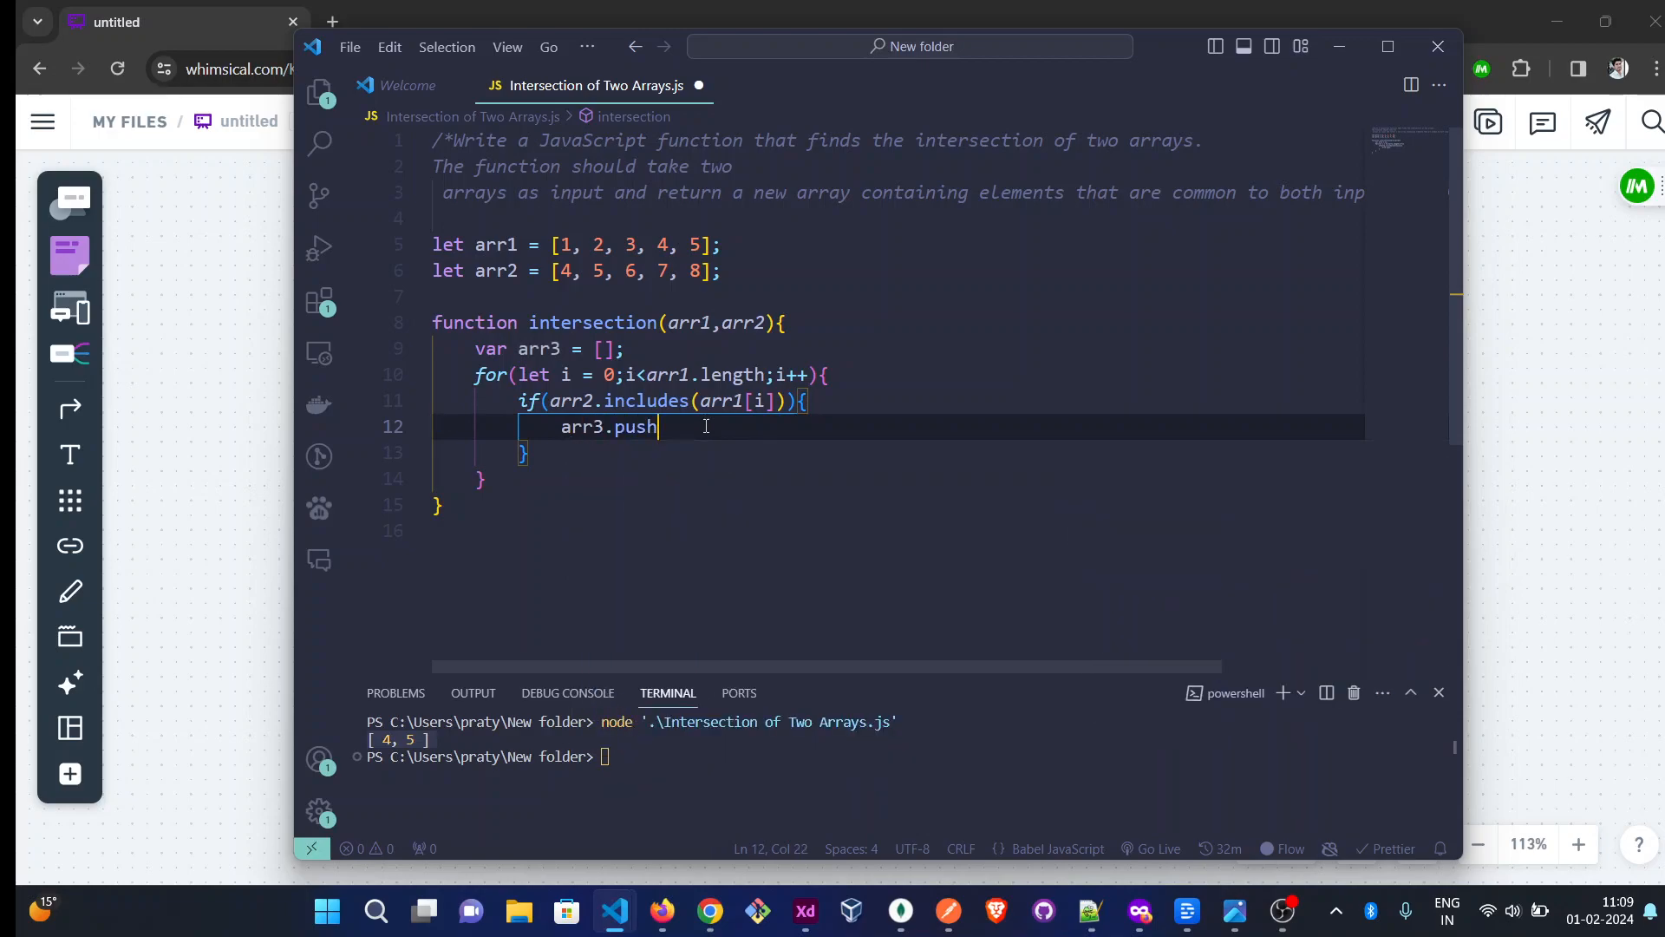
pyautogui.write('(a')
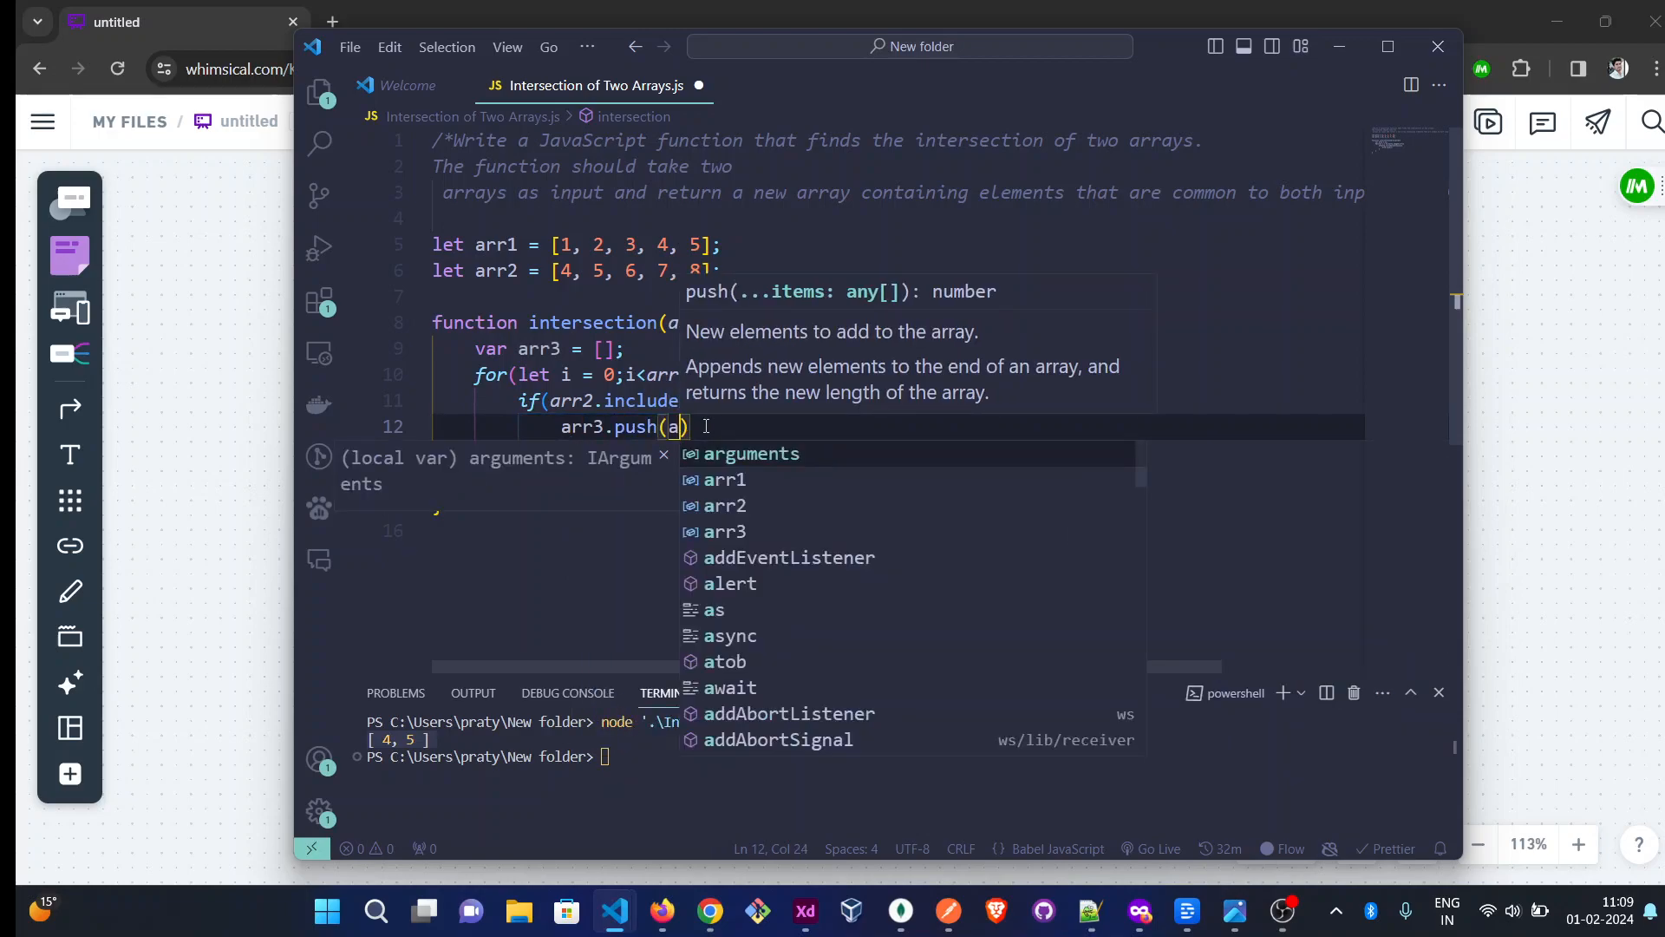
pyautogui.write('rr1')
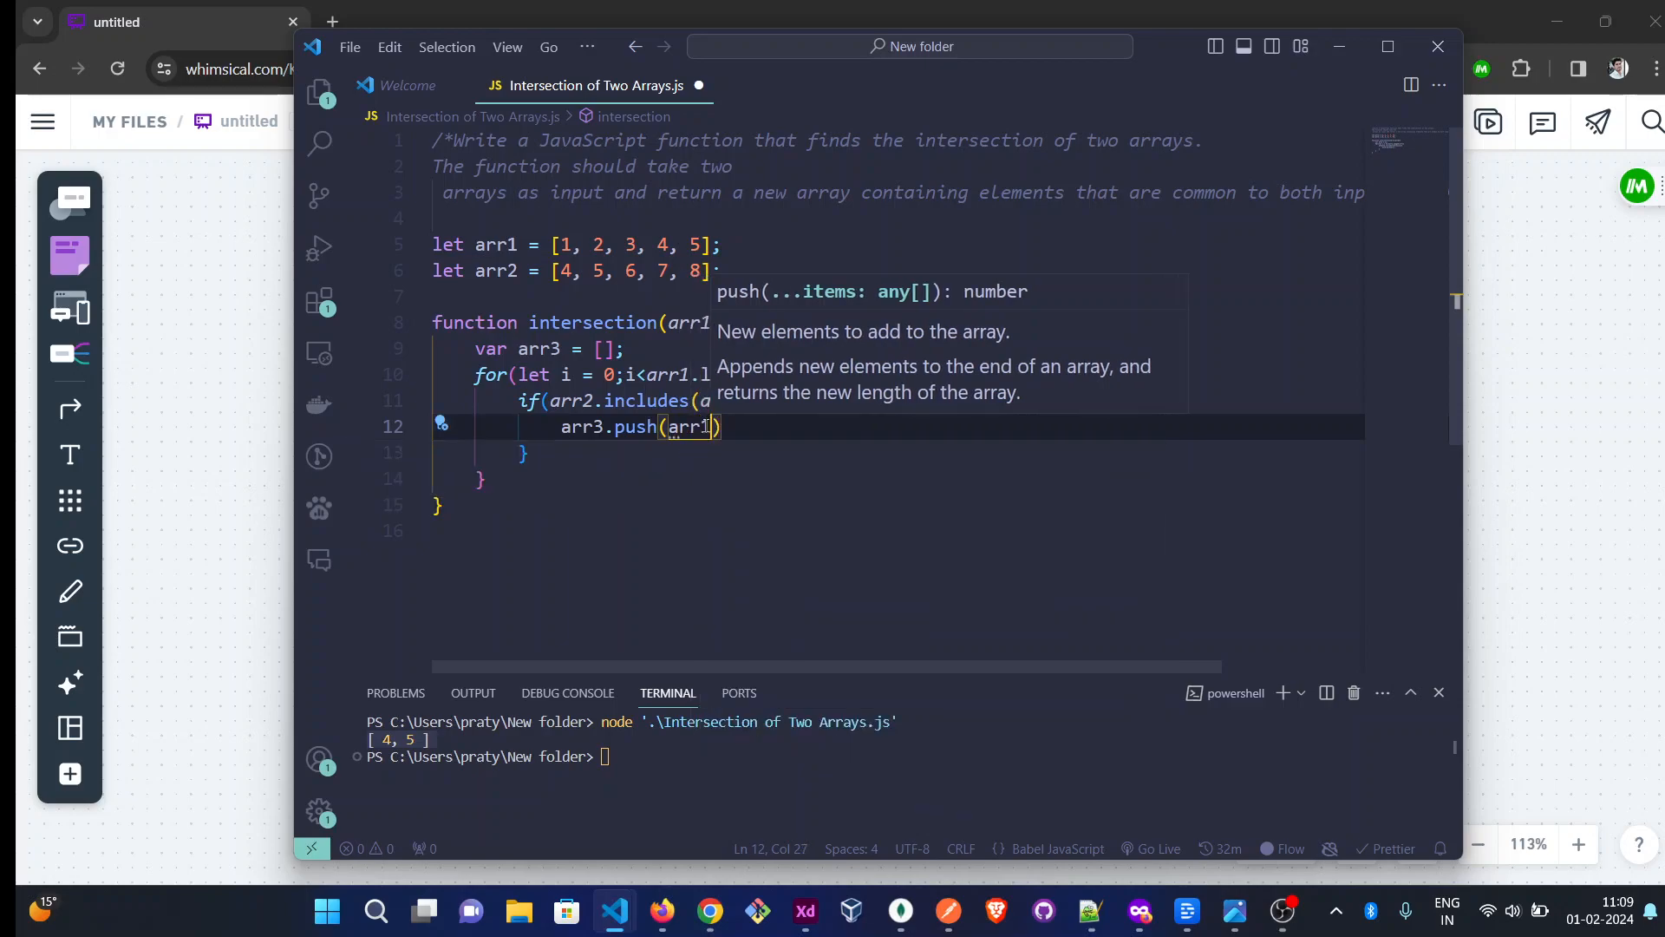
pyautogui.write('[i])')
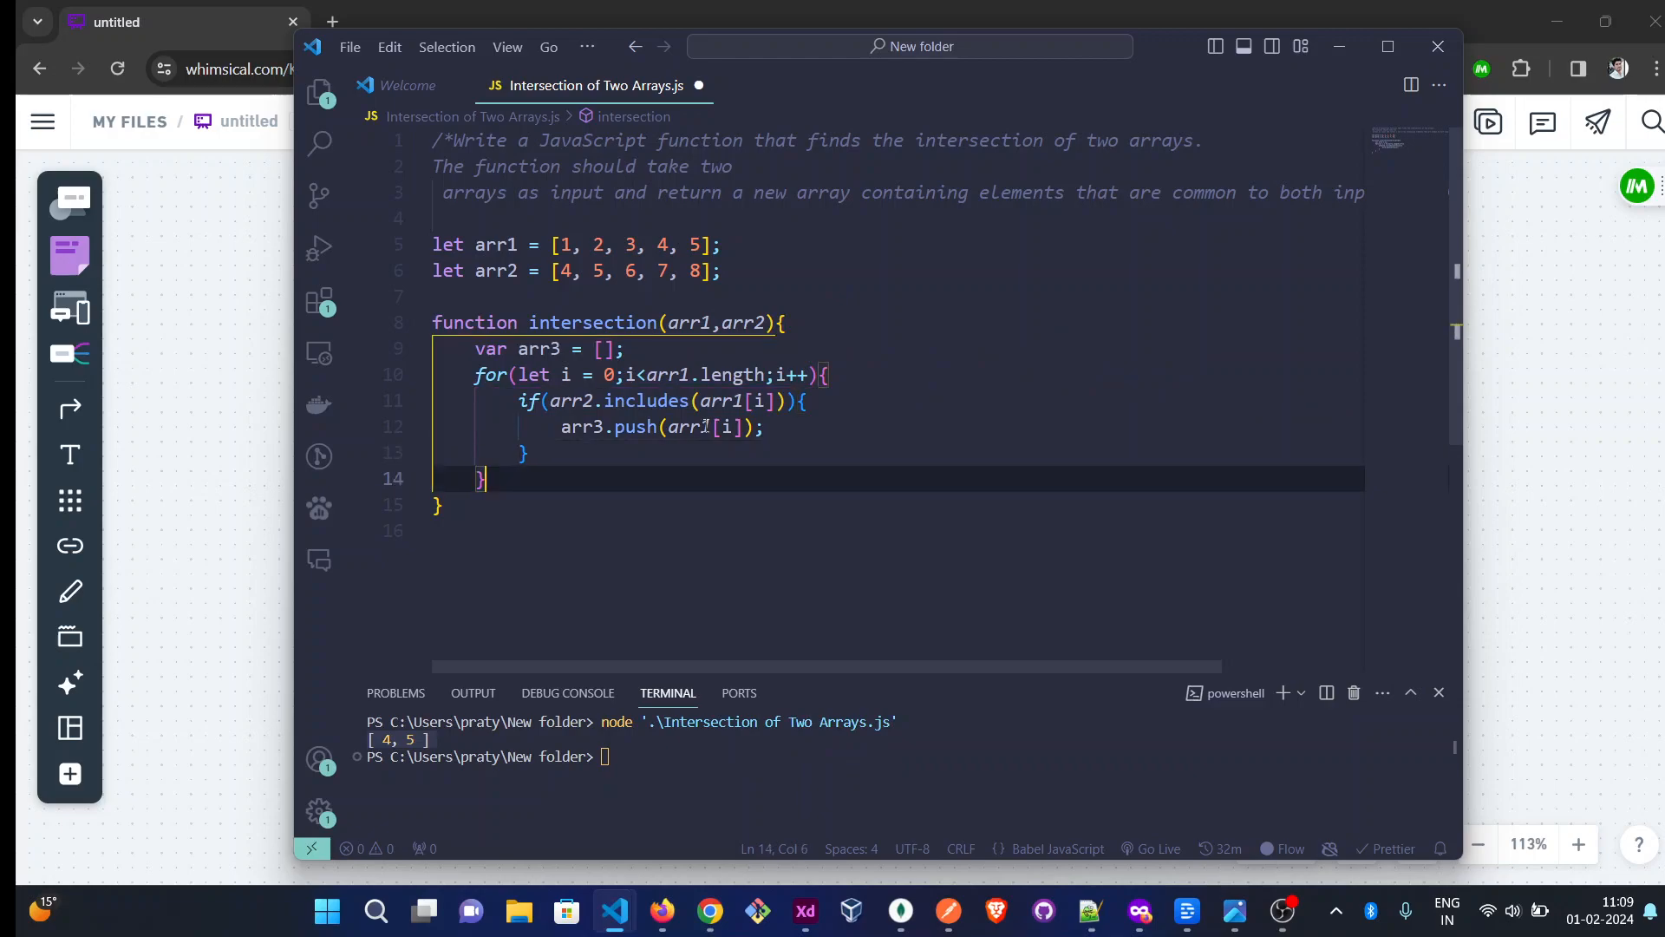
pyautogui.write('return arr3;')
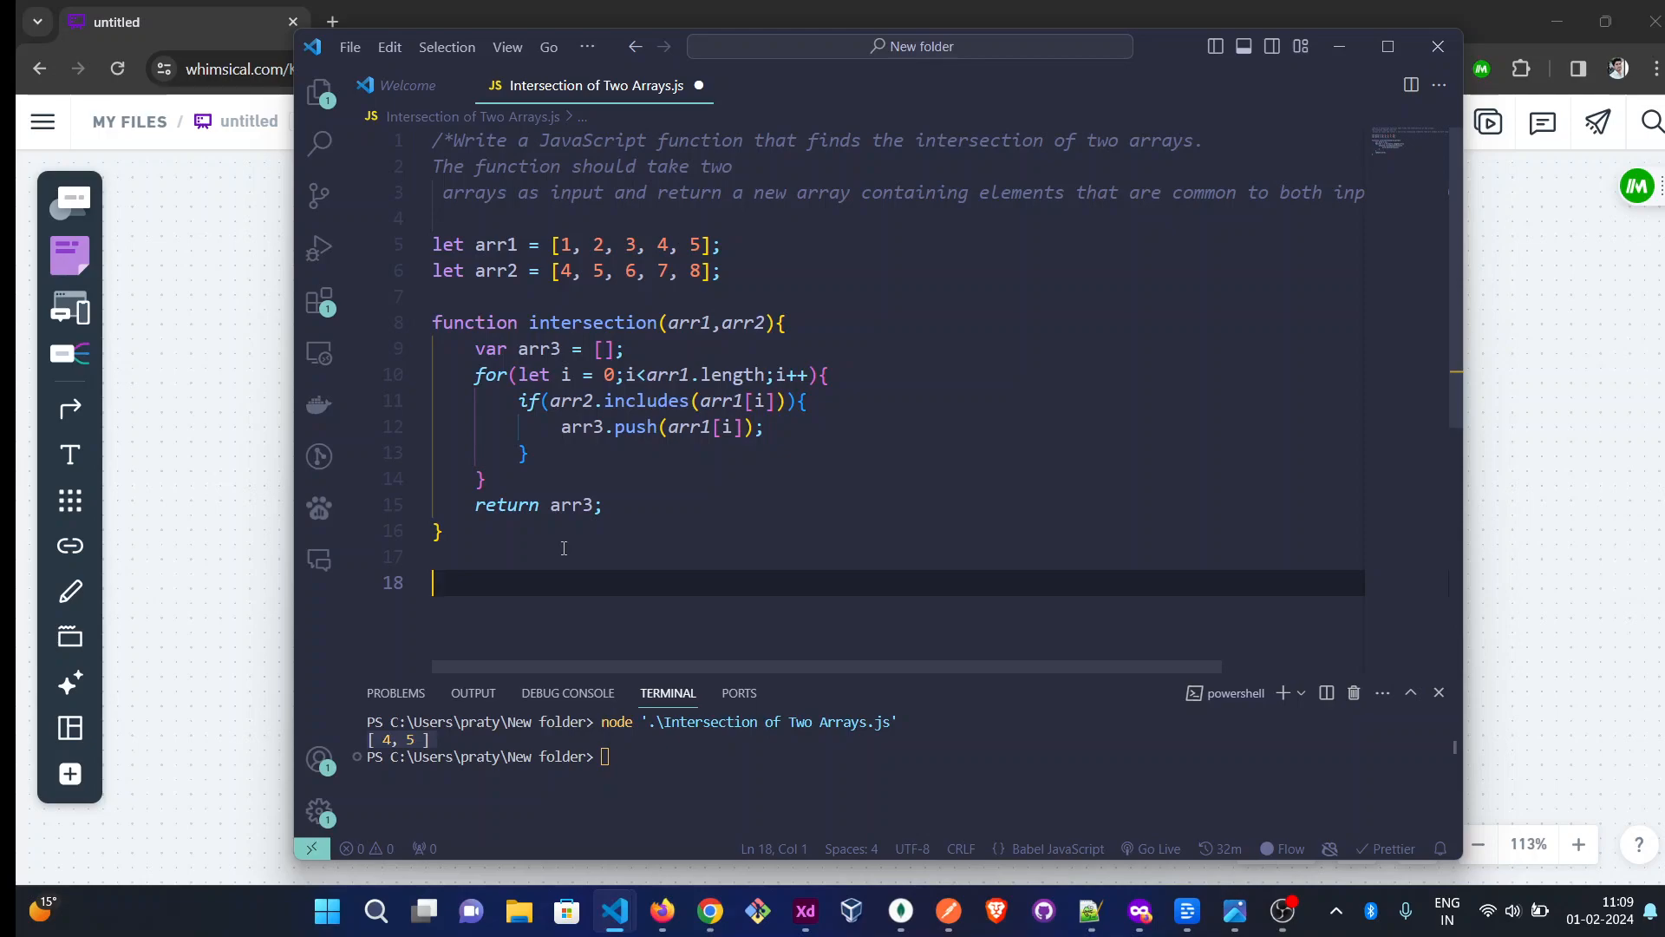
# Add console.log(intersection(arr1, arr2)); after the function and focus the terminal
pyautogui.write('console.log();')
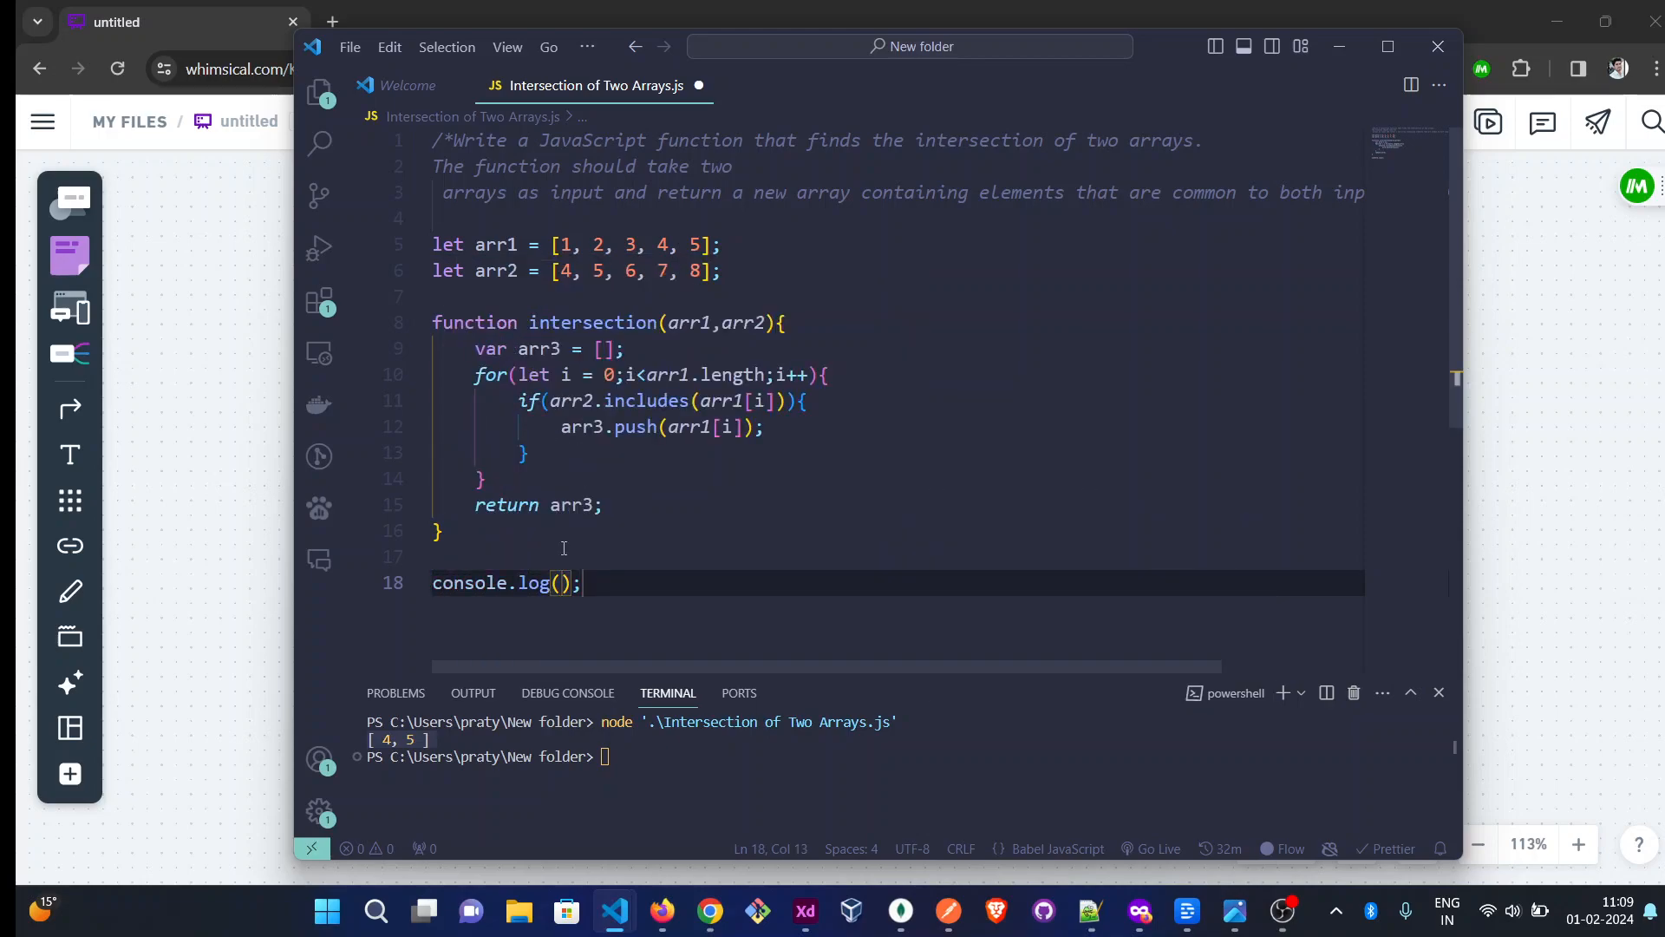
pyautogui.write('intersection(ar')
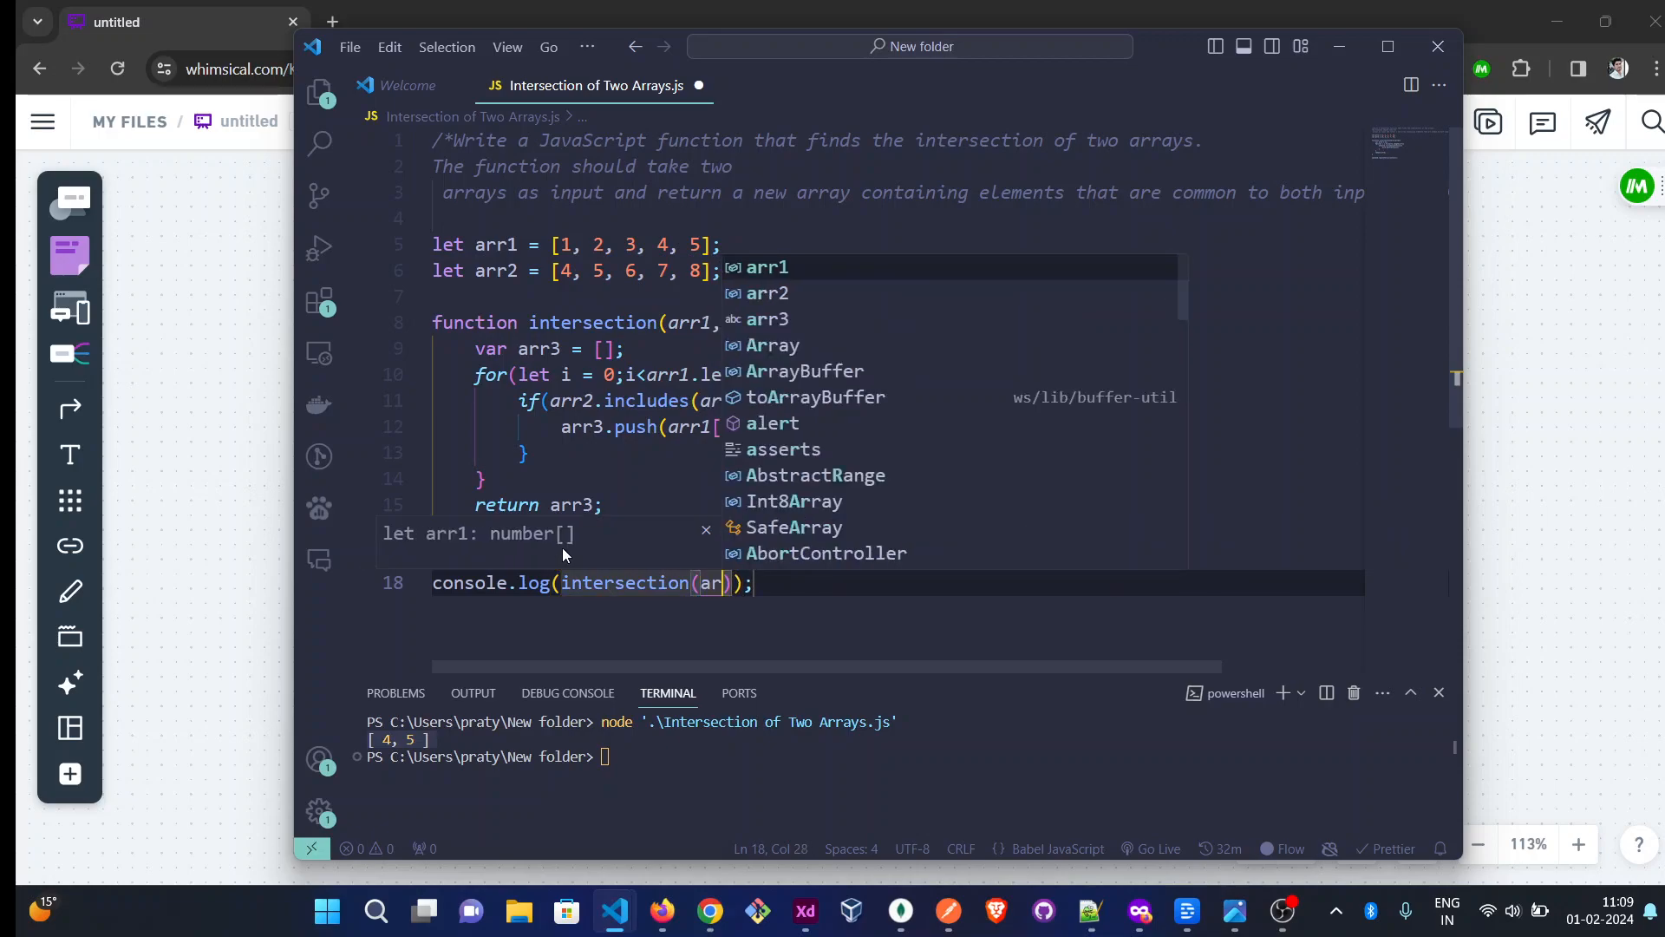
pyautogui.write('arr2')
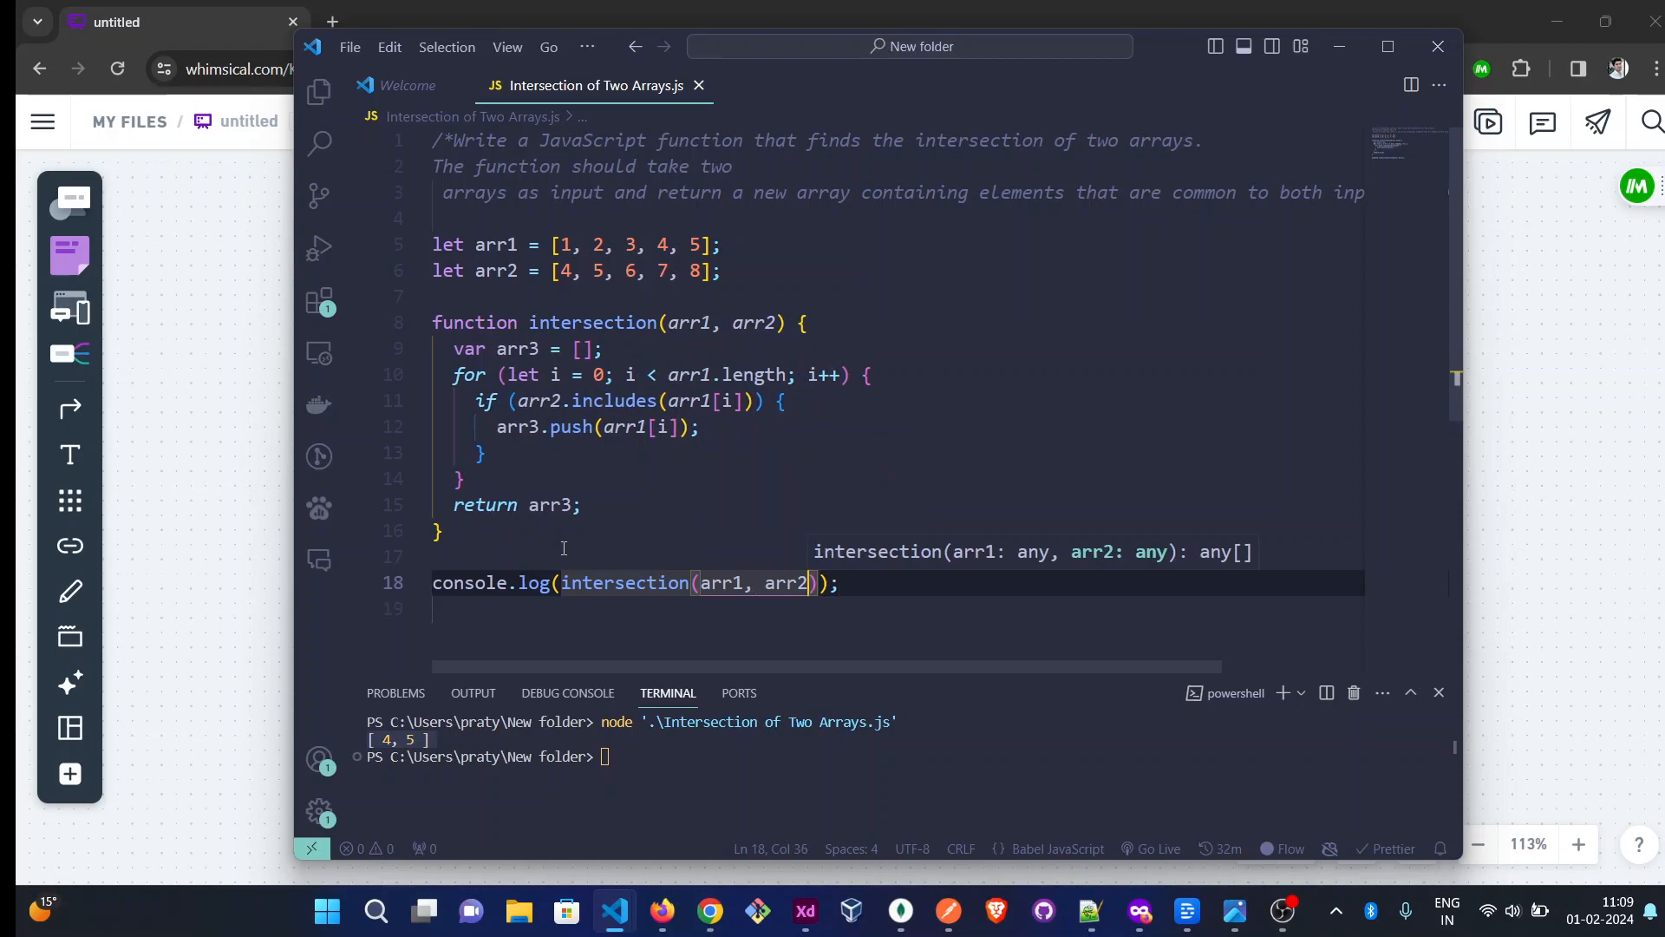
pyautogui.click(1209, 732)
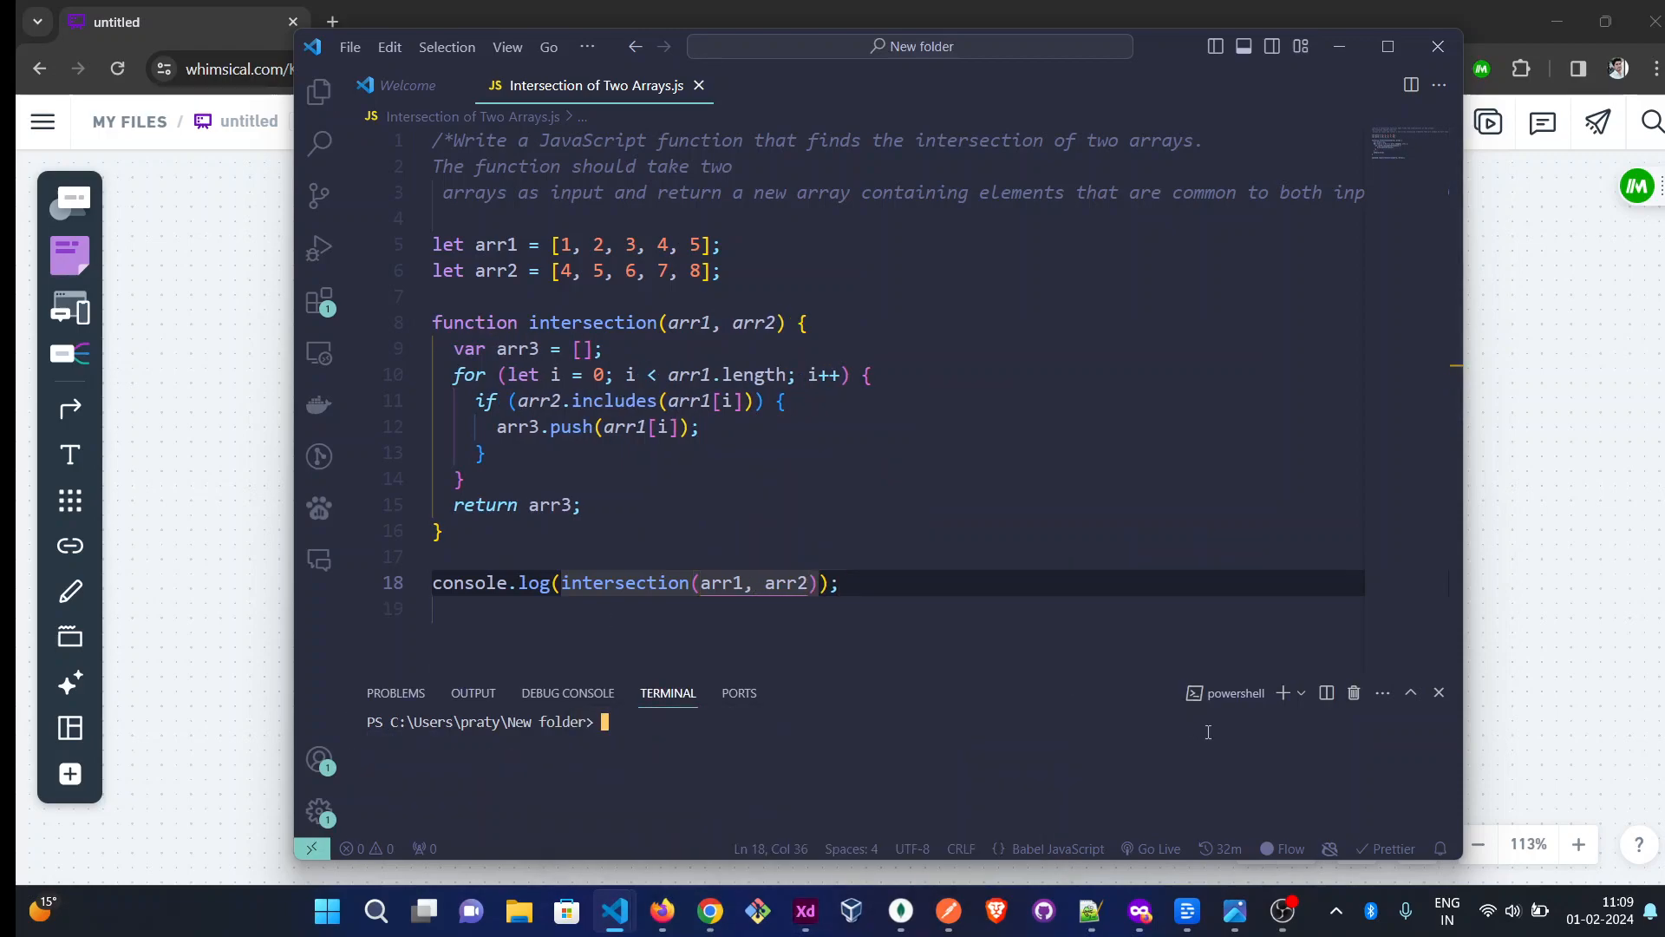
# Run node '.\Intersection of Two Arrays.js' so the terminal prints [ 4, 5 ]
pyautogui.write("node '.\\Intersection of Two Arrays.js'")
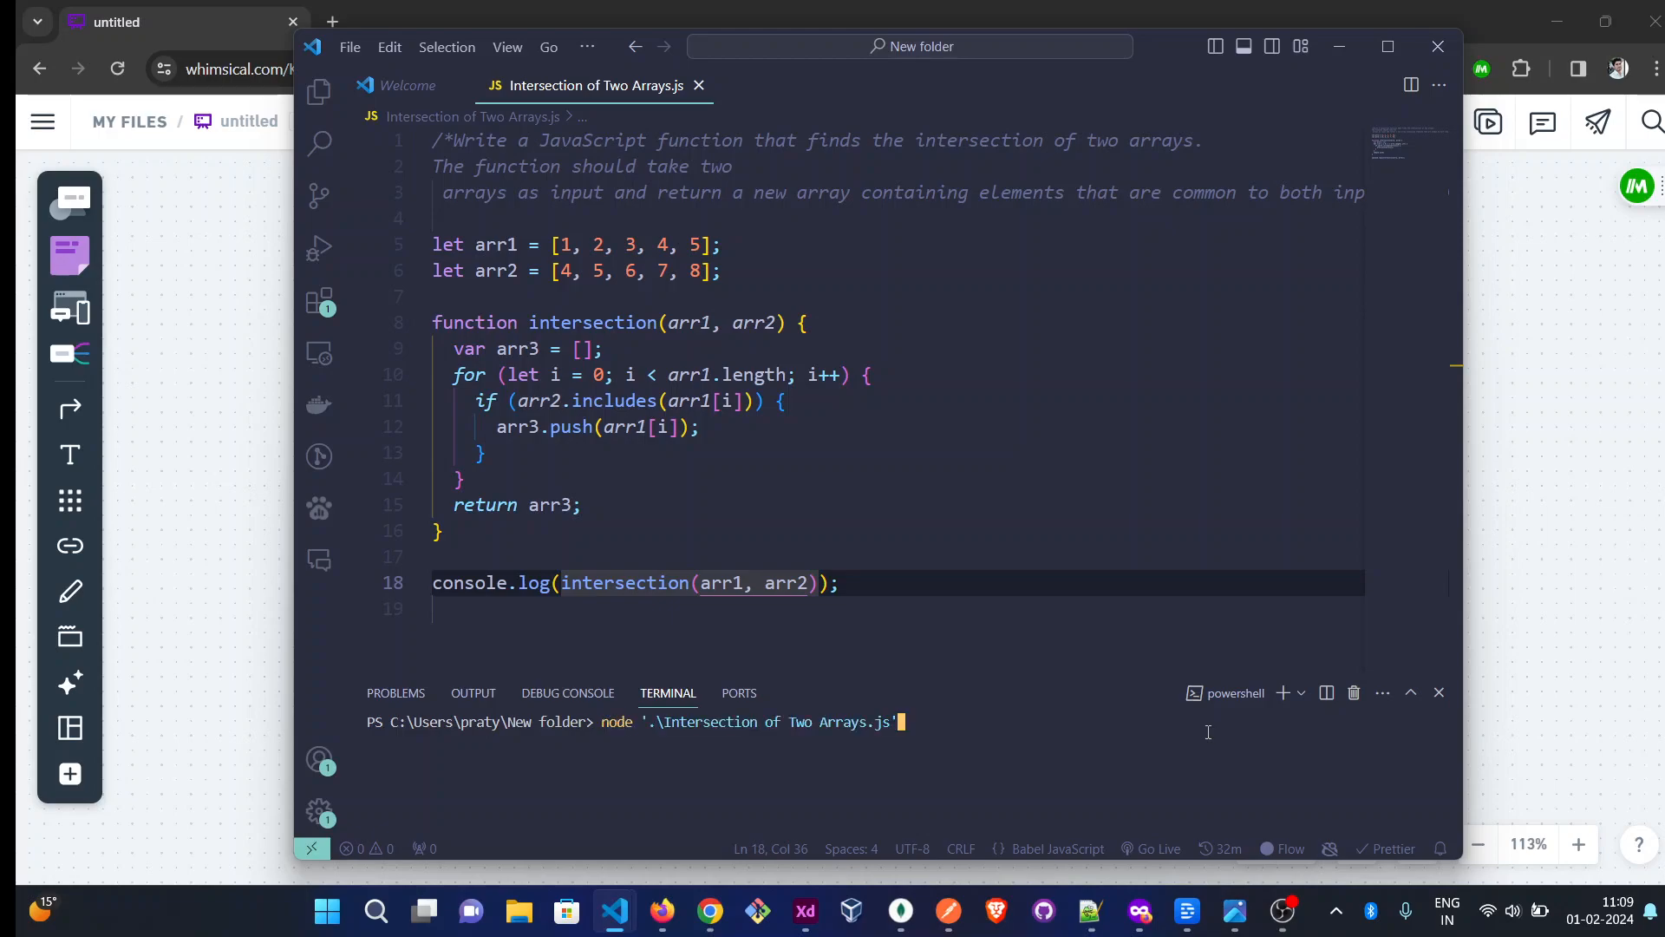
pyautogui.press('Enter')
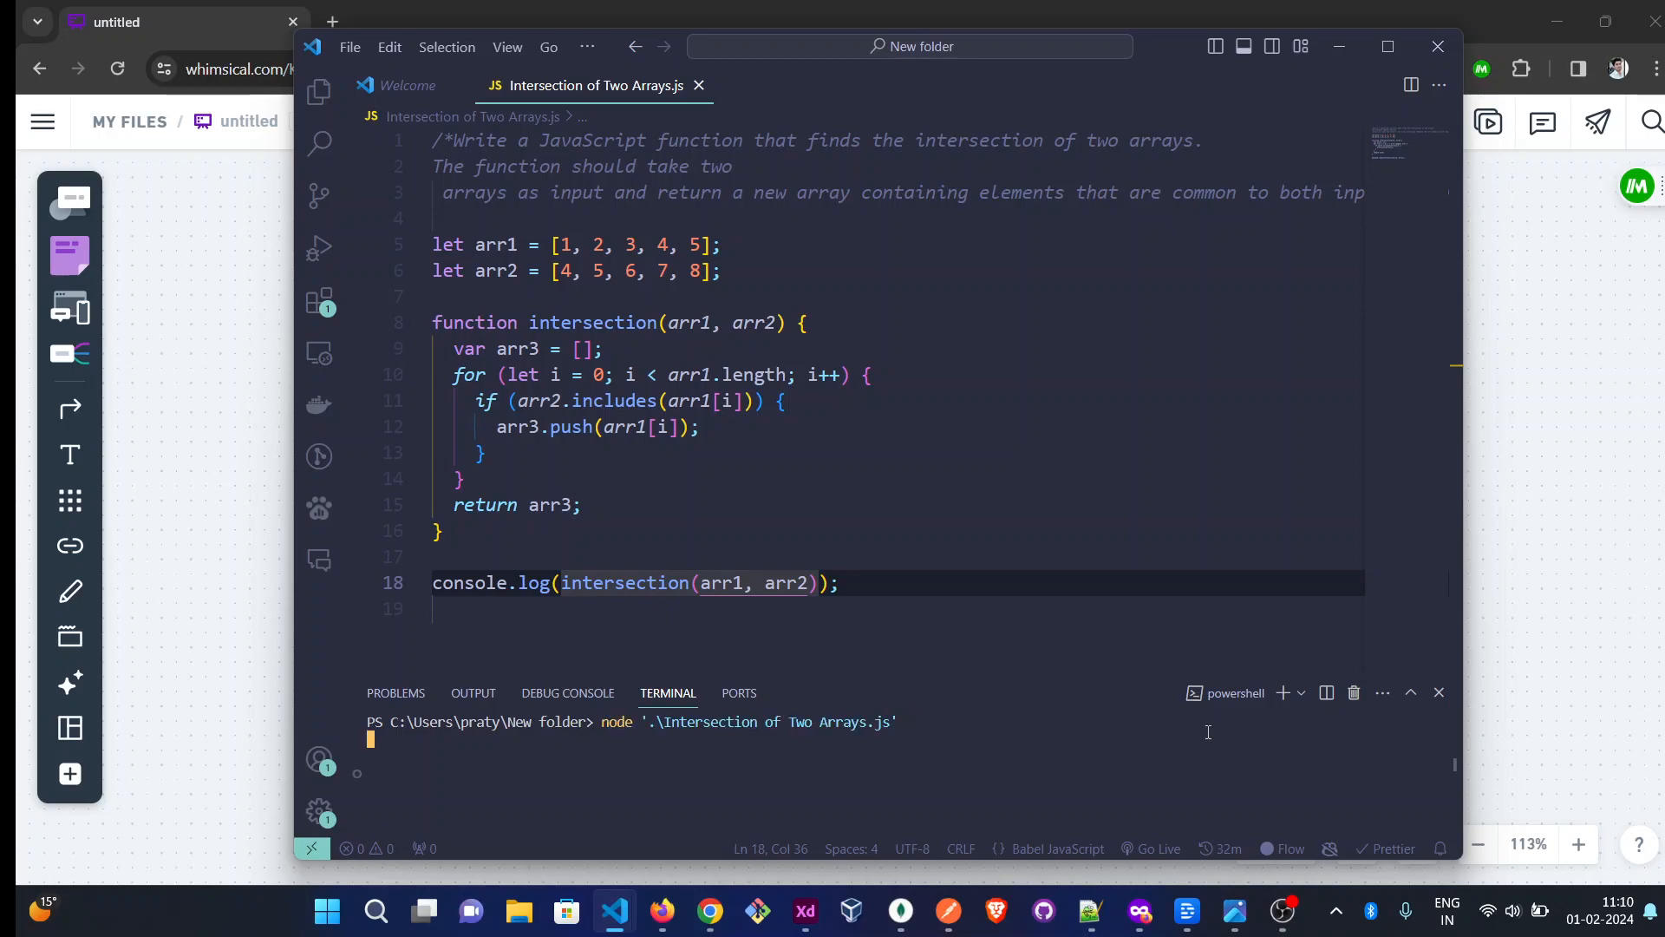
pyautogui.press('Enter')
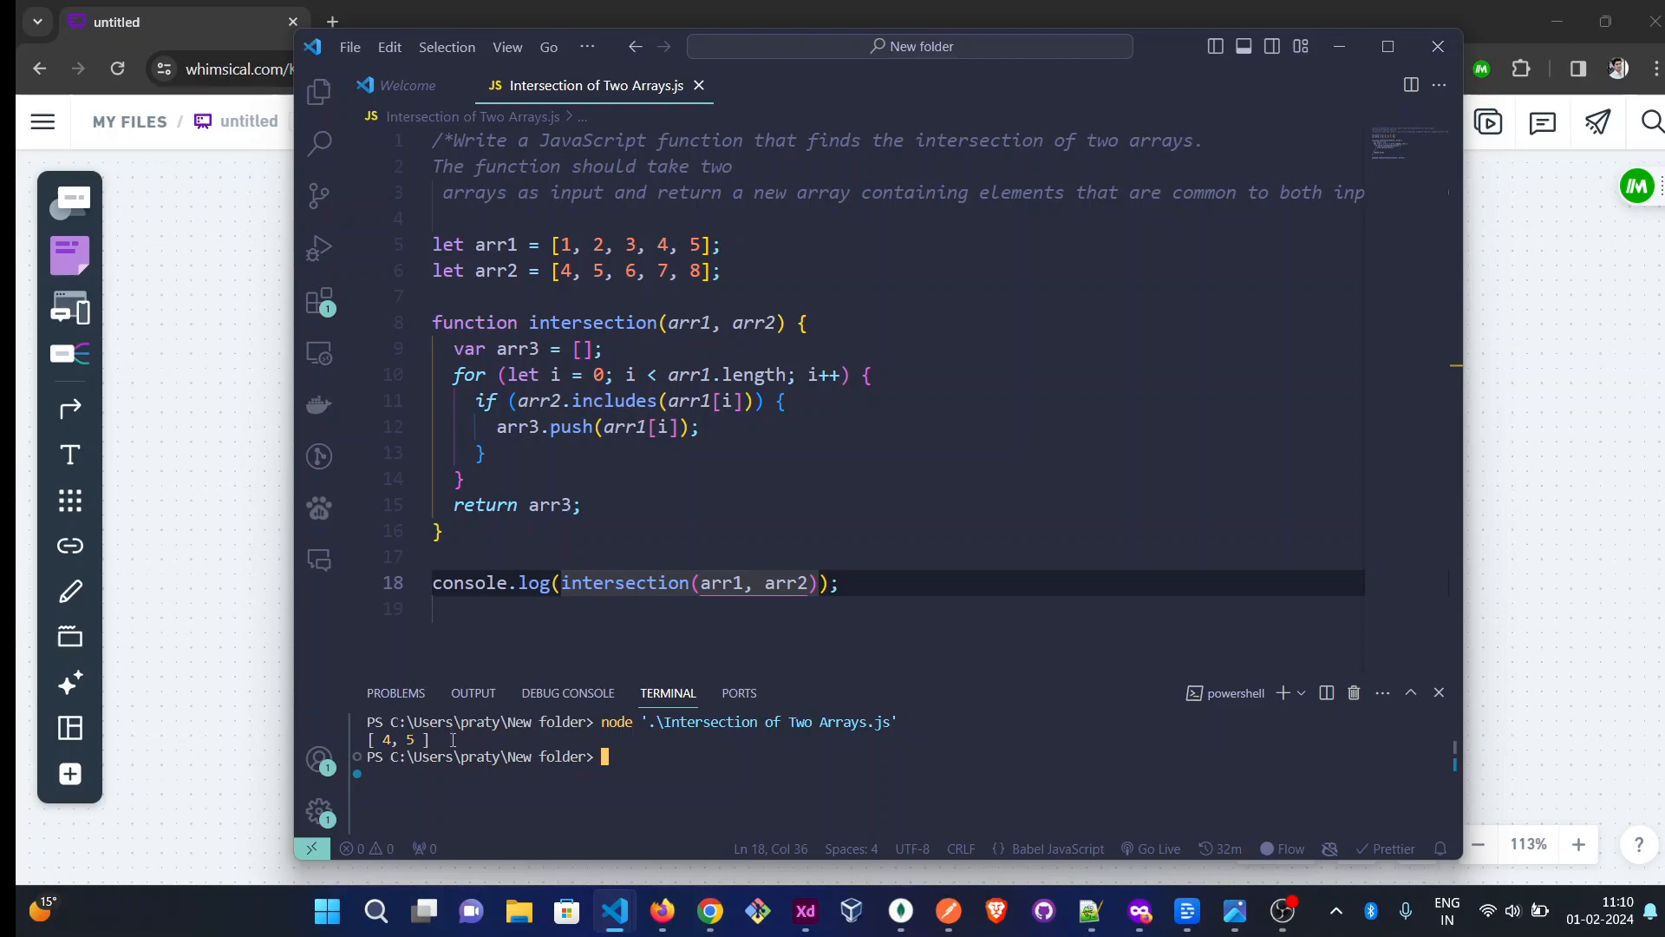
pyautogui.moveTo(502, 674)
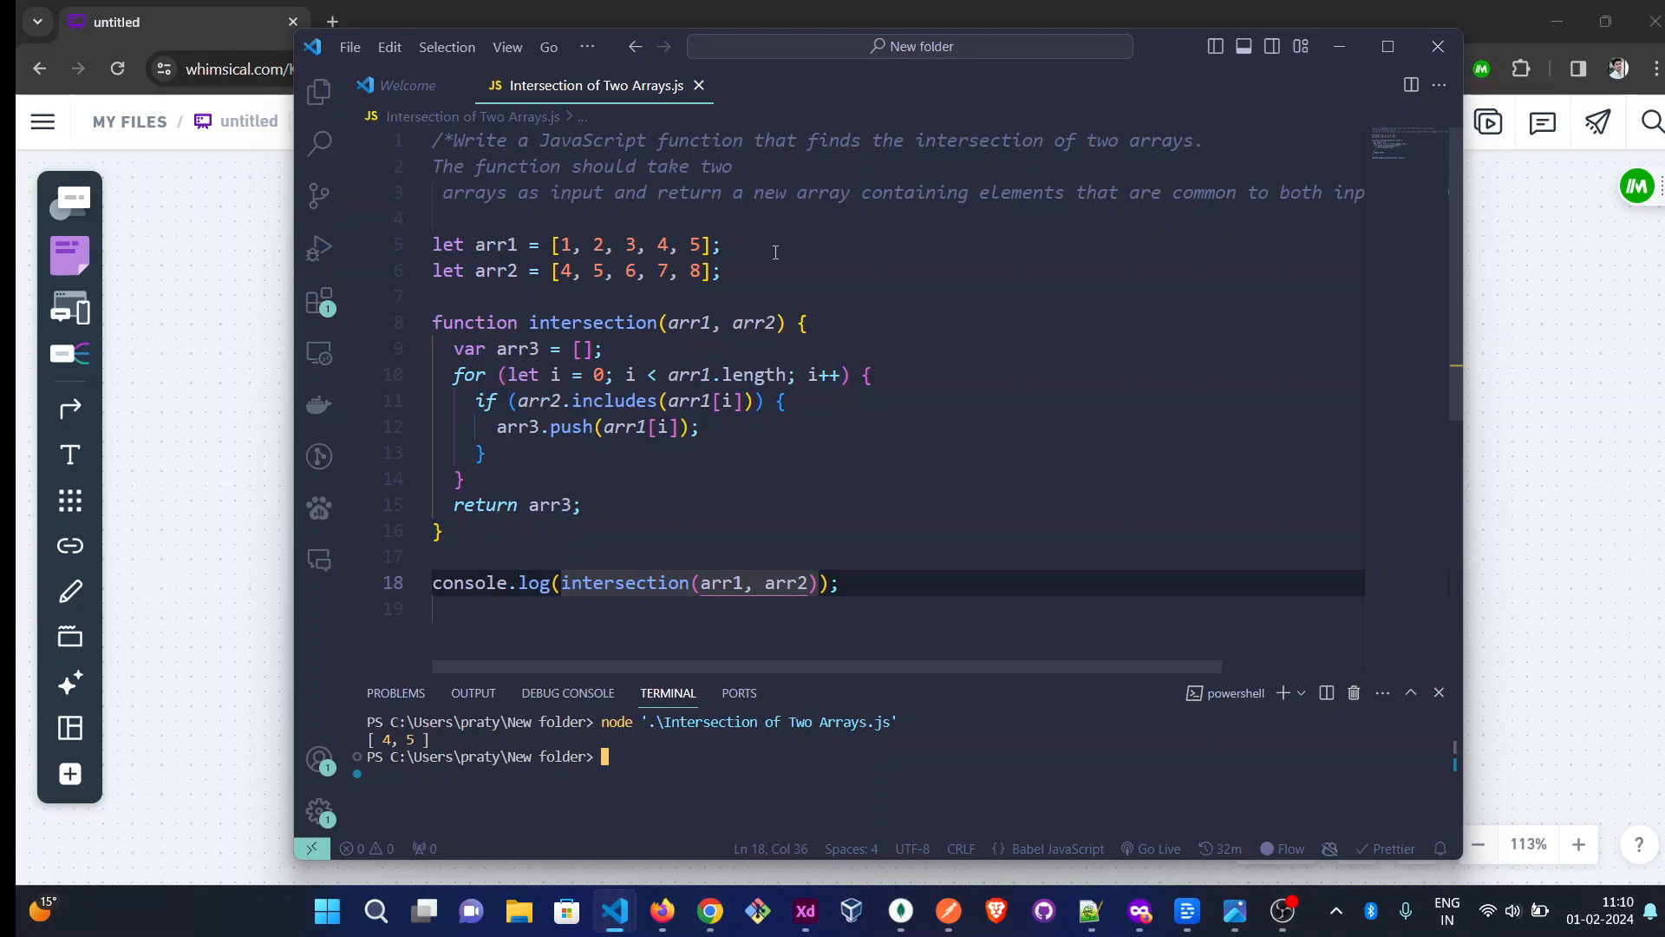
pyautogui.click(529, 323)
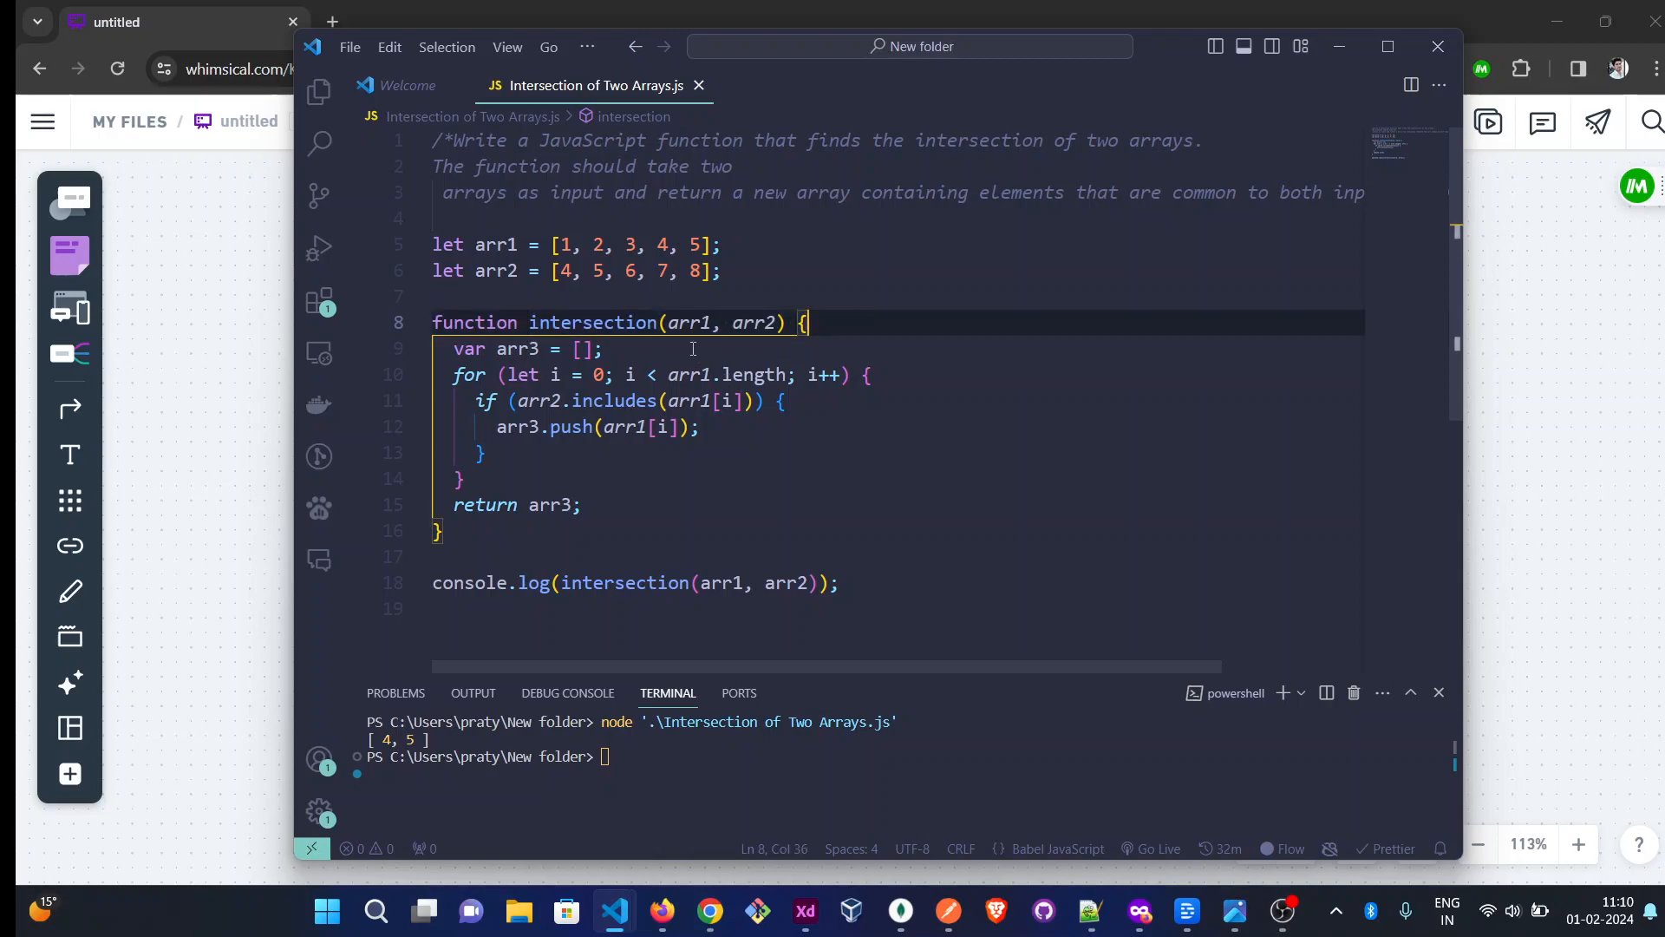
pyautogui.moveTo(865, 346)
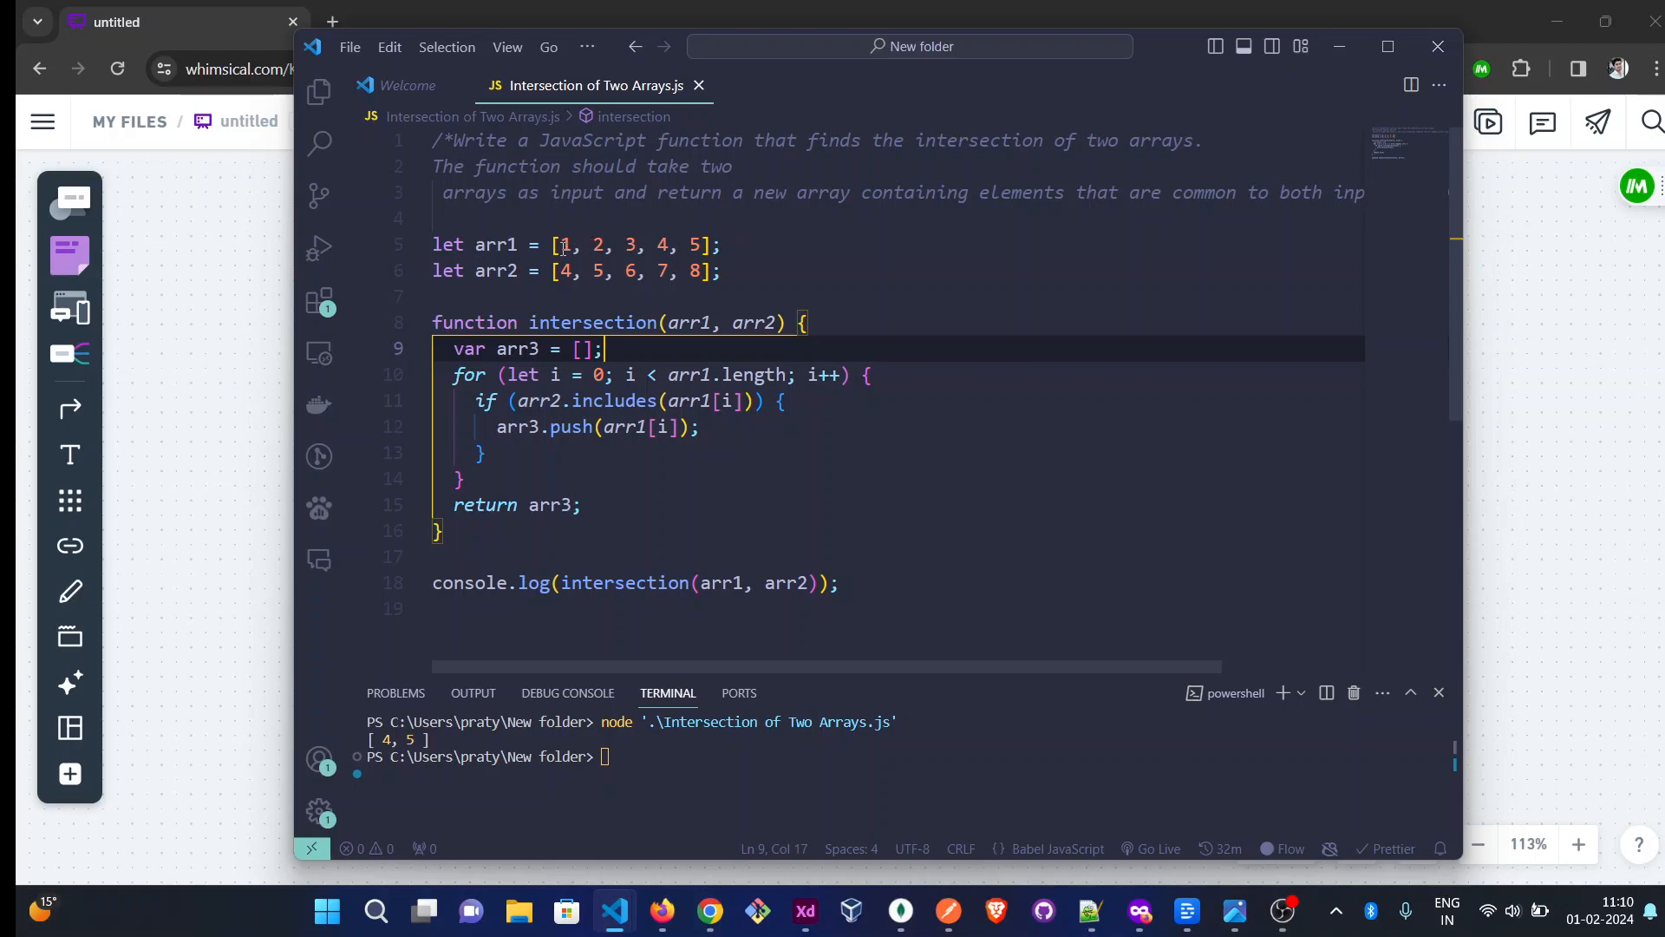
pyautogui.moveTo(561, 269); pyautogui.dragTo(680, 270)
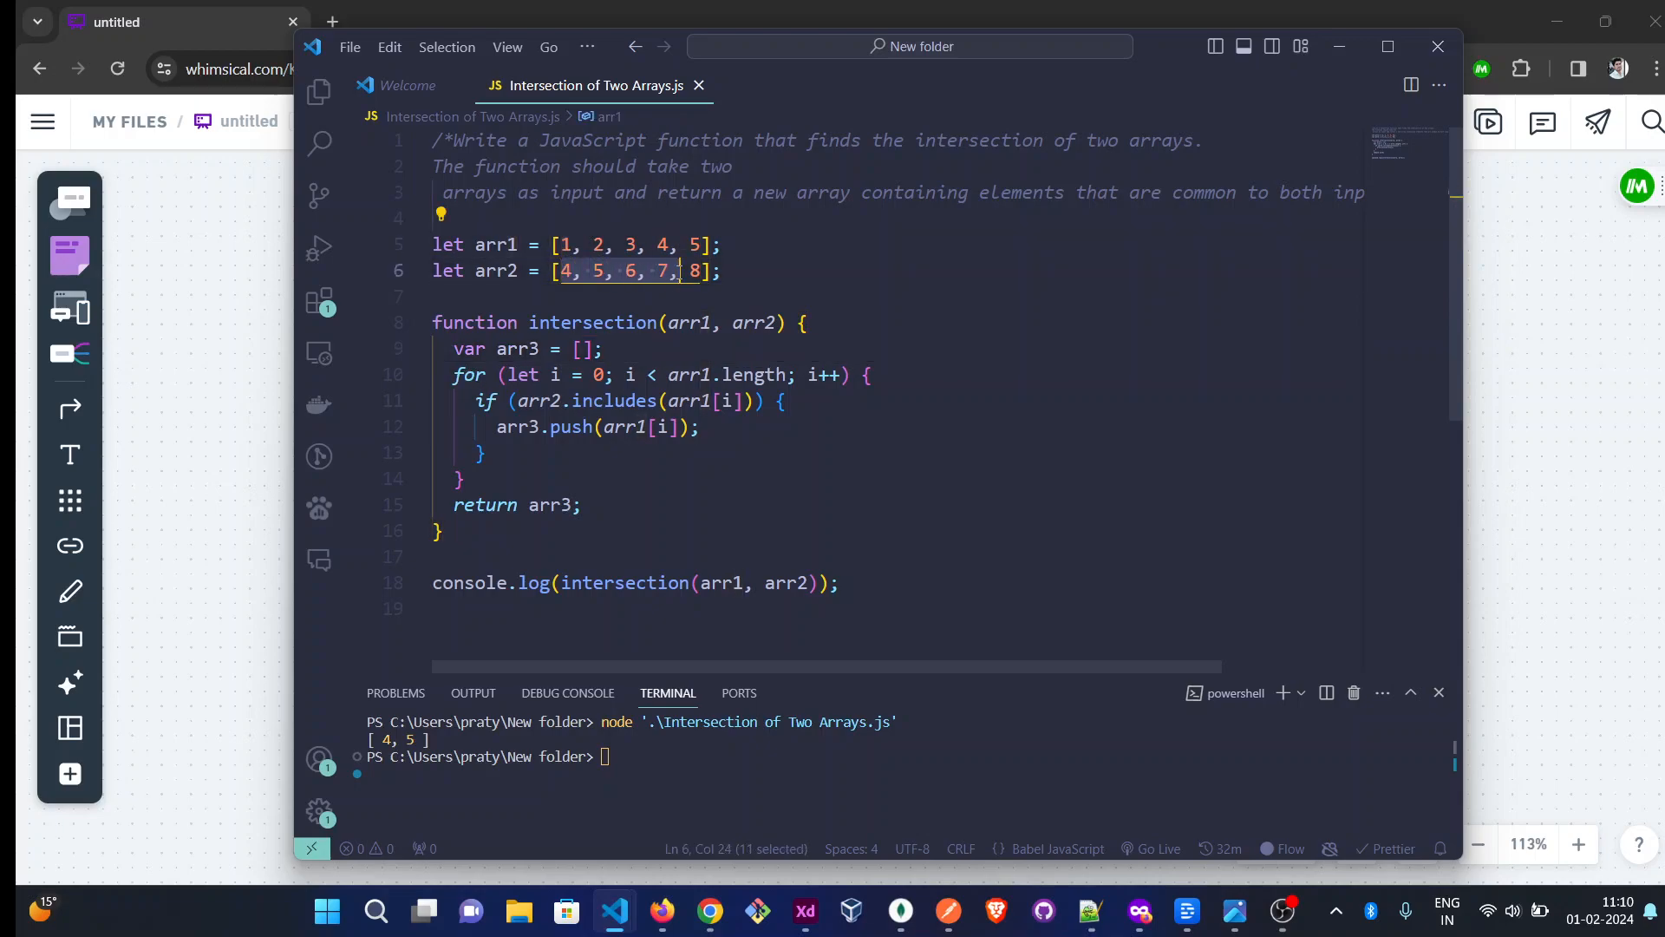
pyautogui.click(566, 245)
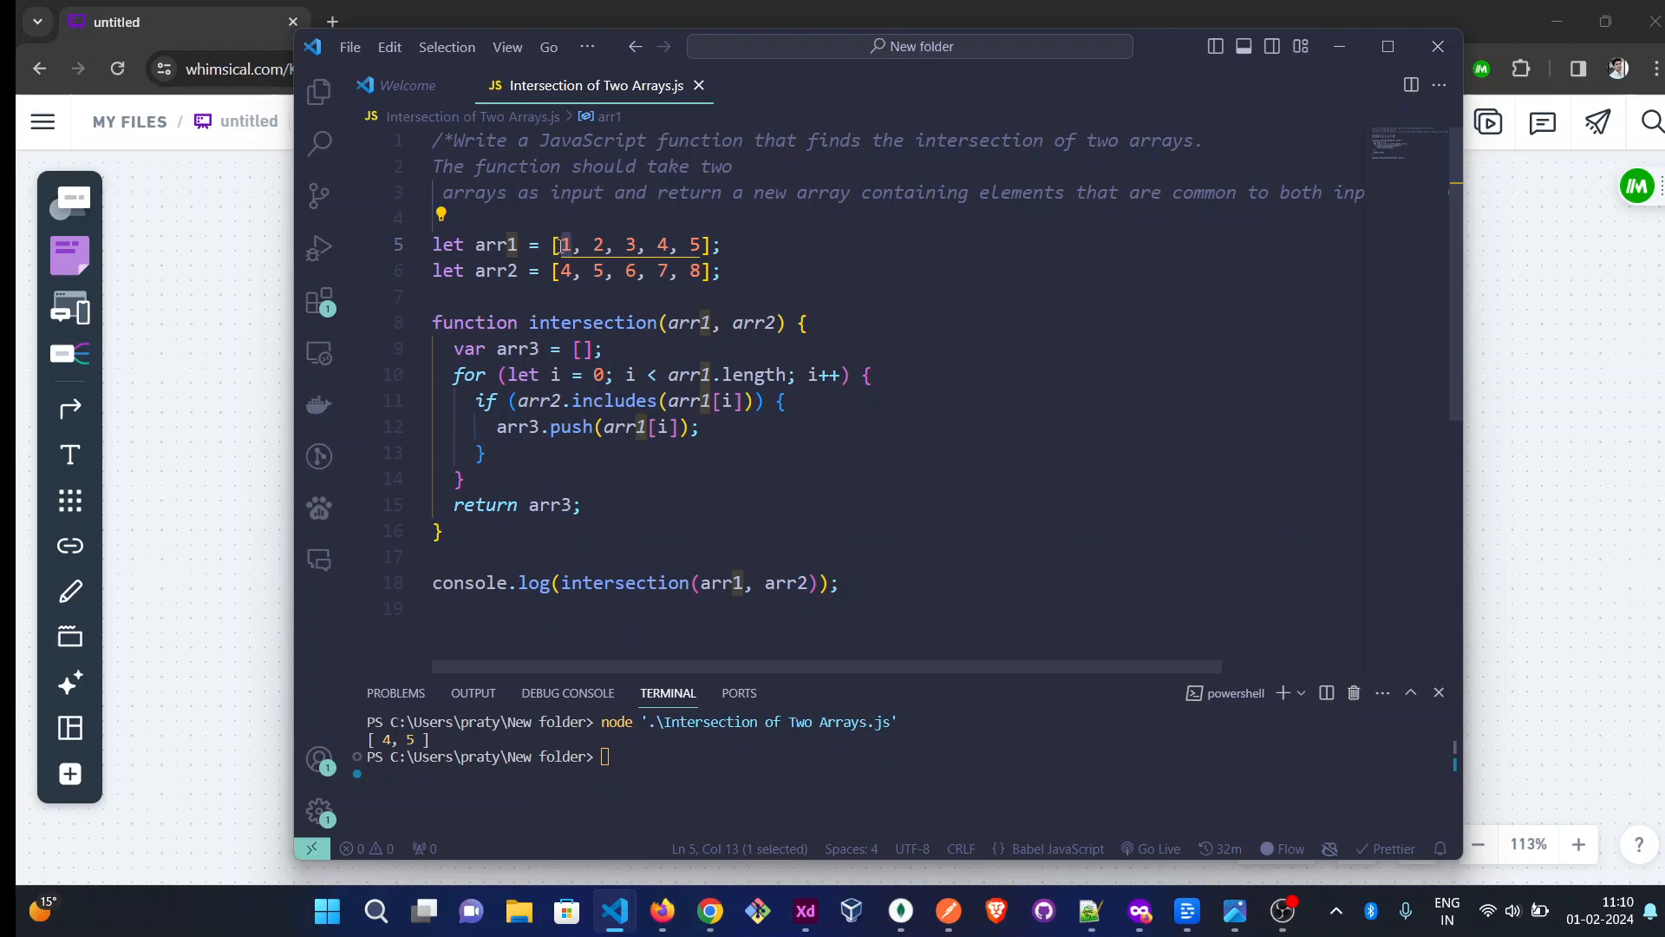
pyautogui.moveTo(557, 270); pyautogui.dragTo(687, 270)
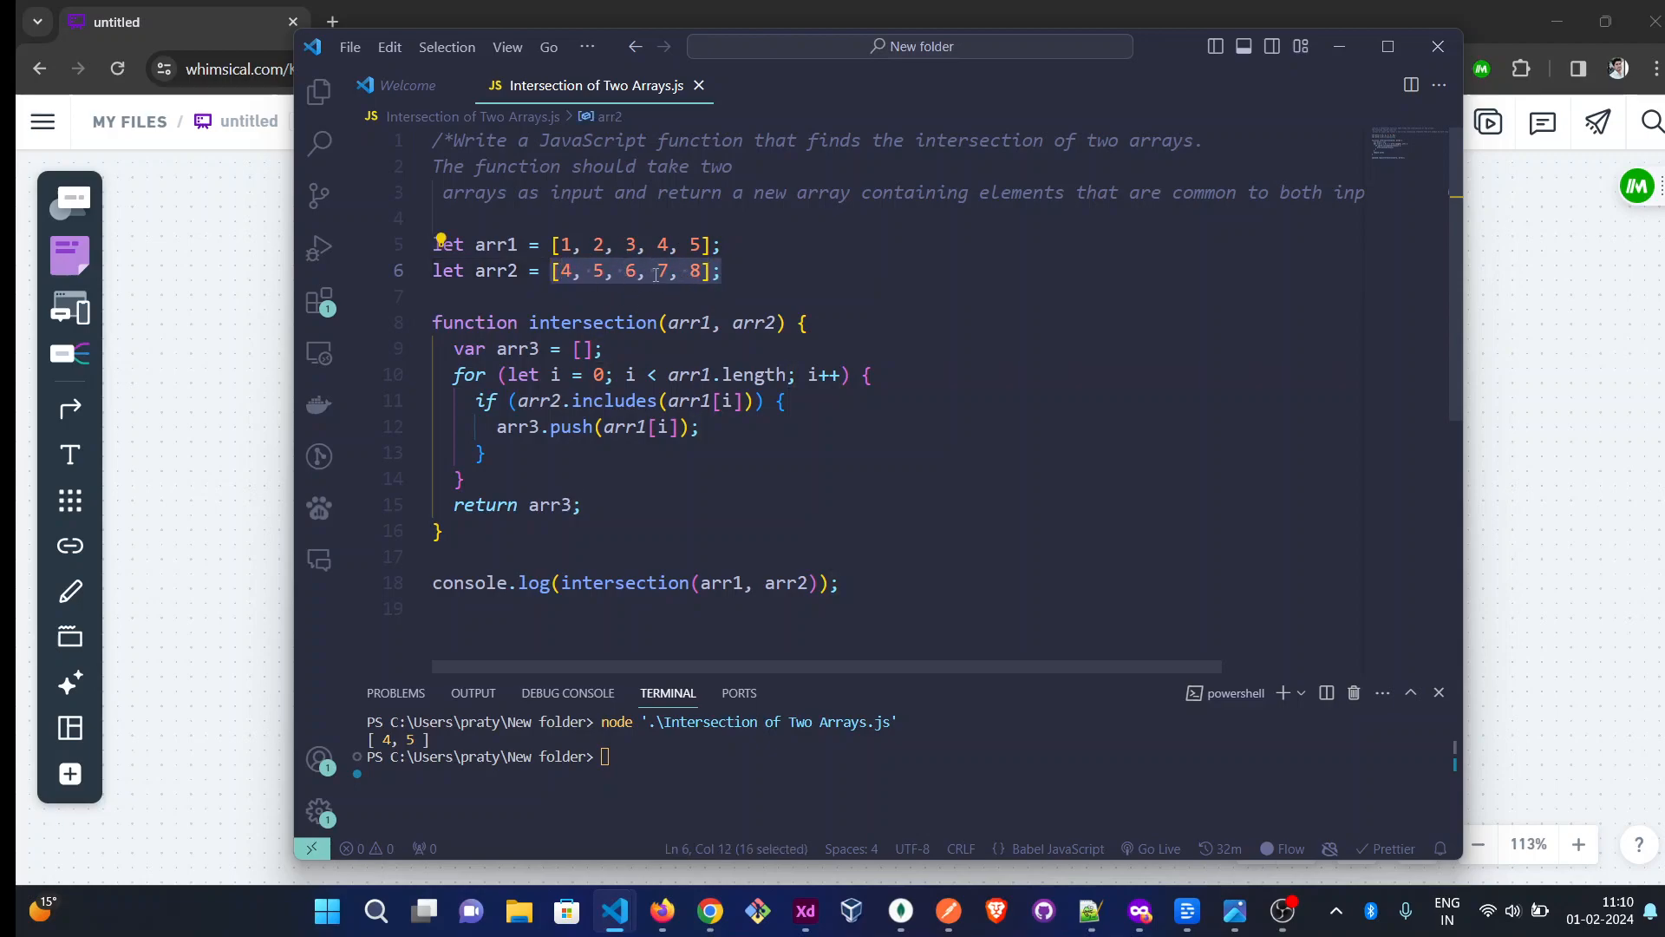
pyautogui.moveTo(674, 283)
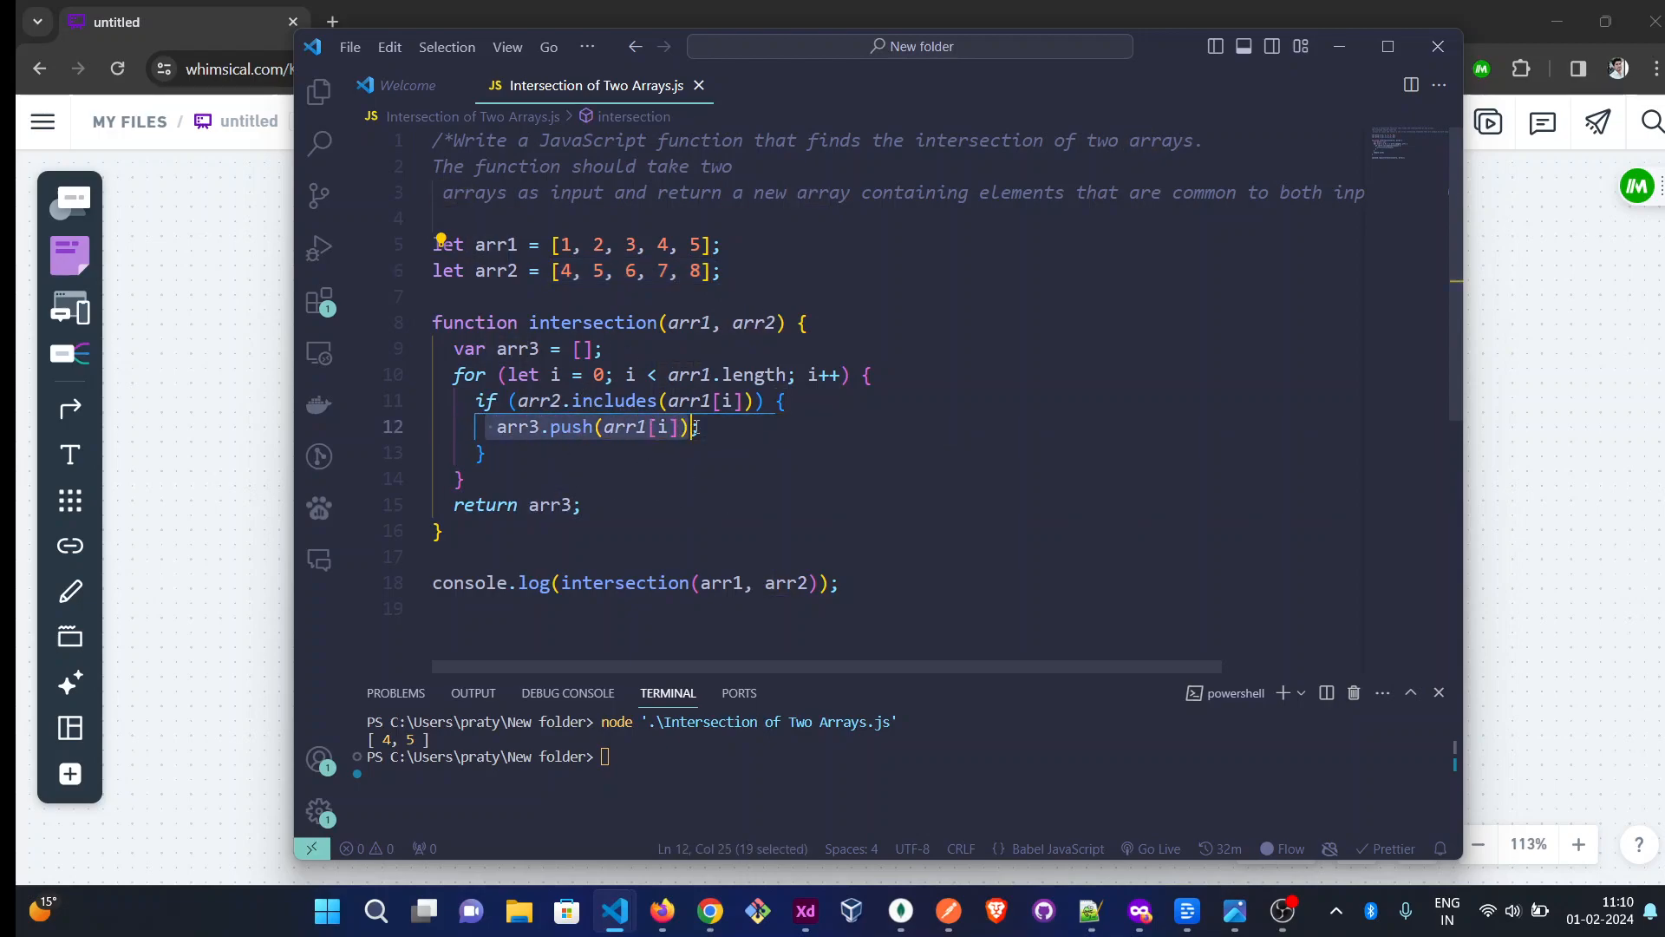
pyautogui.click(705, 427)
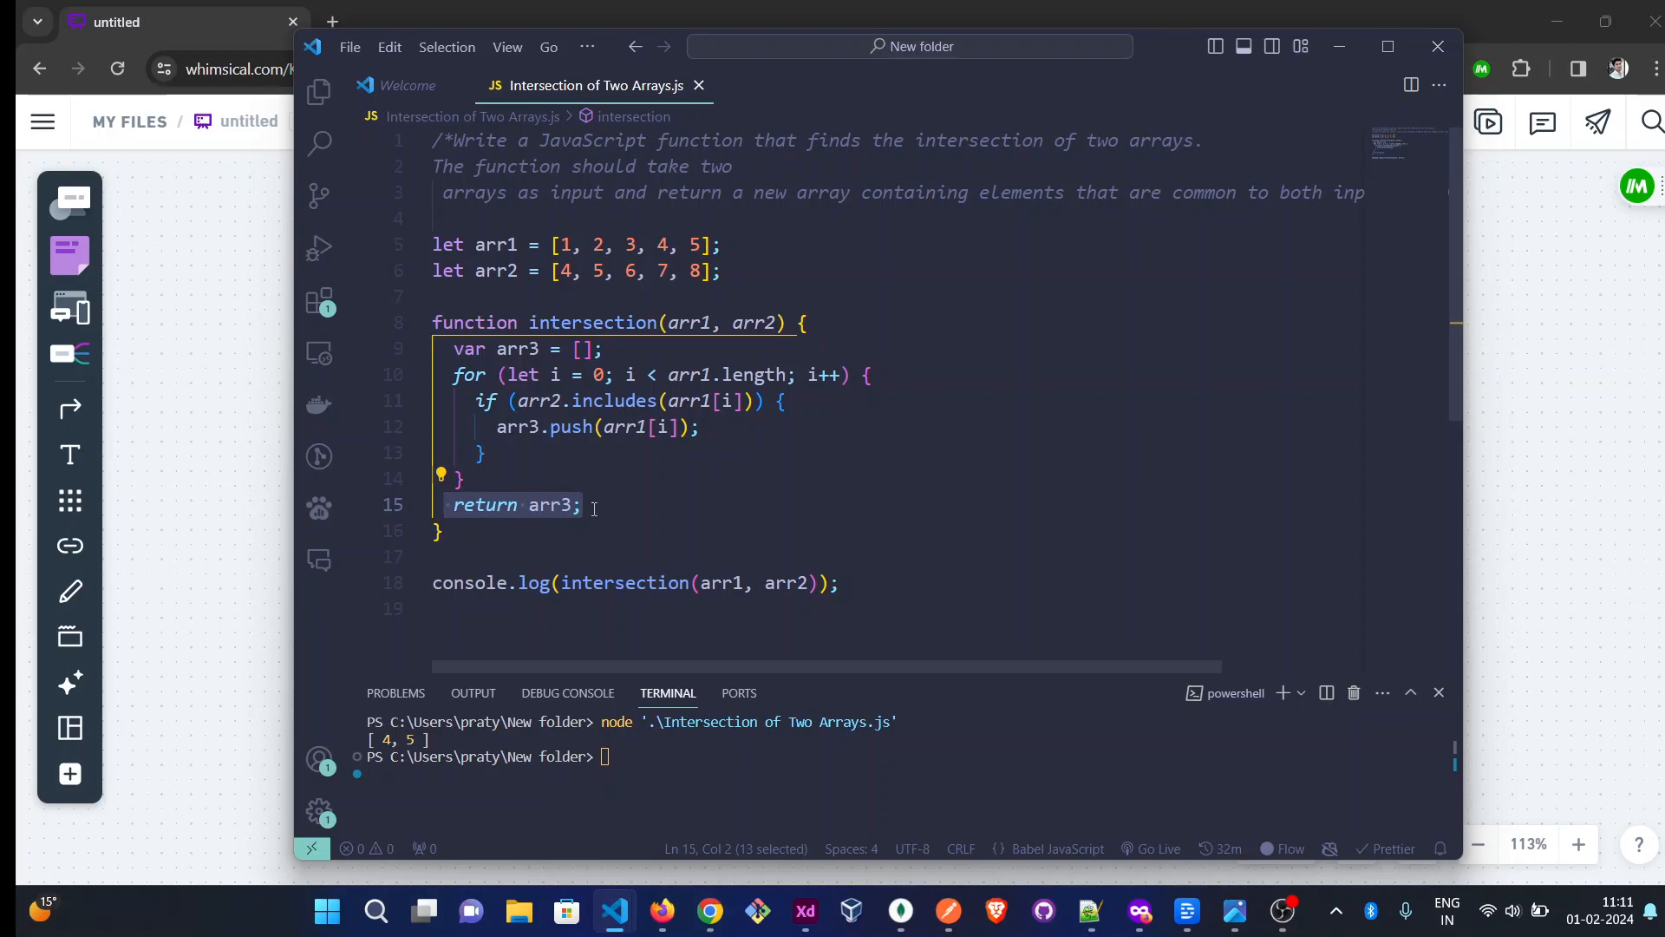
pyautogui.click(595, 504)
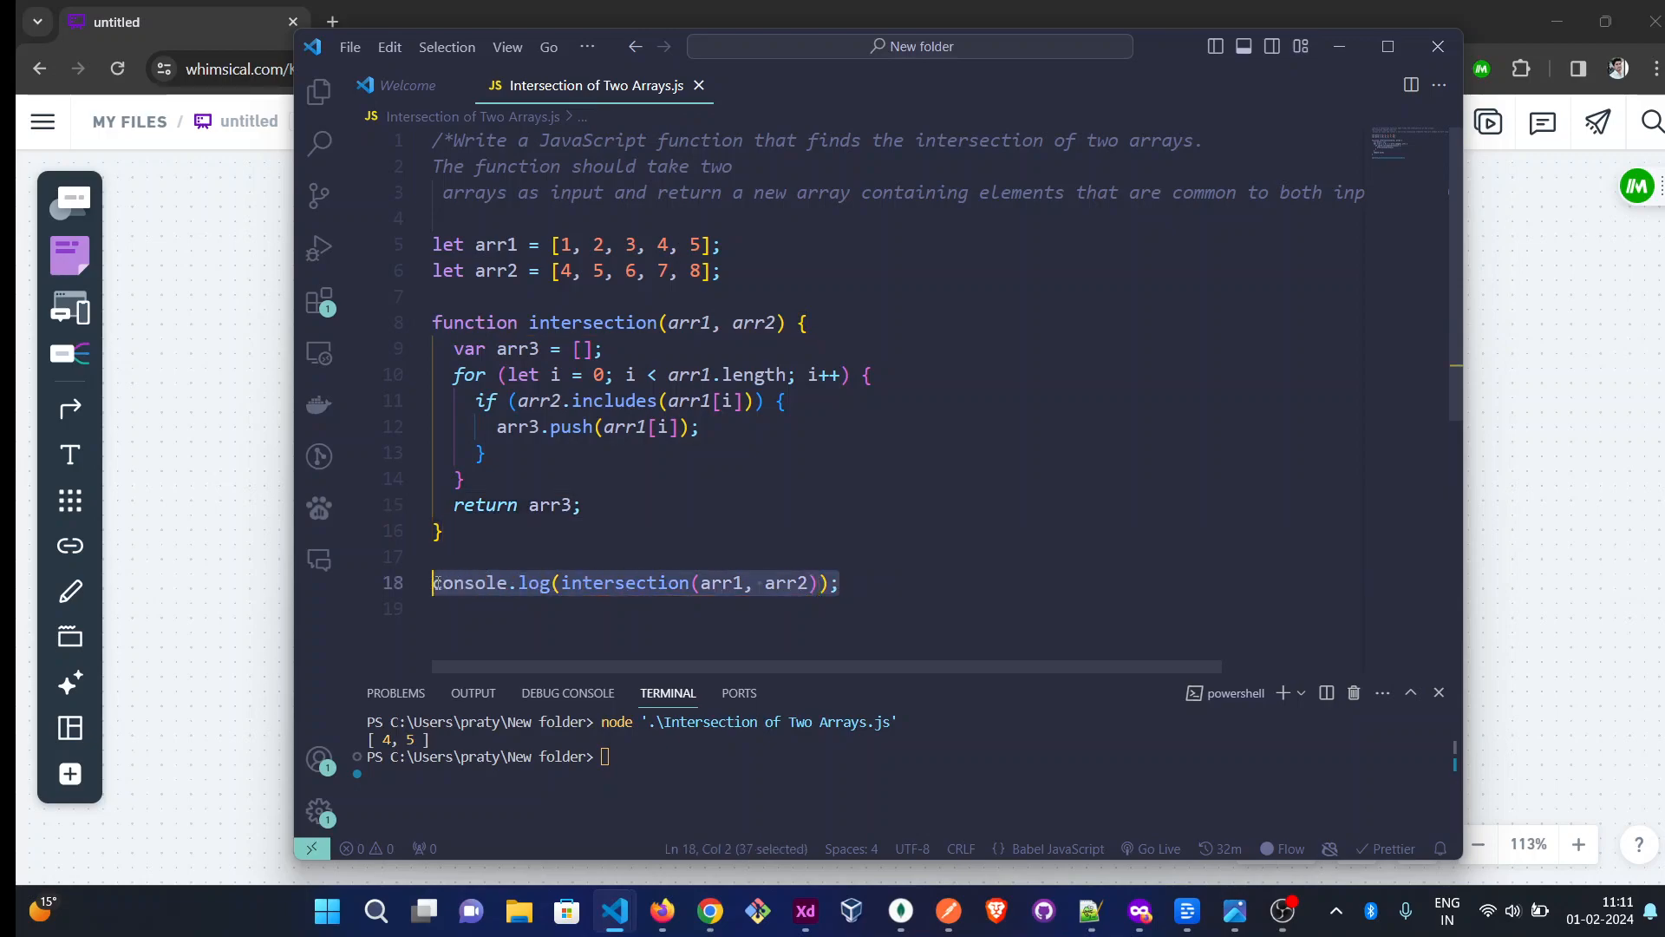
pyautogui.doubleClick(625, 583)
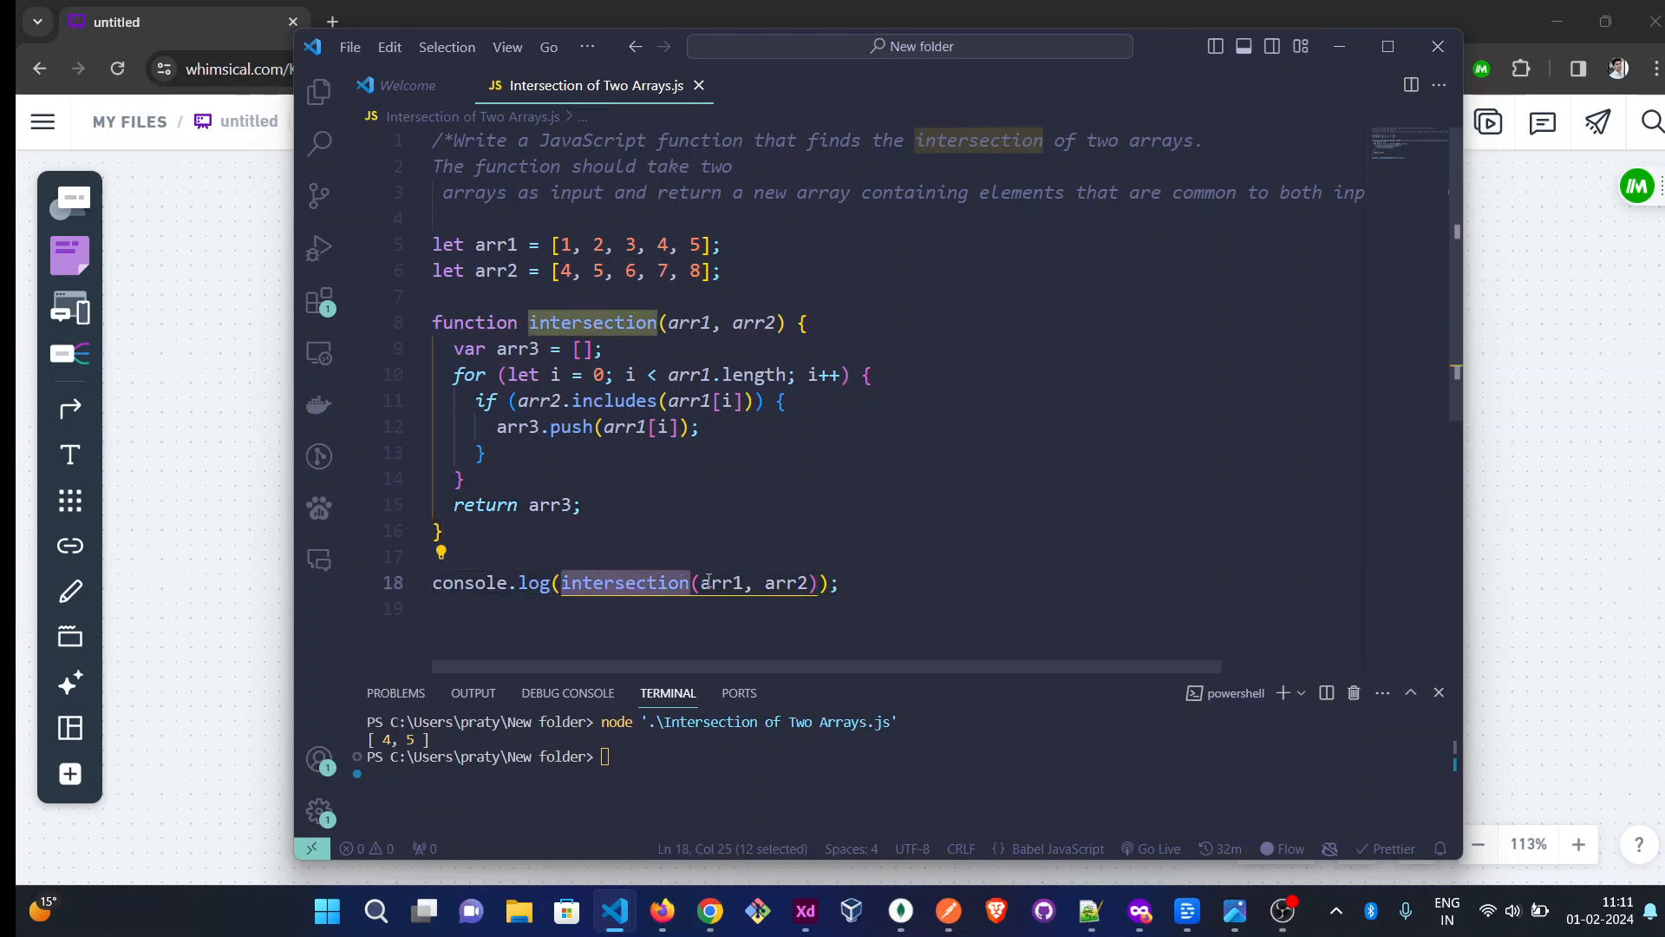
pyautogui.doubleClick(722, 583)
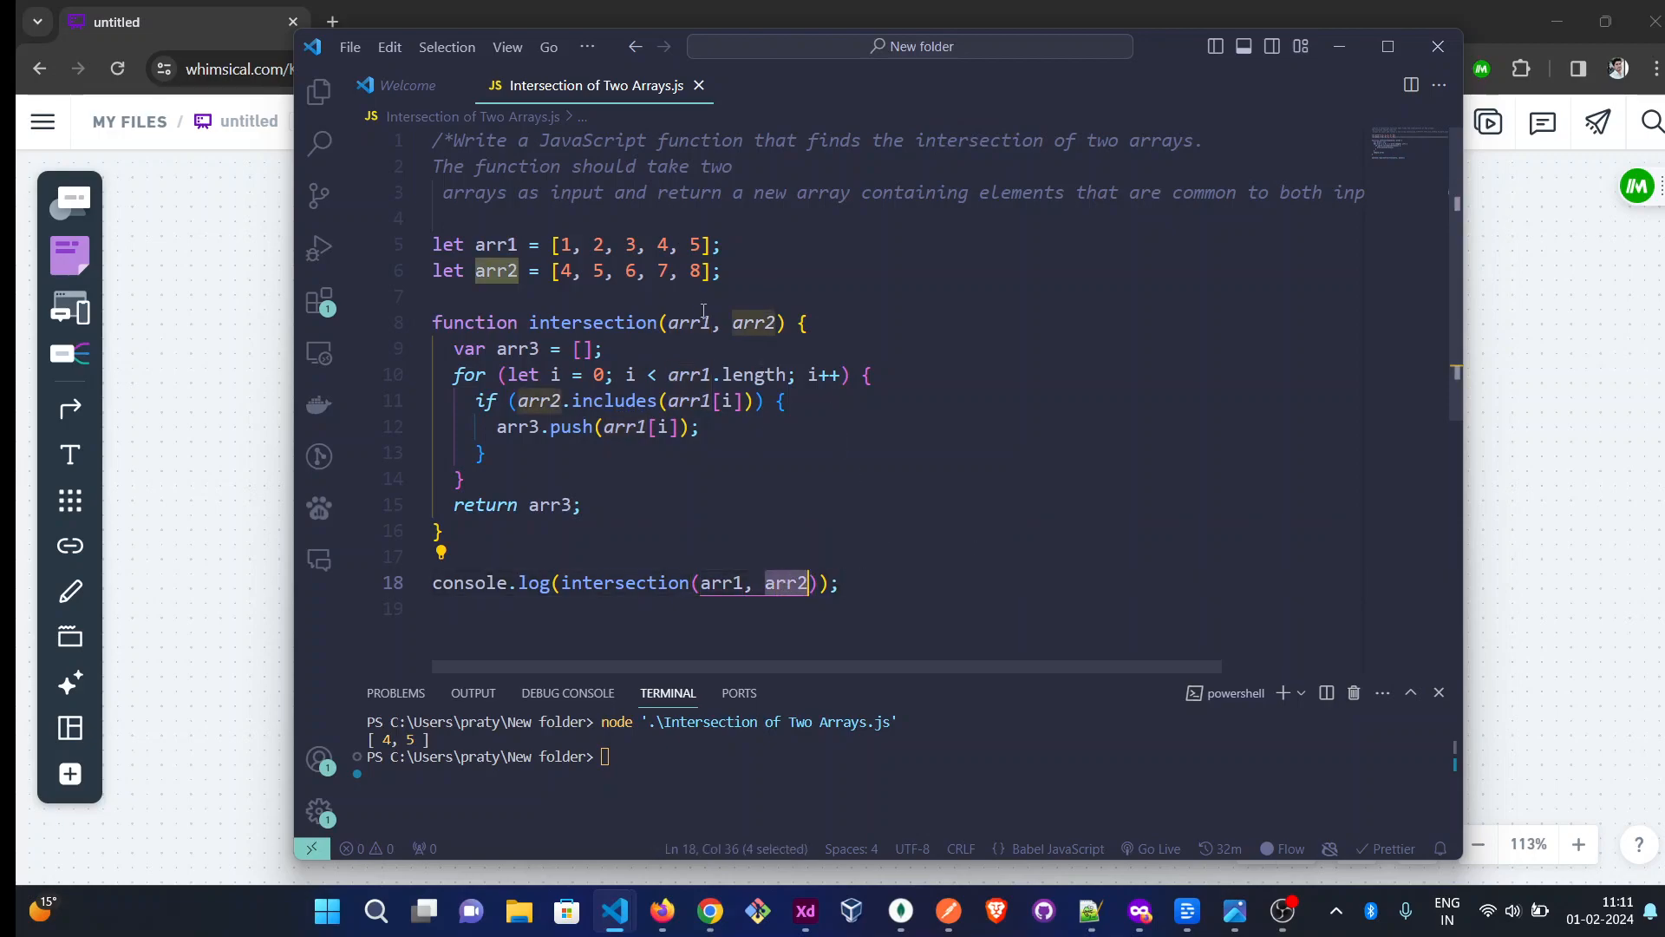
pyautogui.moveTo(860, 583)
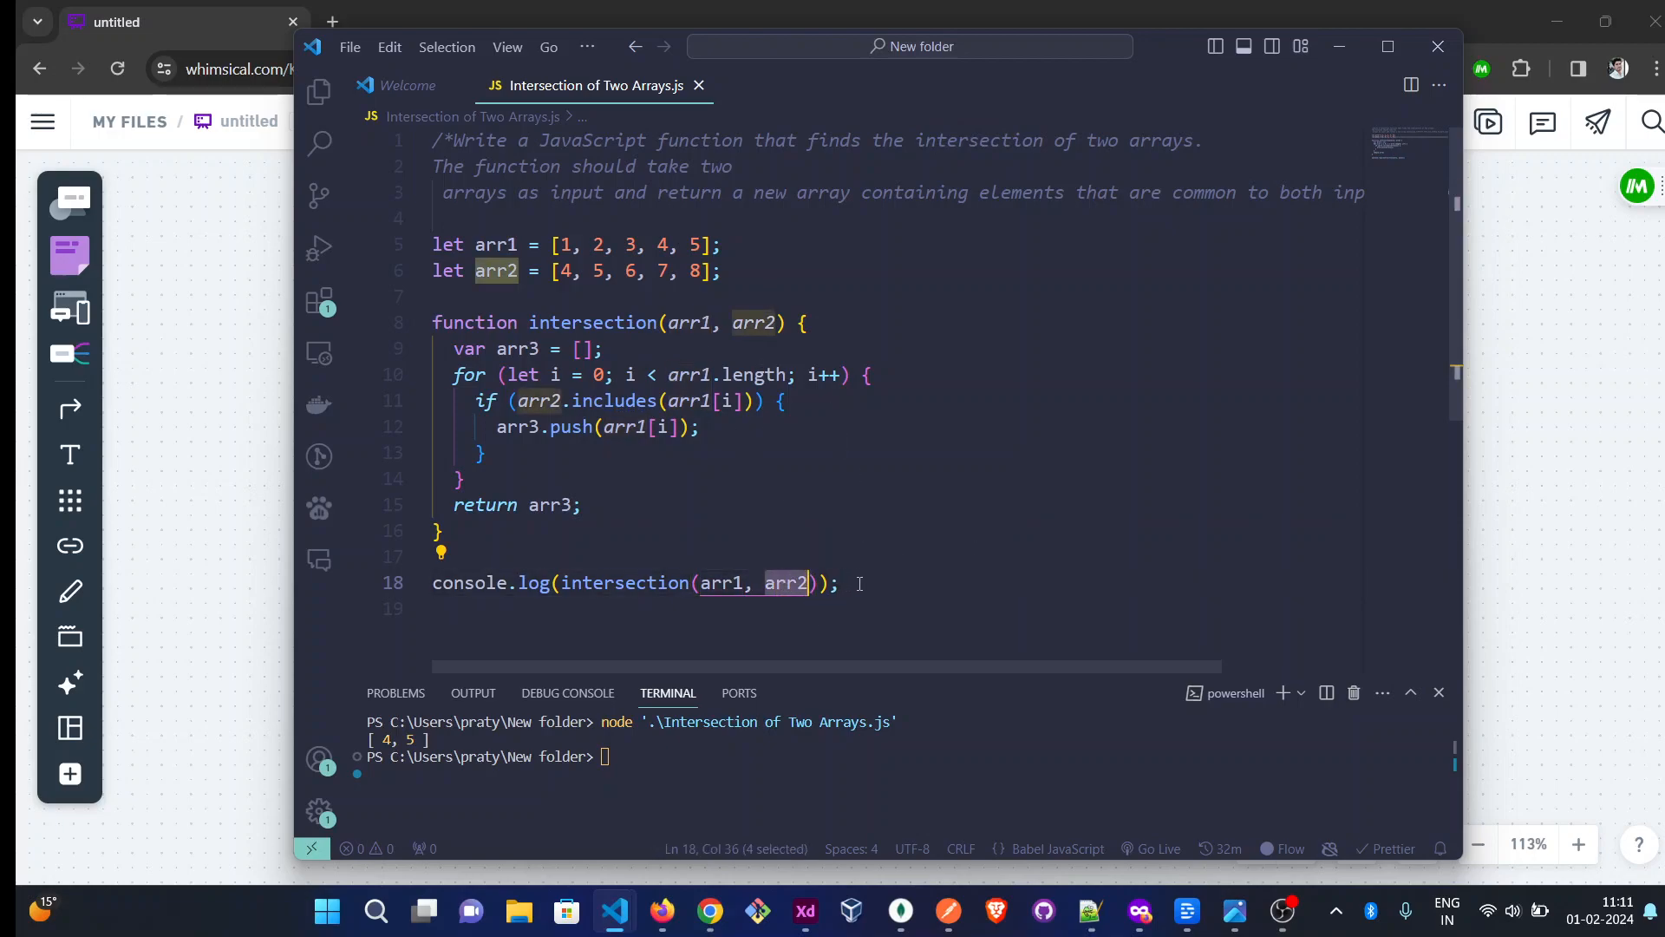